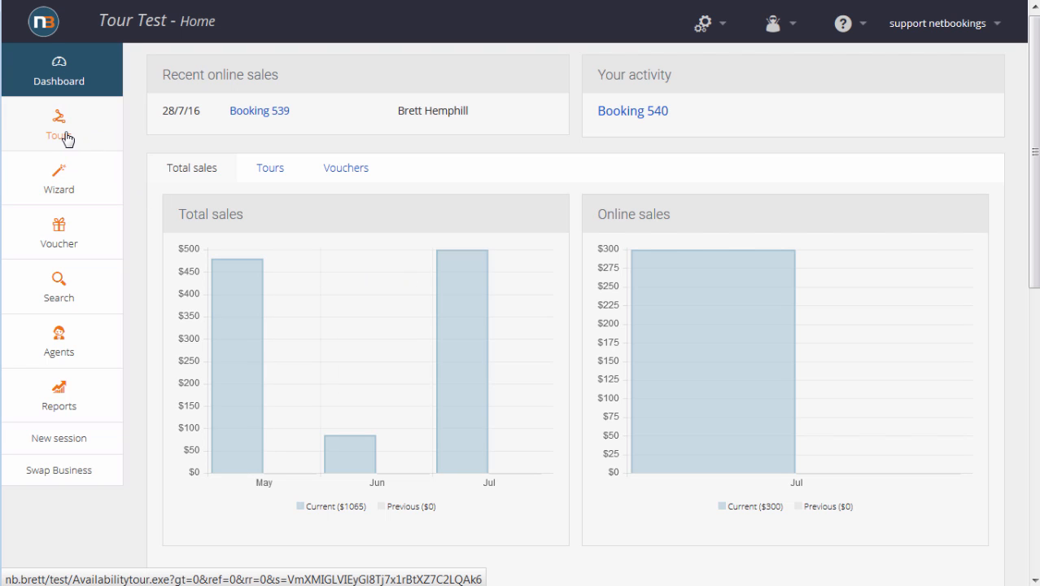
# Book 2 guests on the Fri 29 July 7:00 am 4Hr Fishing Charter from the Tours list.
pyautogui.click(59, 126)
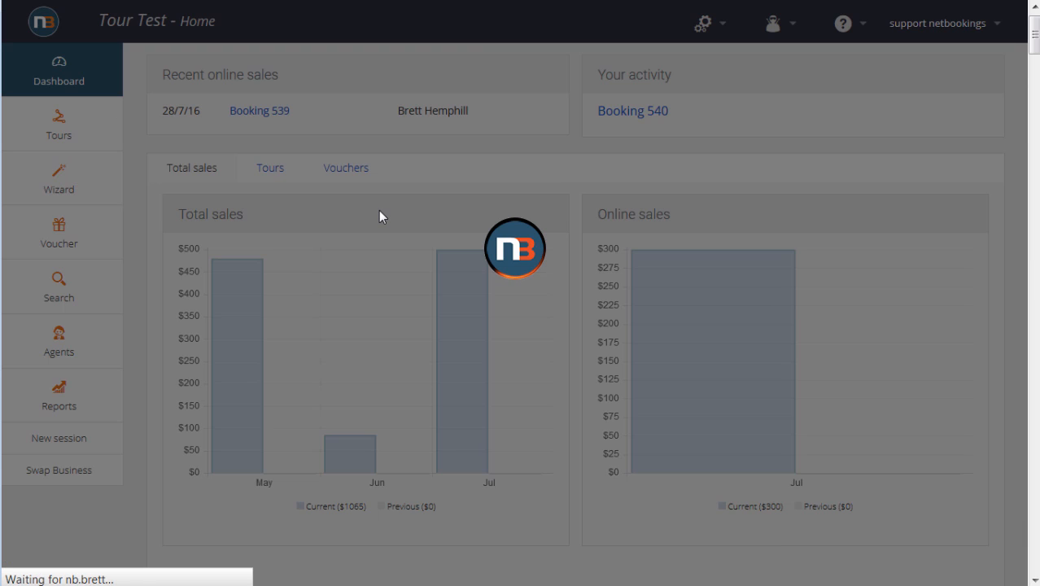
pyautogui.click(58, 124)
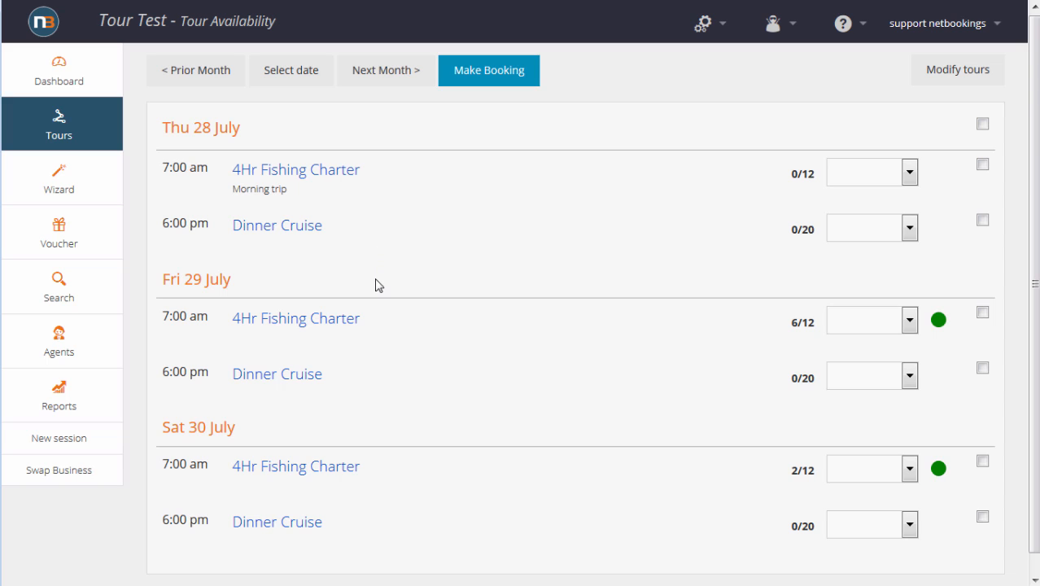
pyautogui.moveTo(621, 291)
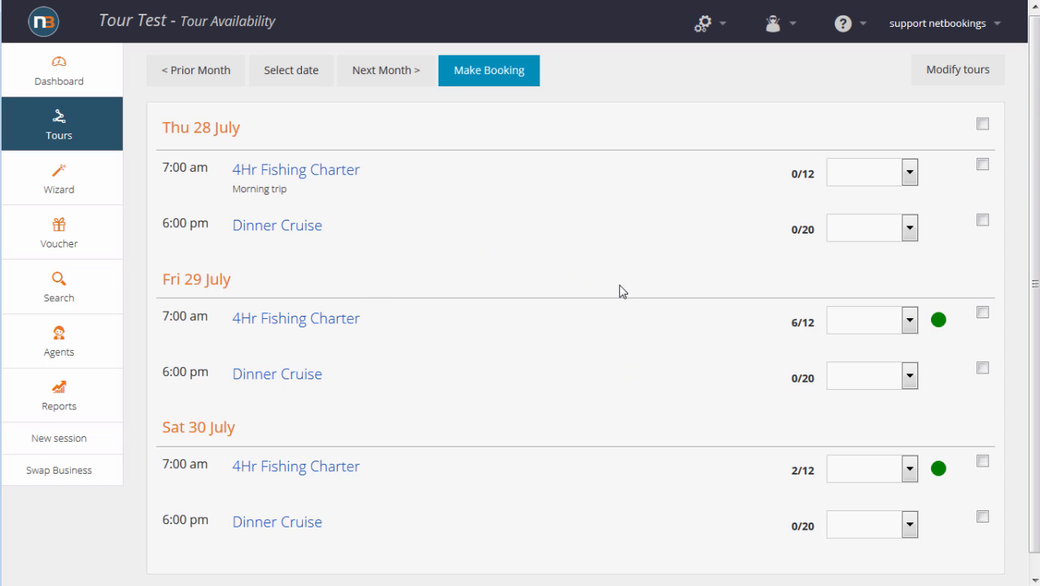
pyautogui.moveTo(550, 317)
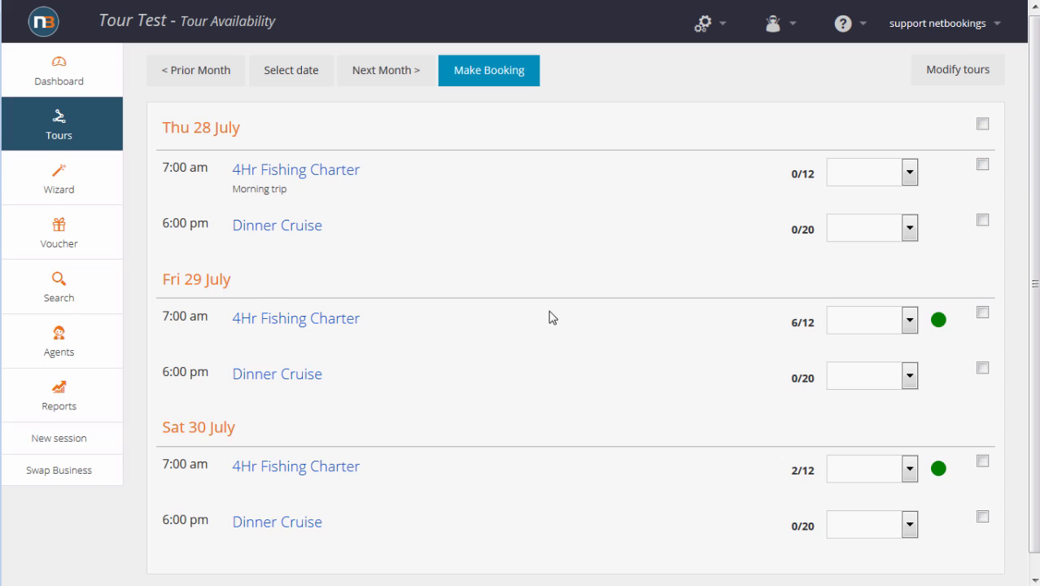
pyautogui.moveTo(367, 317)
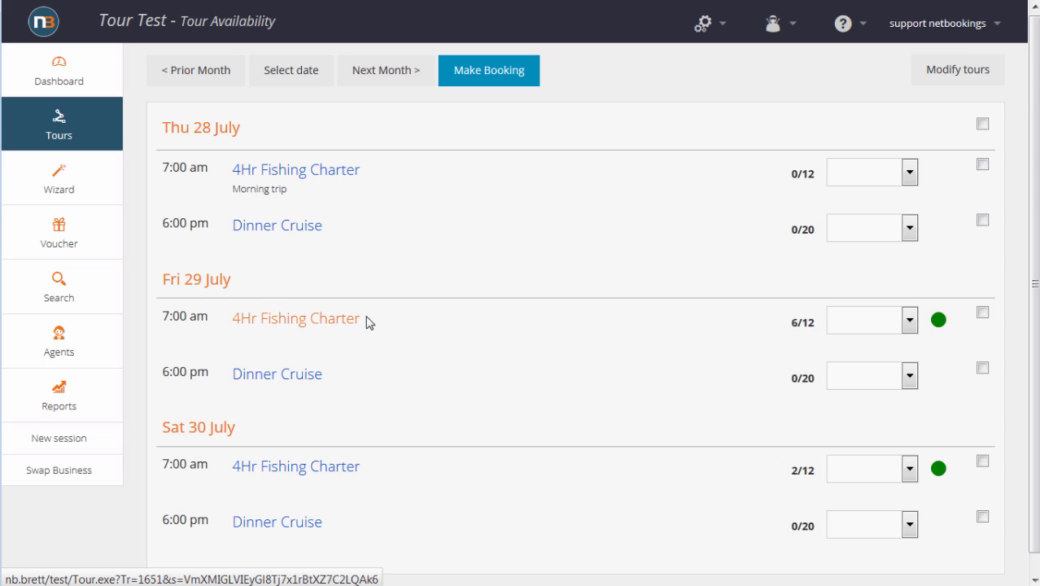
pyautogui.click(910, 319)
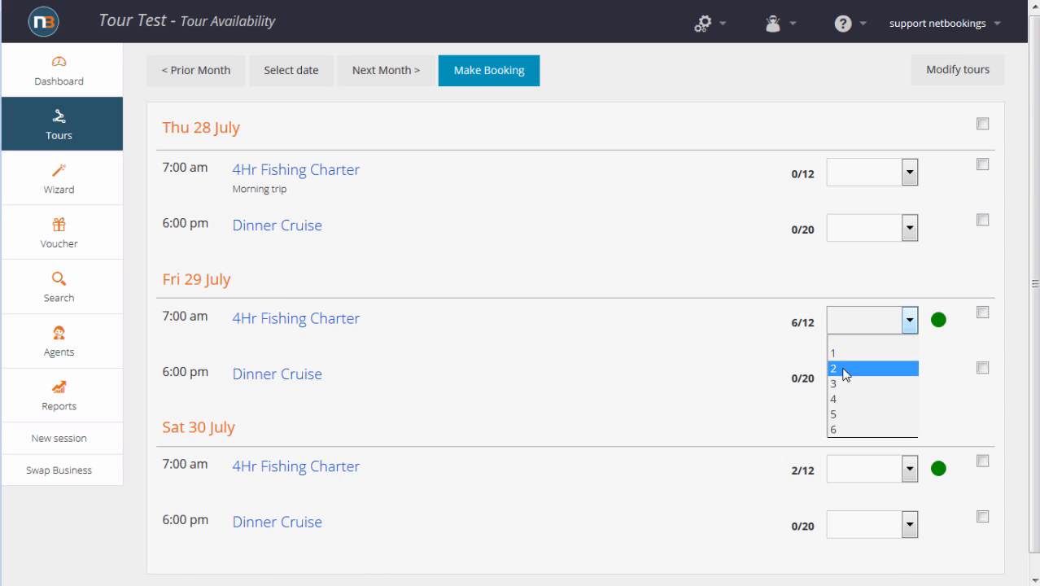
pyautogui.click(844, 367)
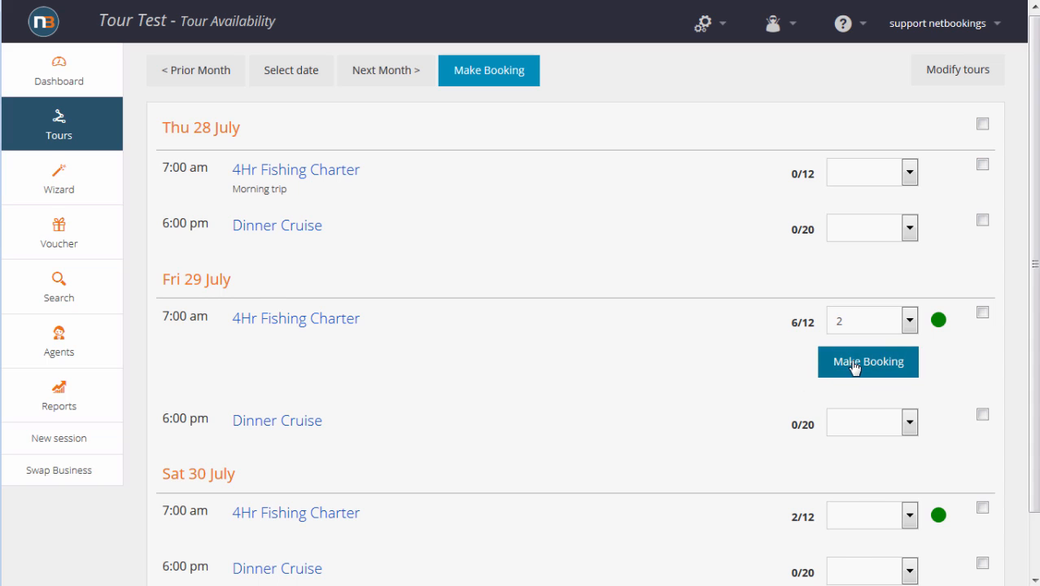
pyautogui.click(867, 361)
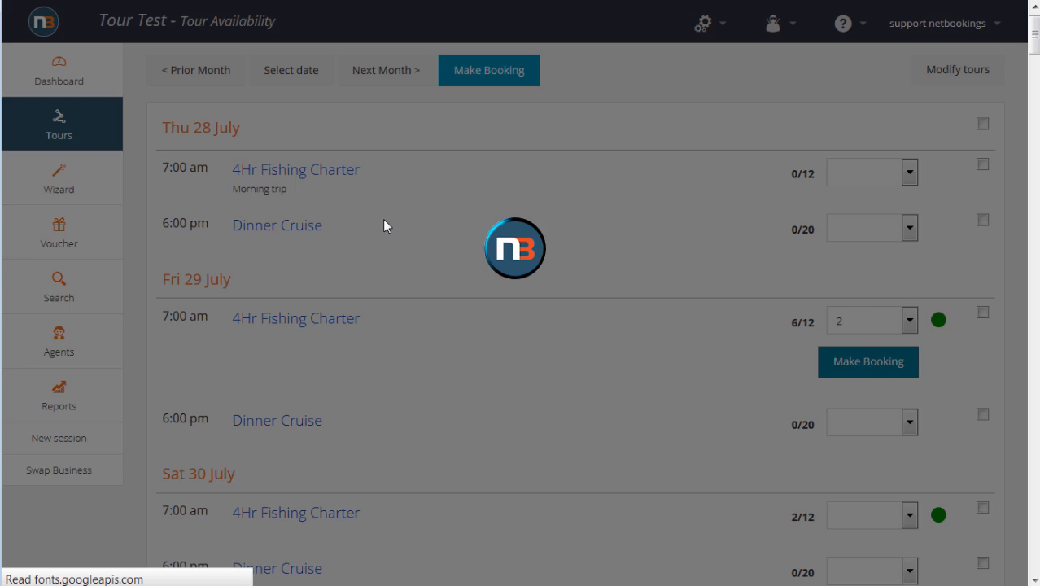
pyautogui.click(867, 361)
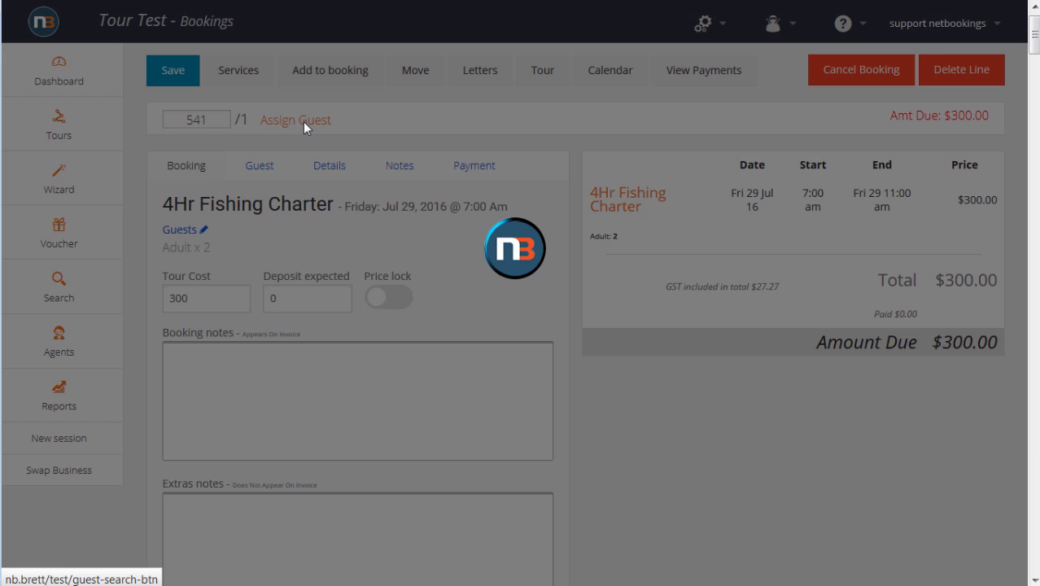
pyautogui.click(295, 121)
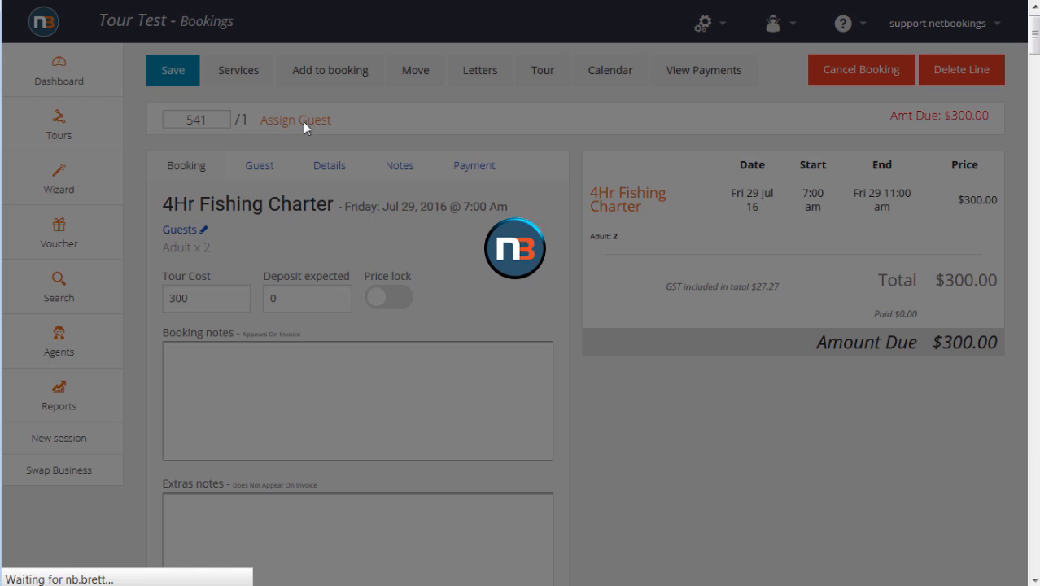
pyautogui.click(295, 121)
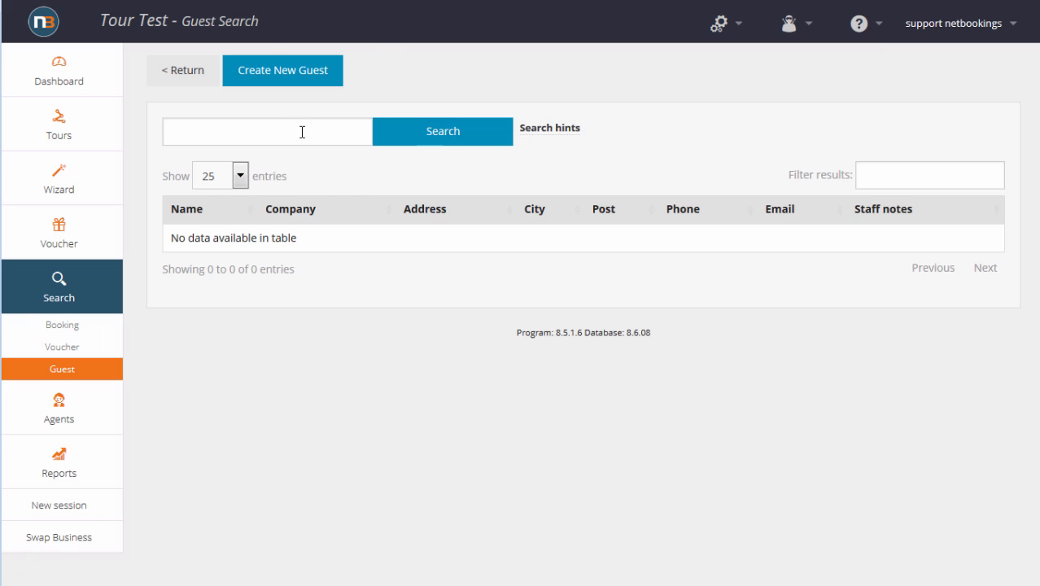
pyautogui.write('hemp')
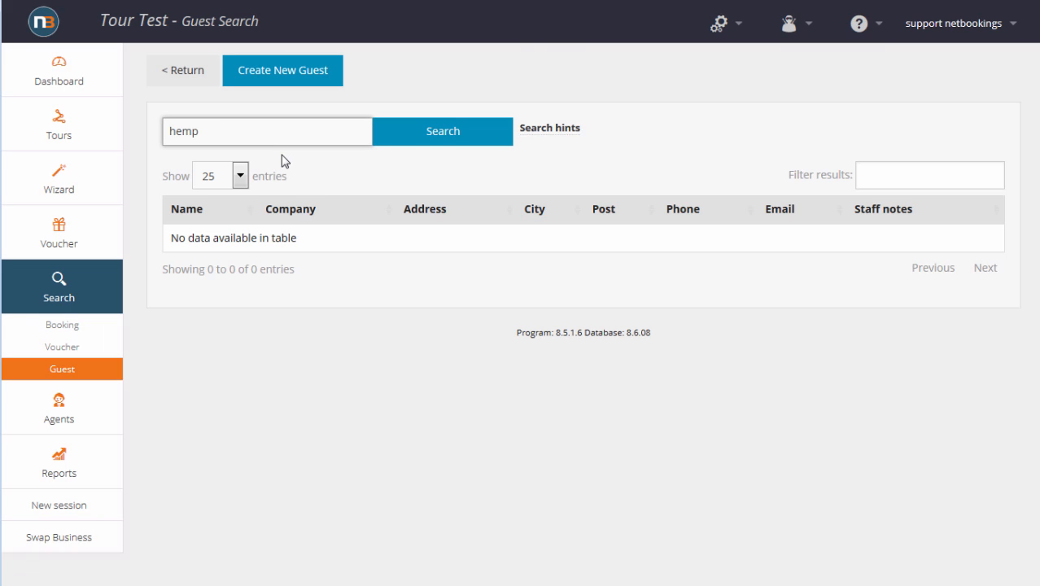
pyautogui.click(443, 130)
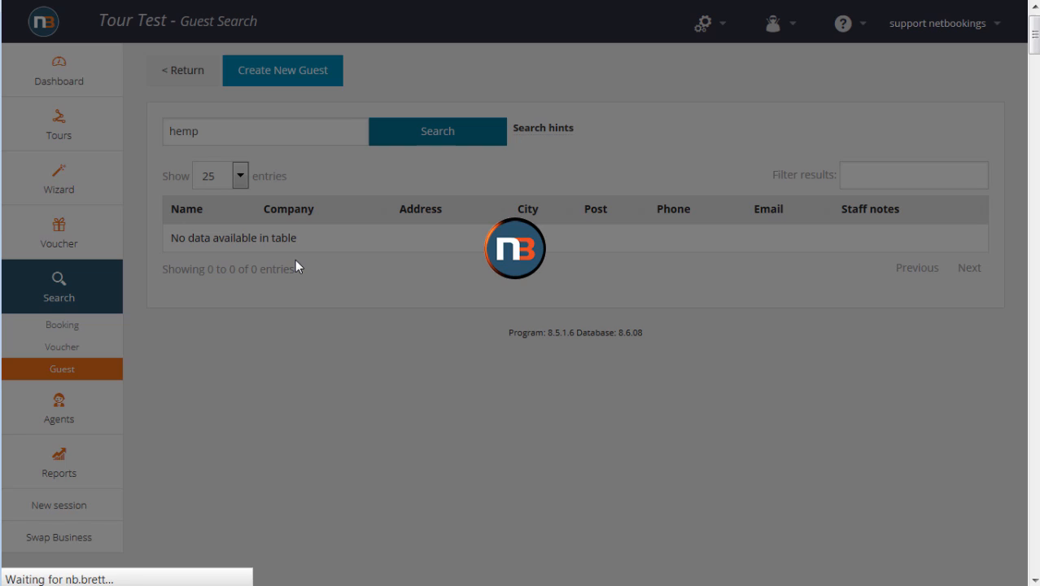
pyautogui.click(443, 130)
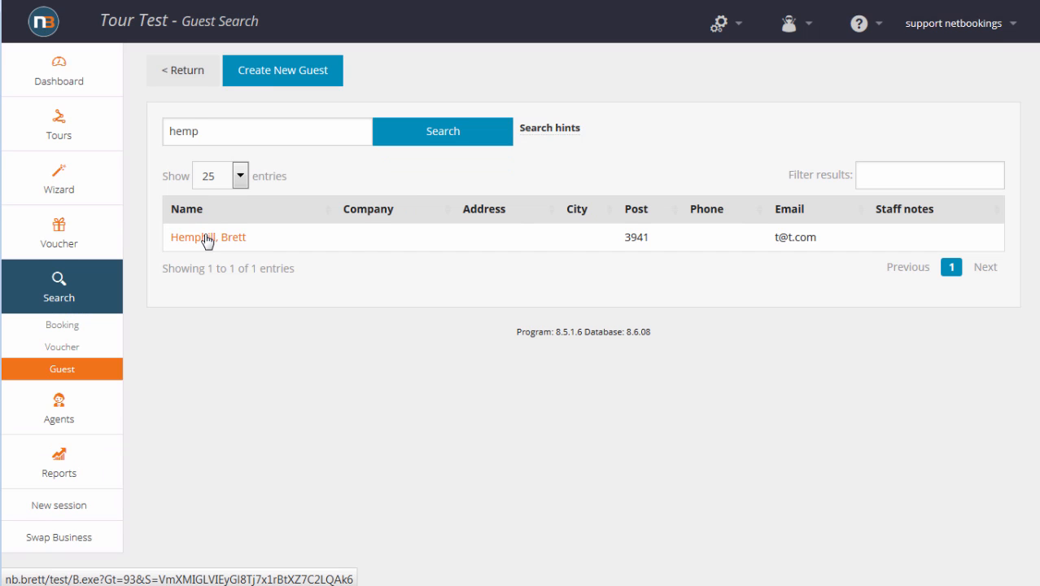
pyautogui.click(208, 238)
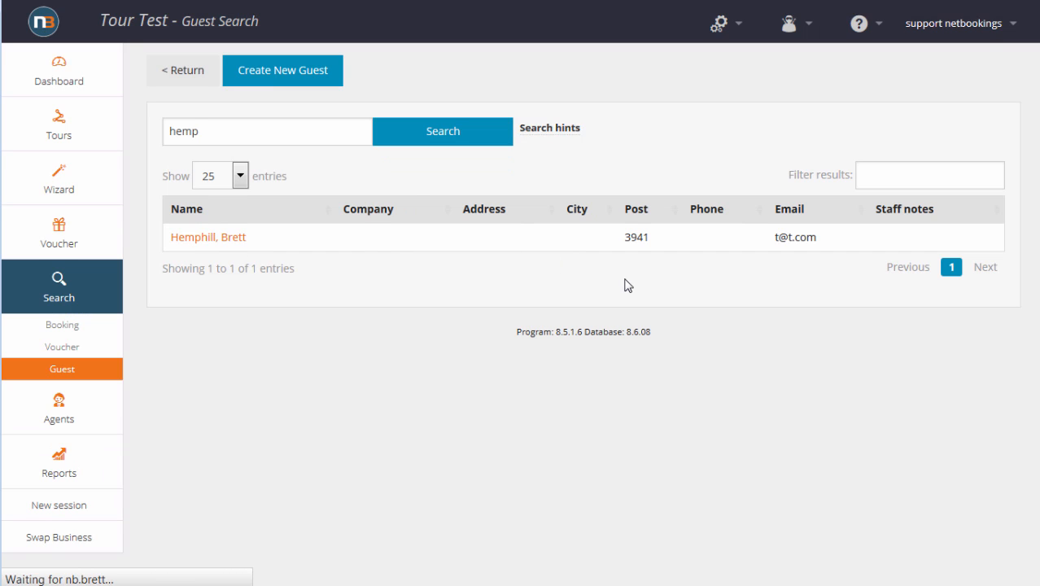
pyautogui.click(208, 238)
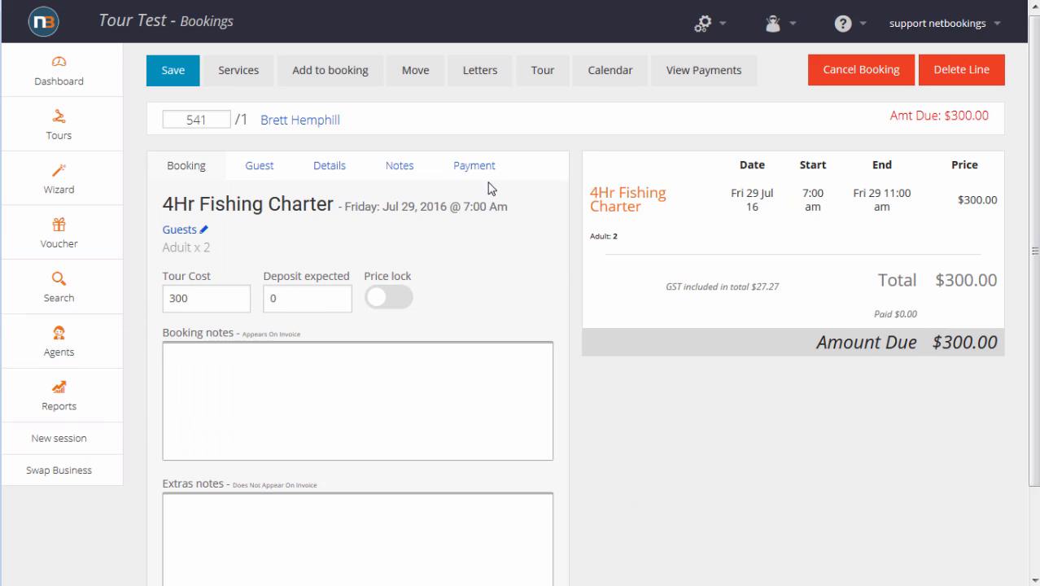
# Record a $300 Eftpos payment on the charter booking, leaving $0.00 due.
pyautogui.click(474, 166)
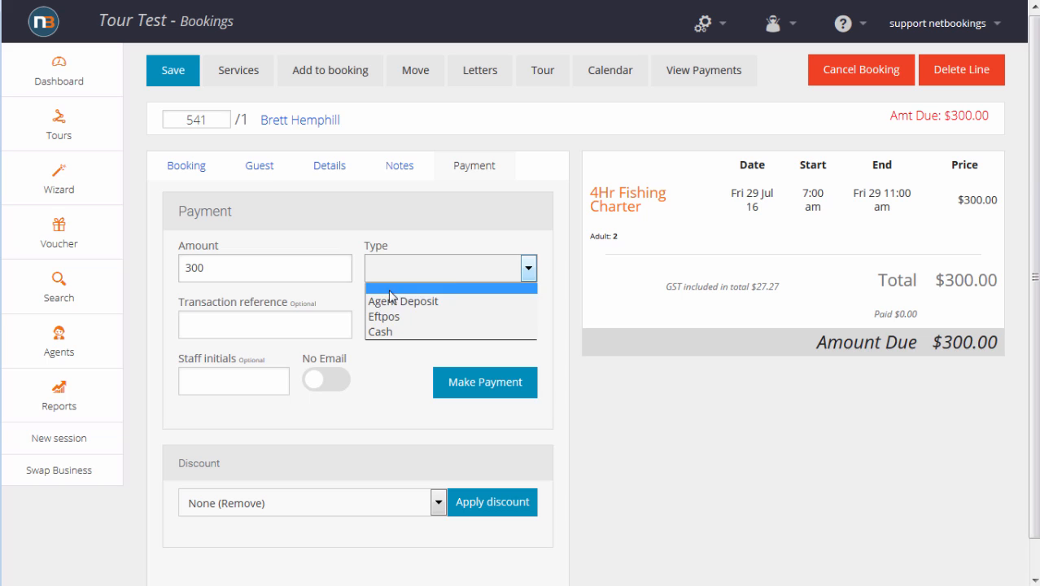
pyautogui.click(384, 316)
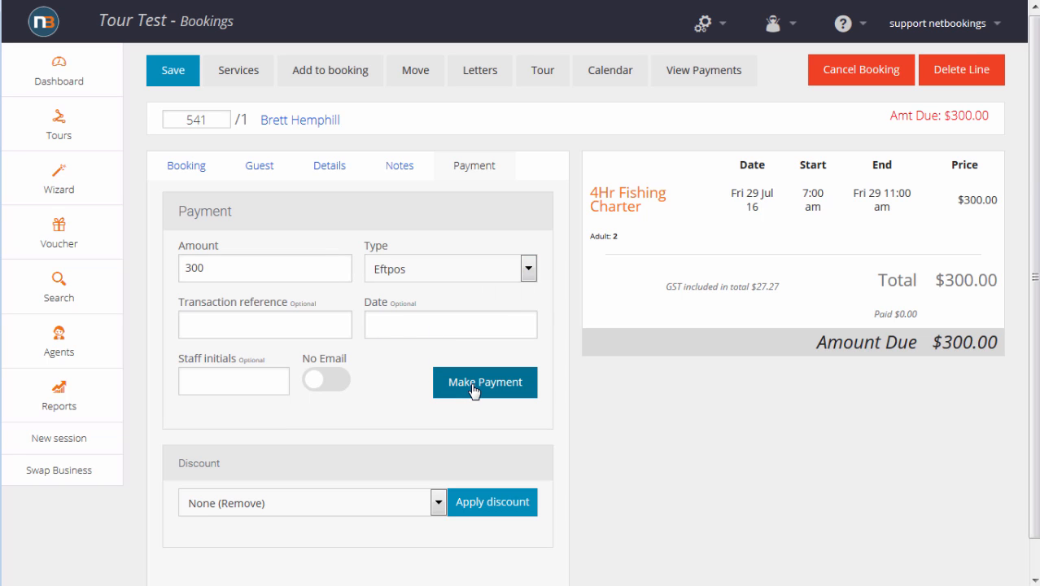
pyautogui.click(485, 381)
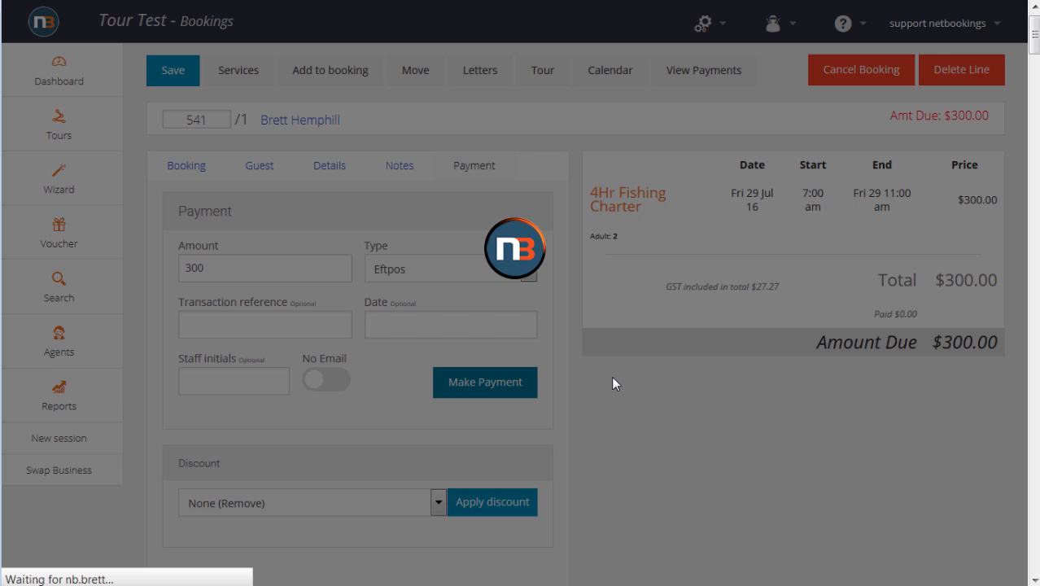
pyautogui.click(485, 382)
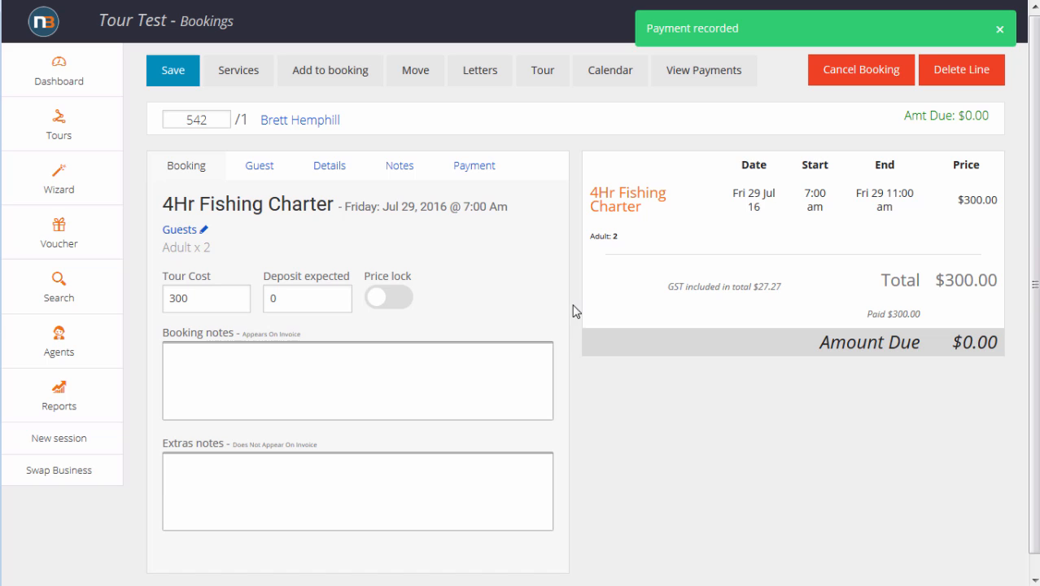
# Review the booking's notes showing the emailed confirmation, then its Details fields.
pyautogui.click(399, 166)
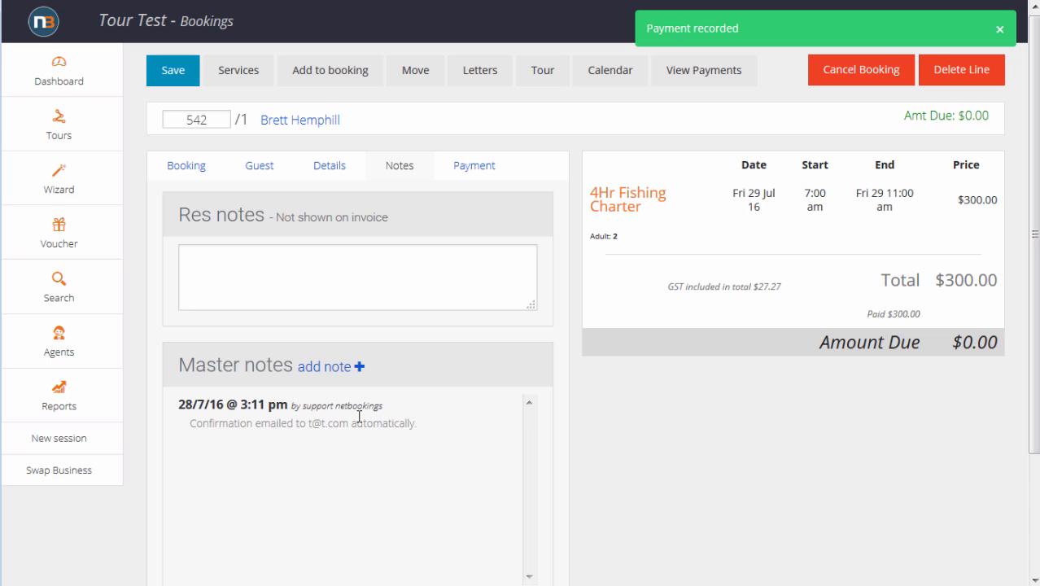
pyautogui.click(329, 166)
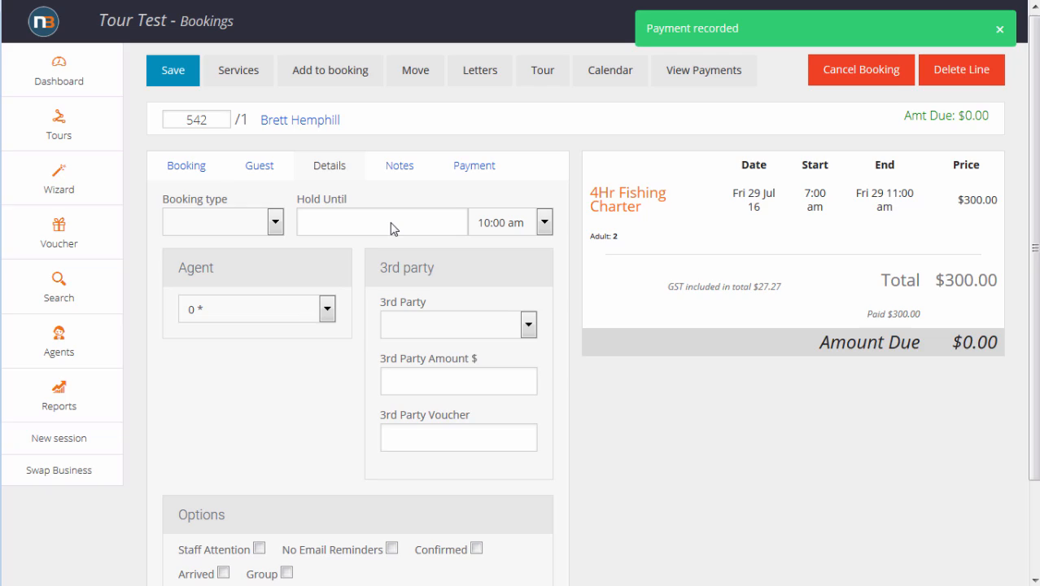
# Hold the booking until Fri 29 July 2016 as a Bucks day with a wheelchair note, and save it.
pyautogui.click(381, 221)
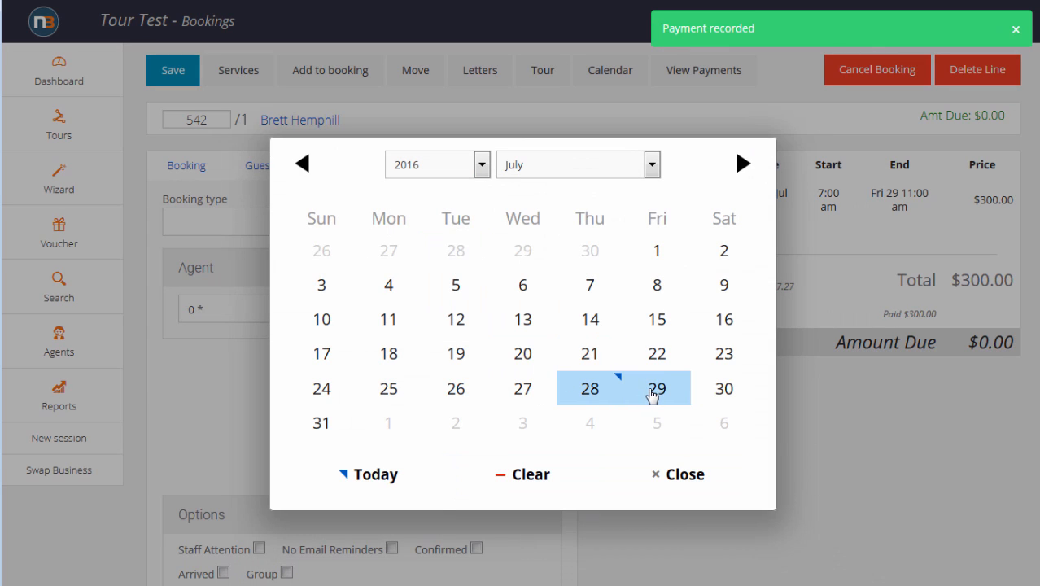
pyautogui.click(656, 387)
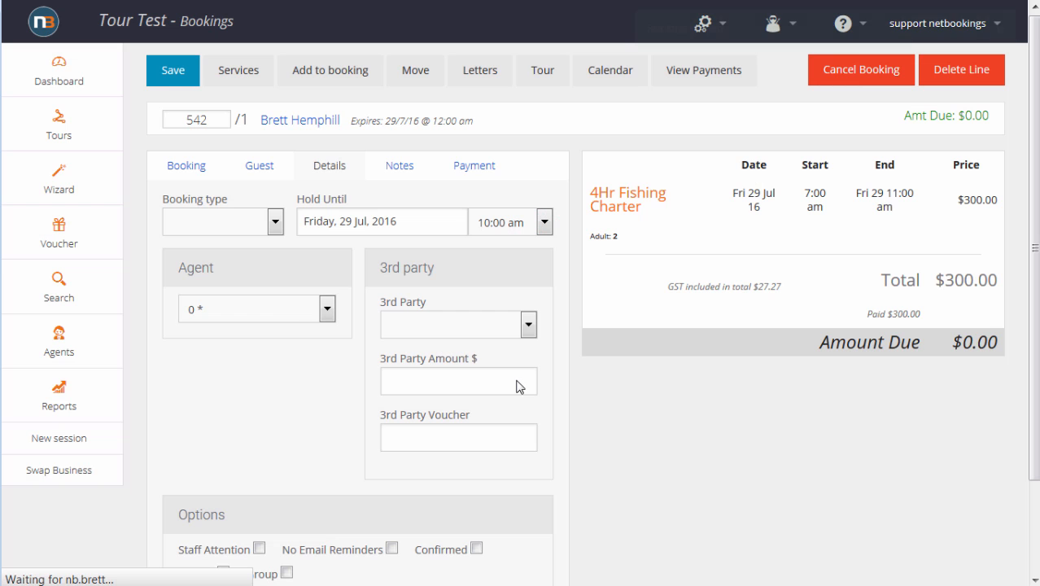
pyautogui.click(172, 70)
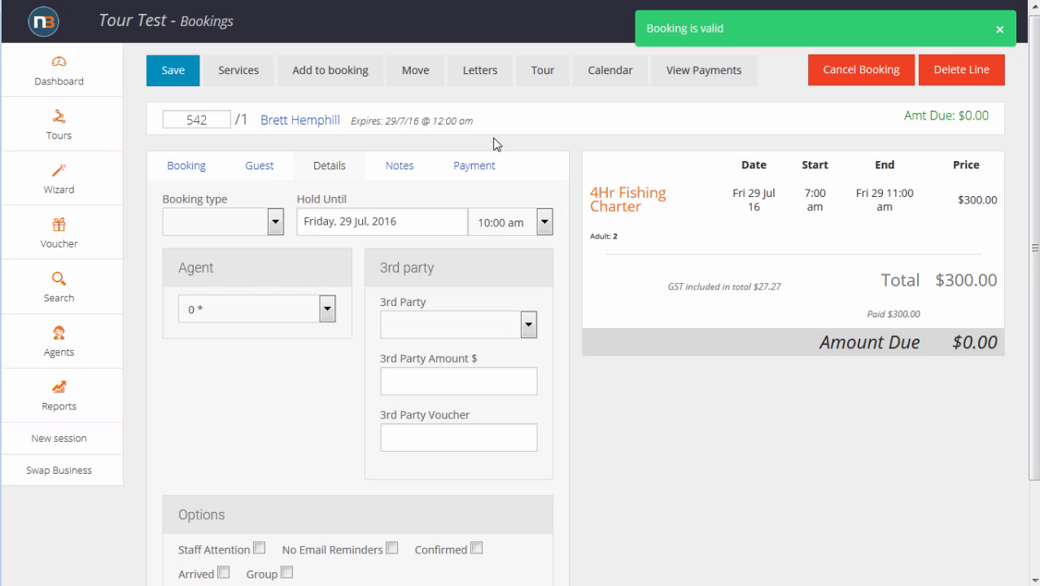
pyautogui.moveTo(459, 327)
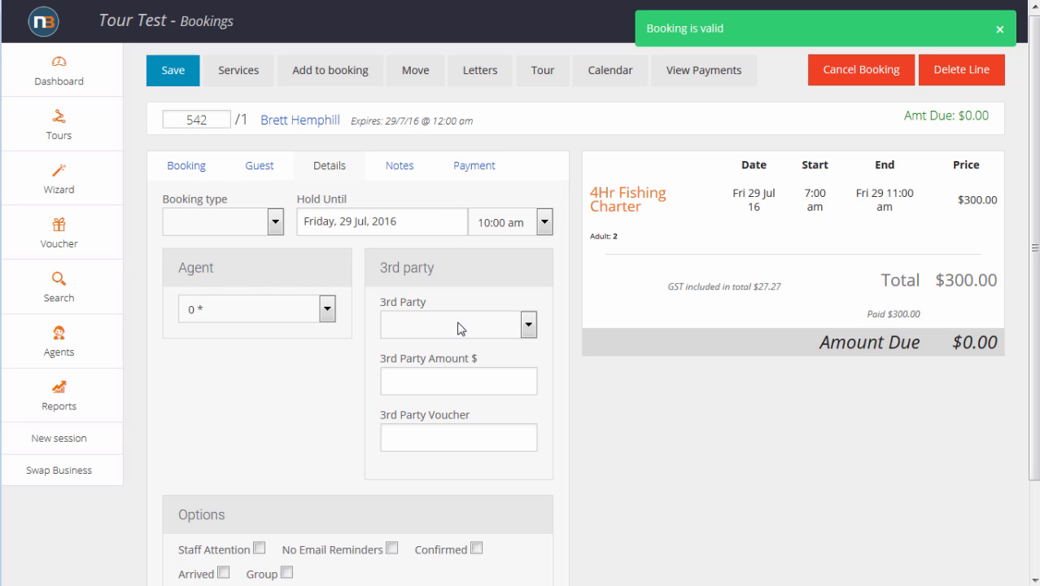
pyautogui.moveTo(583, 426)
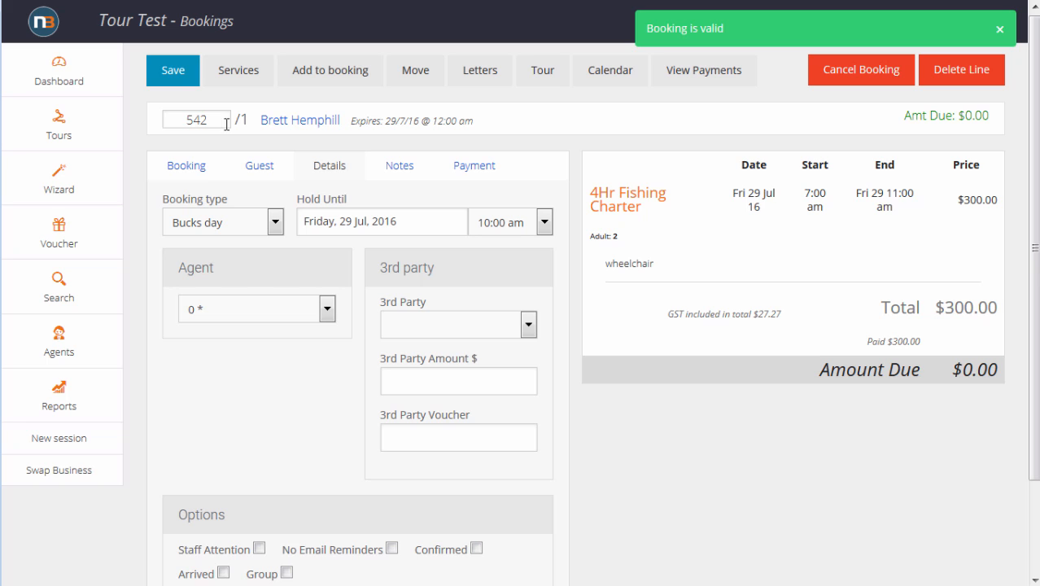
pyautogui.click(172, 70)
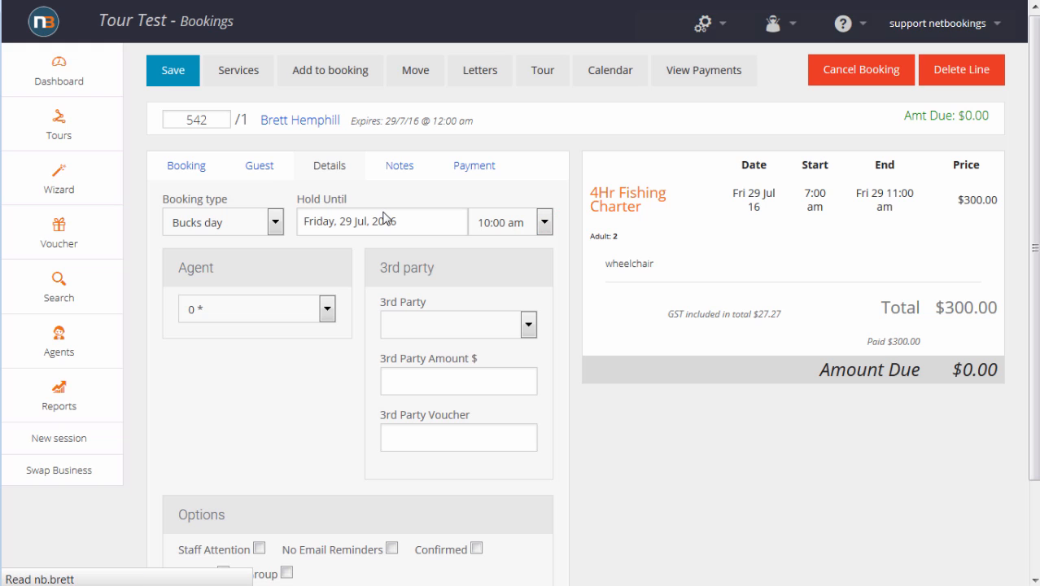
pyautogui.click(186, 165)
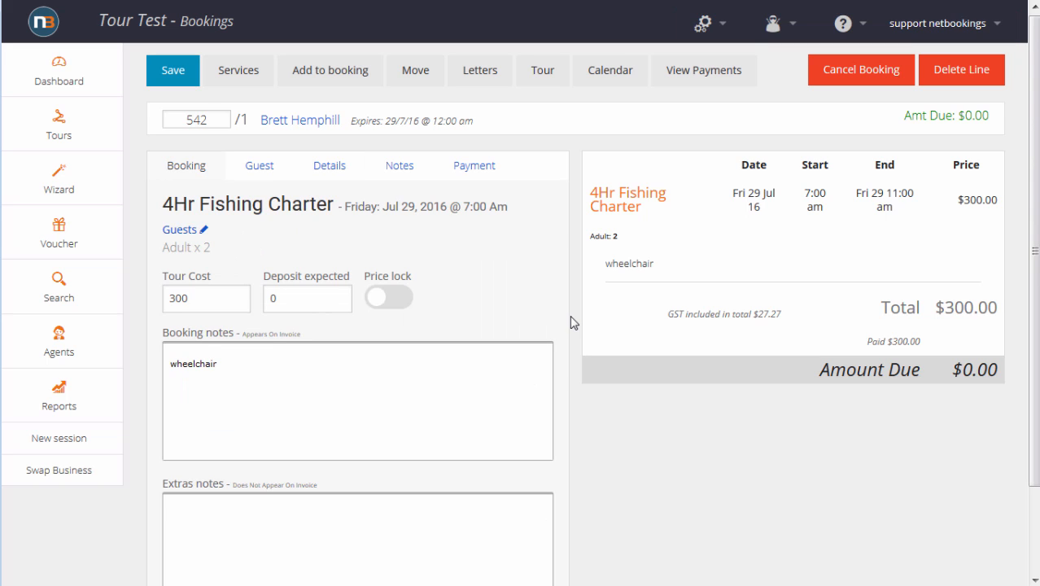
# Add 2 x T-Shirt with Logo ($70) as a service, bringing the booking to $370 with $70 due.
pyautogui.click(238, 70)
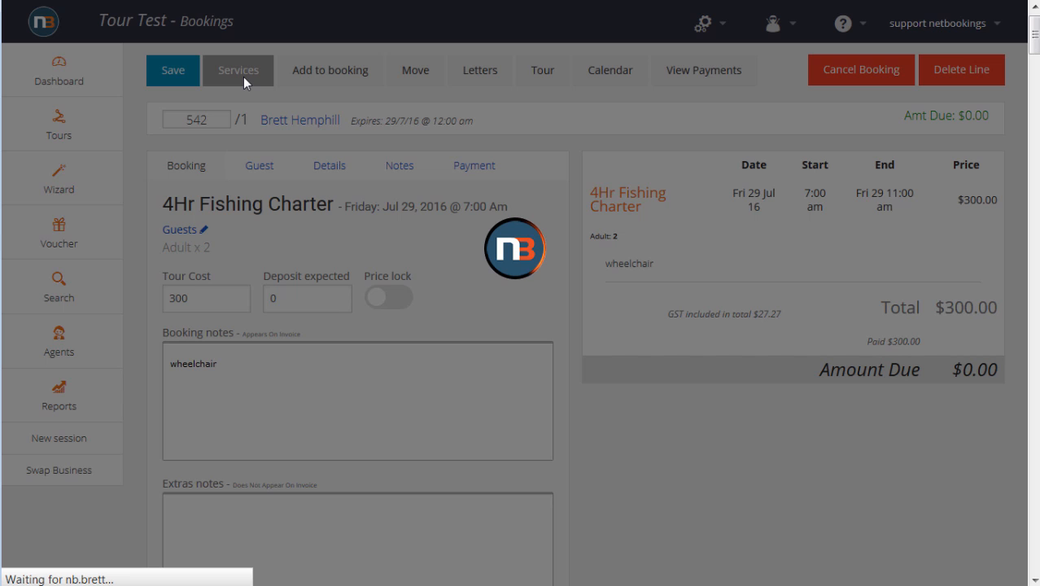
pyautogui.click(238, 70)
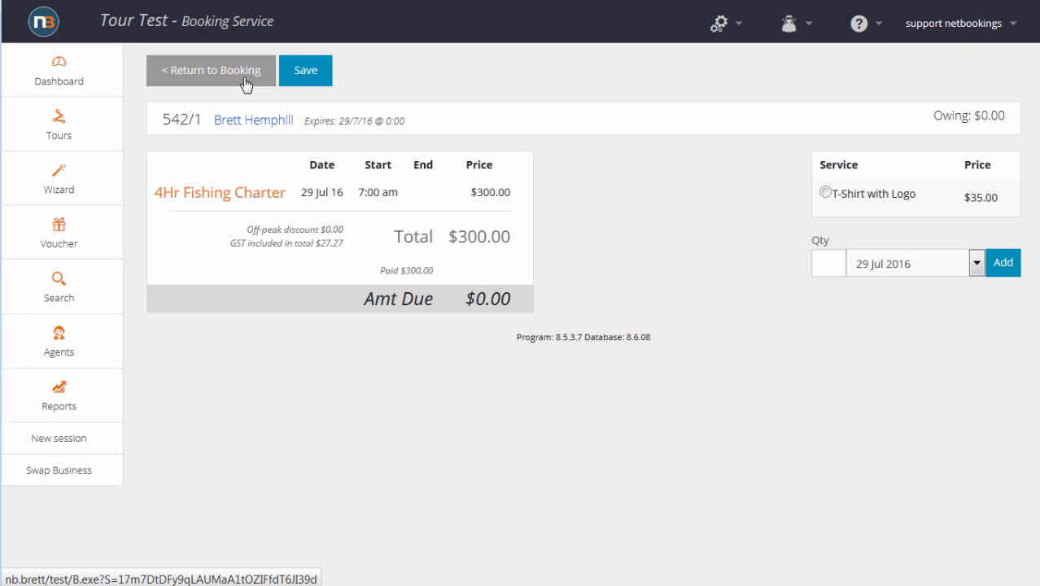
pyautogui.click(825, 192)
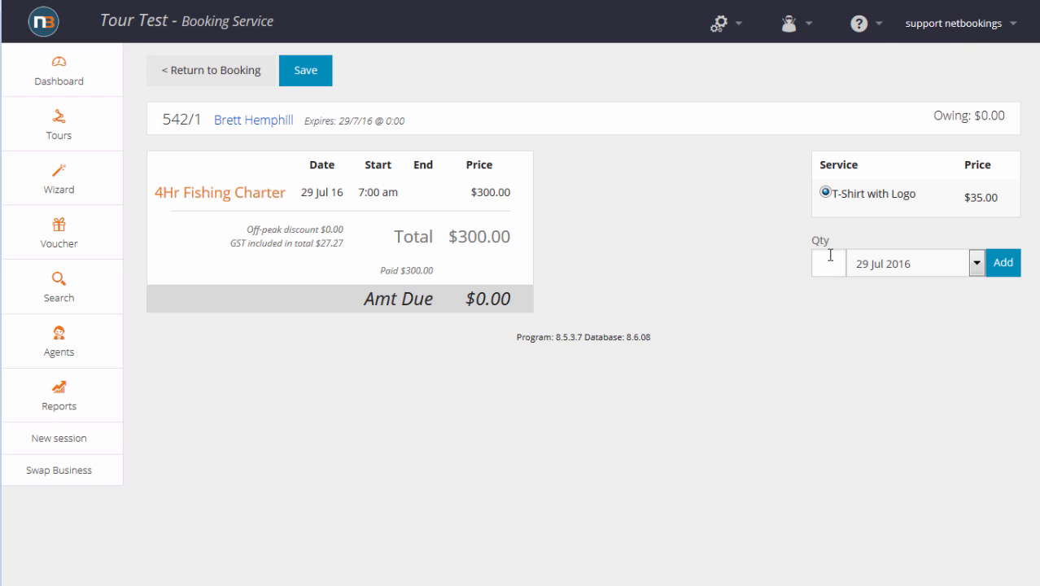
pyautogui.click(1002, 262)
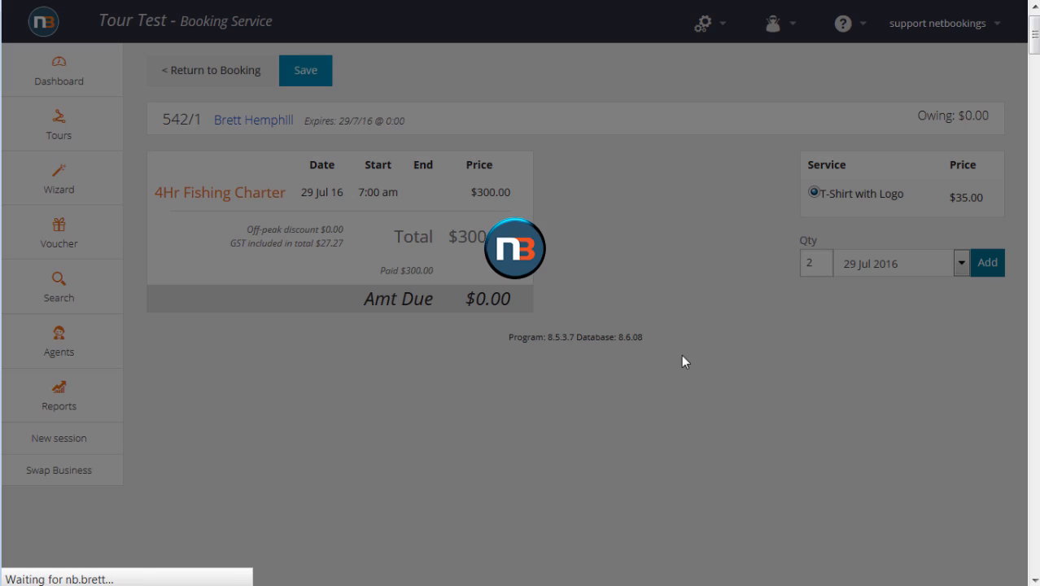
pyautogui.click(986, 262)
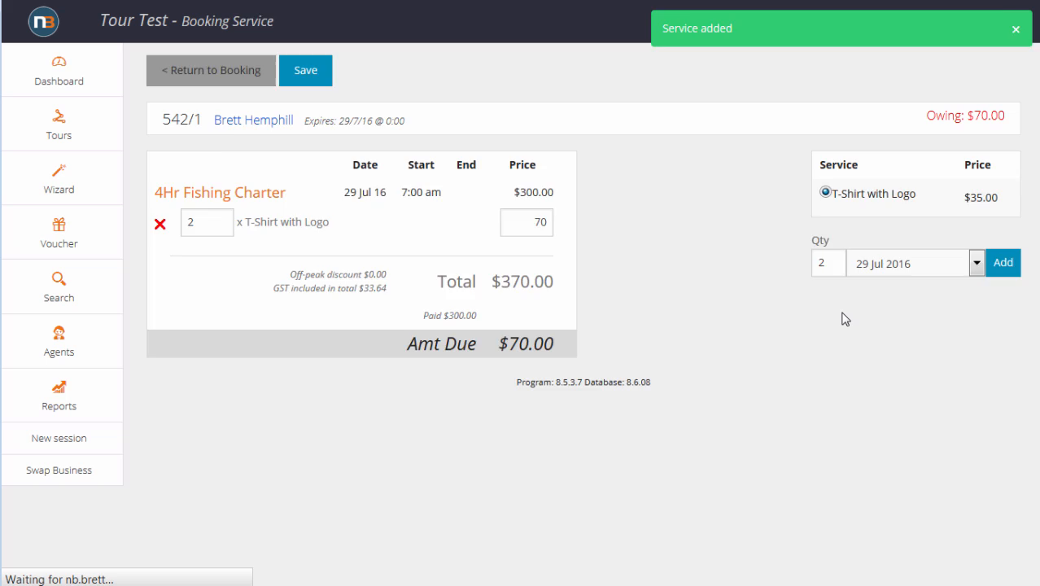
pyautogui.click(212, 70)
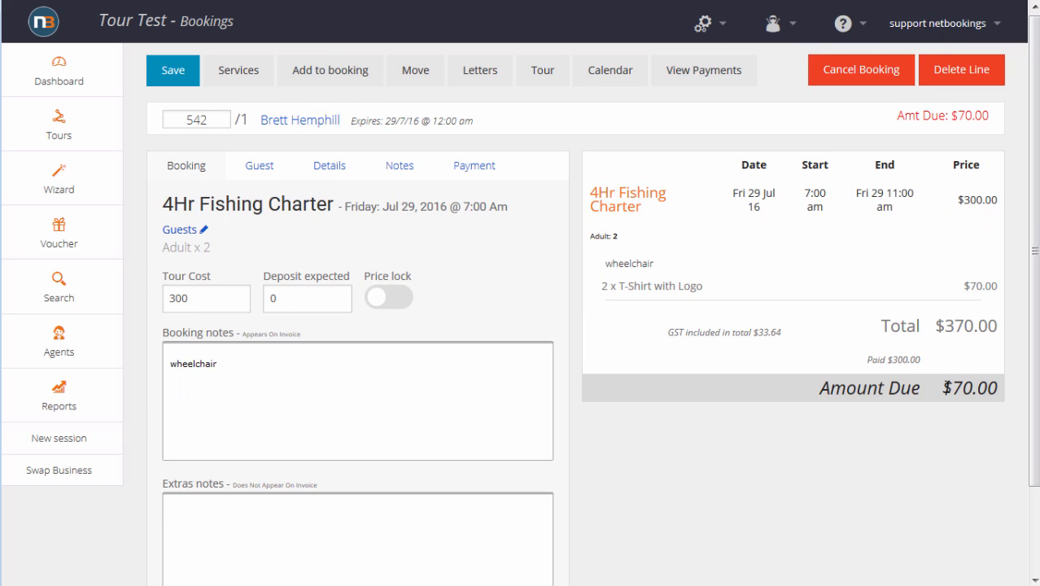
pyautogui.moveTo(918, 373)
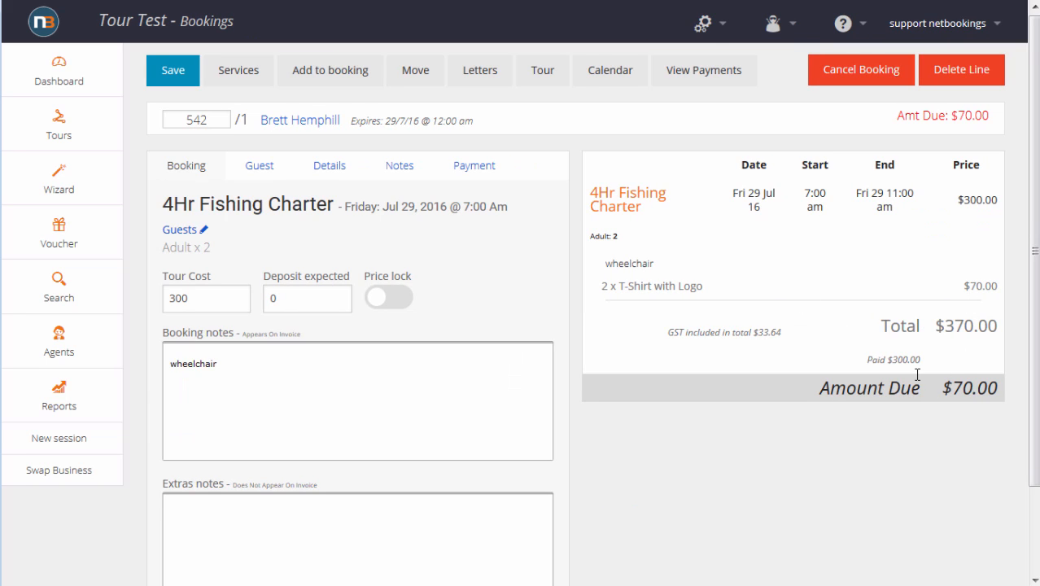
pyautogui.moveTo(750, 324)
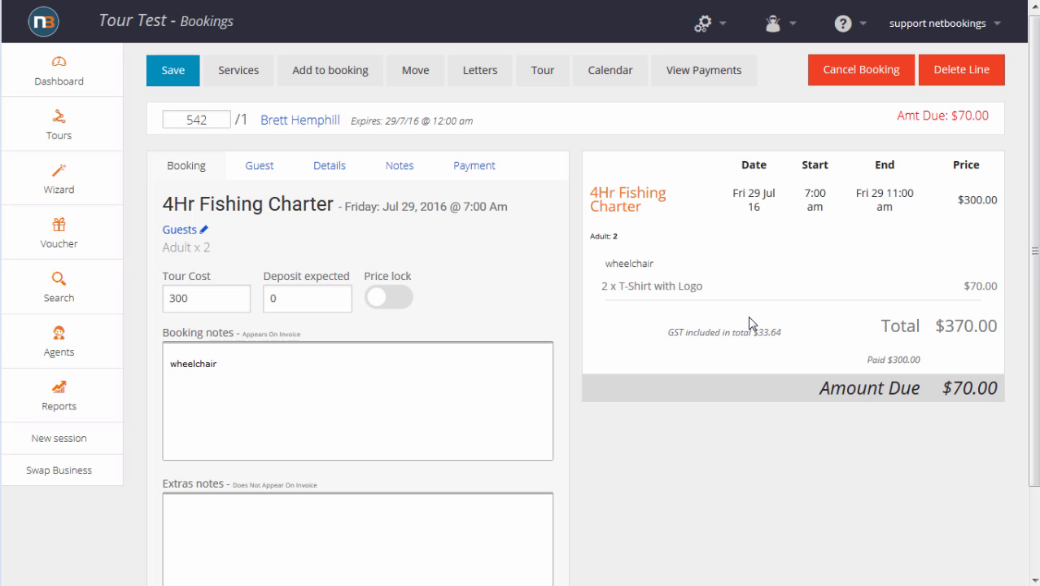
# Set the tour cost to 500 and turn the price lock on.
pyautogui.tripleClick(205, 298)
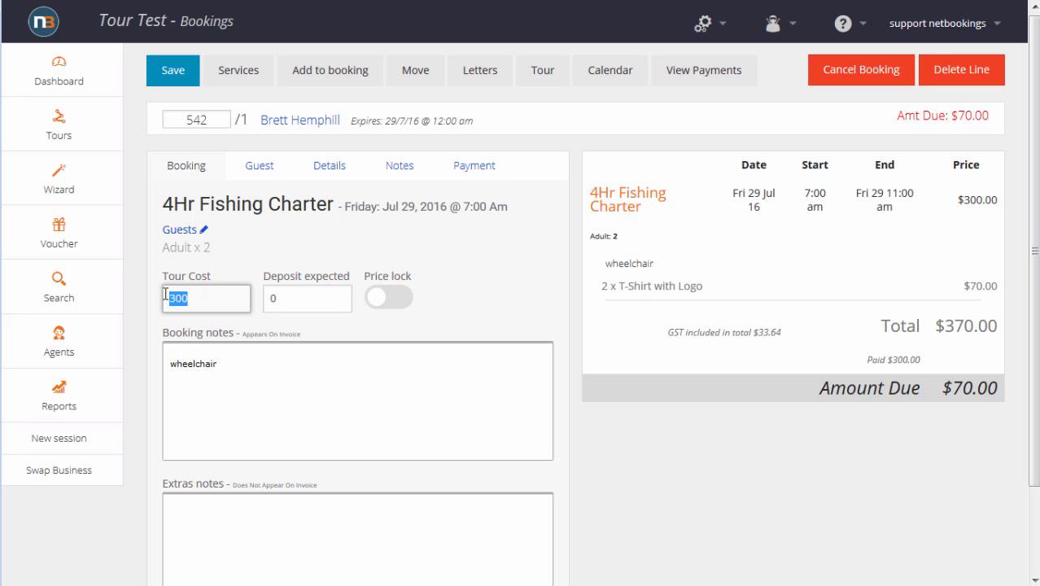
pyautogui.write('500')
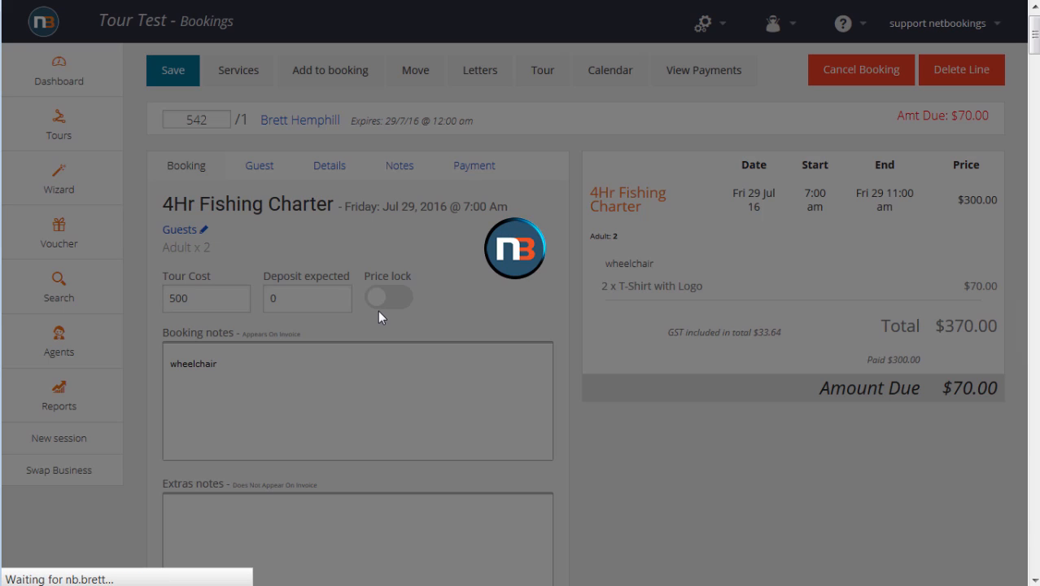
pyautogui.click(389, 296)
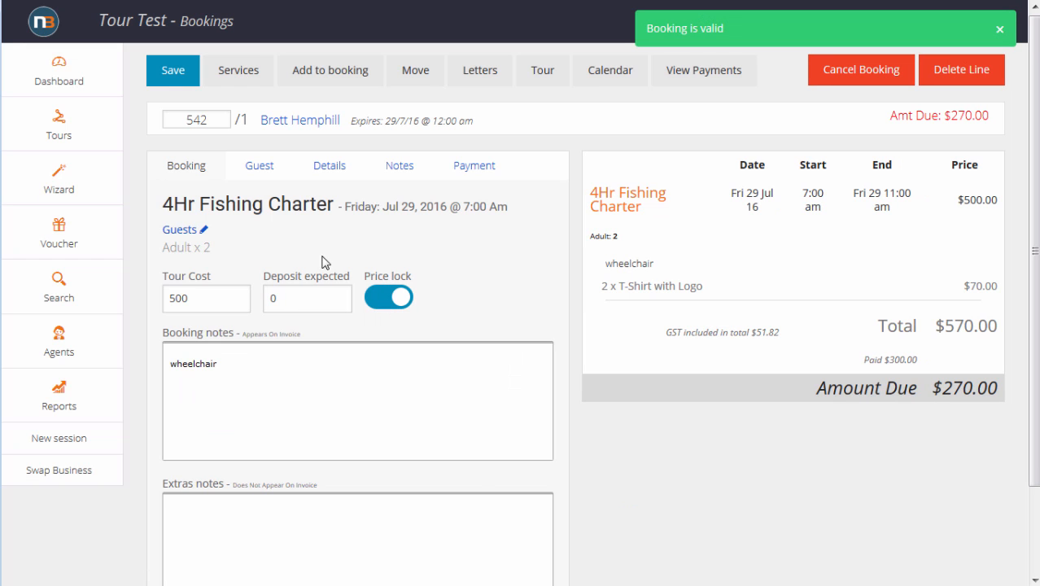
# Change the guests to 6 adults after the 10-adult count is rejected, totalling $570 with $270 due.
pyautogui.click(198, 230)
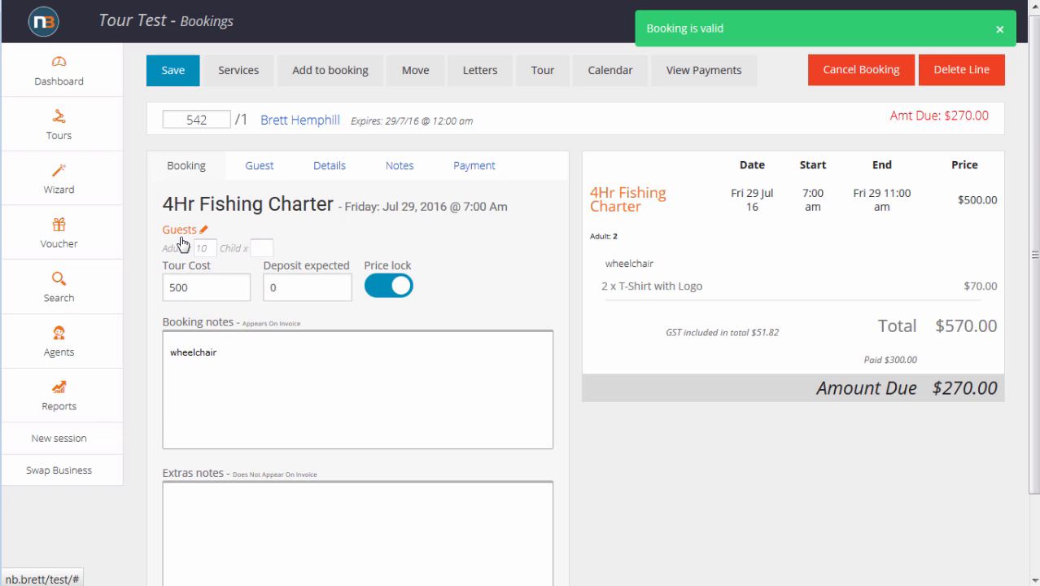
pyautogui.moveTo(258, 131)
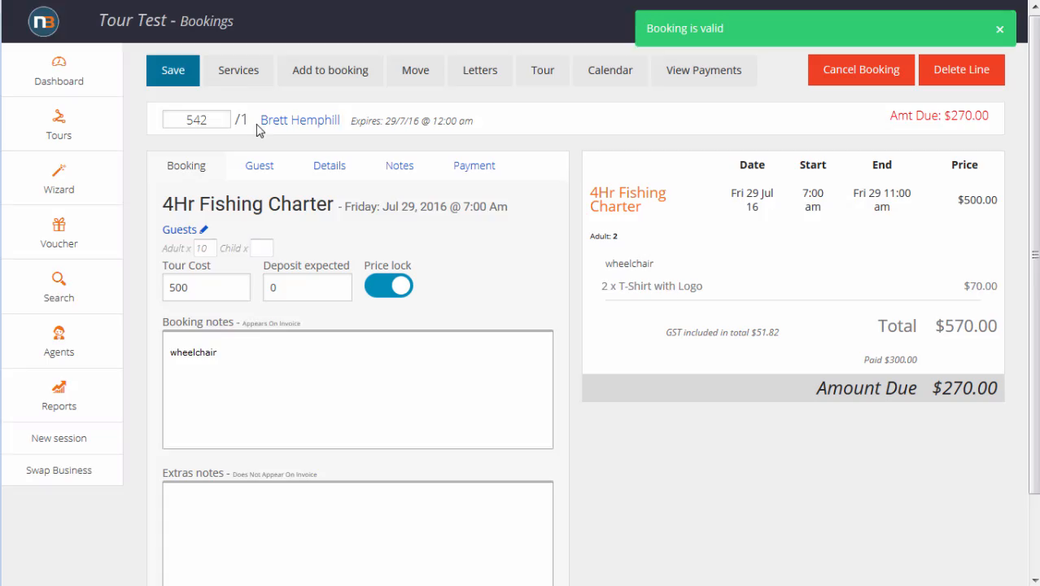
pyautogui.click(173, 70)
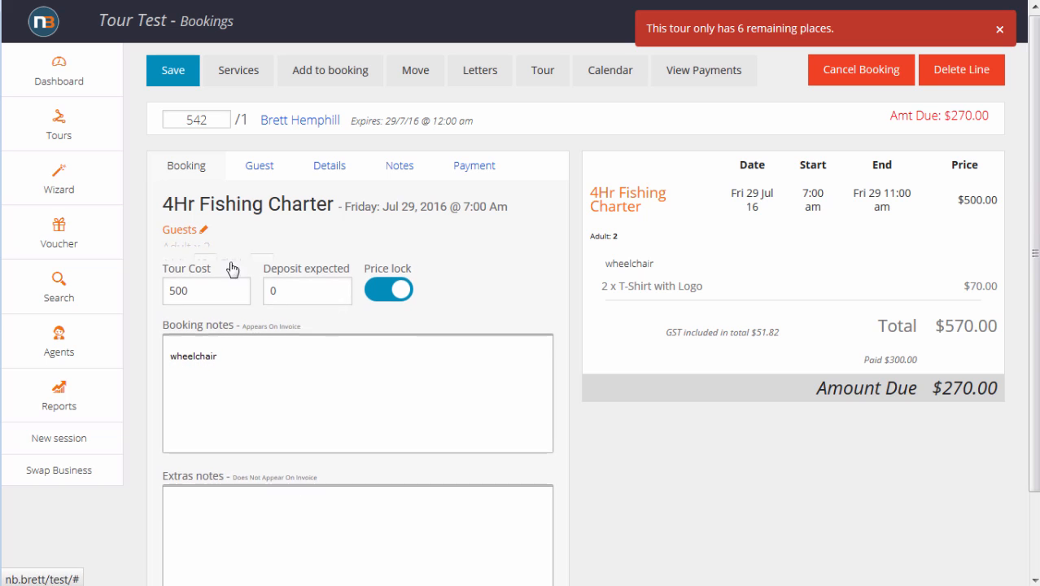
pyautogui.click(203, 229)
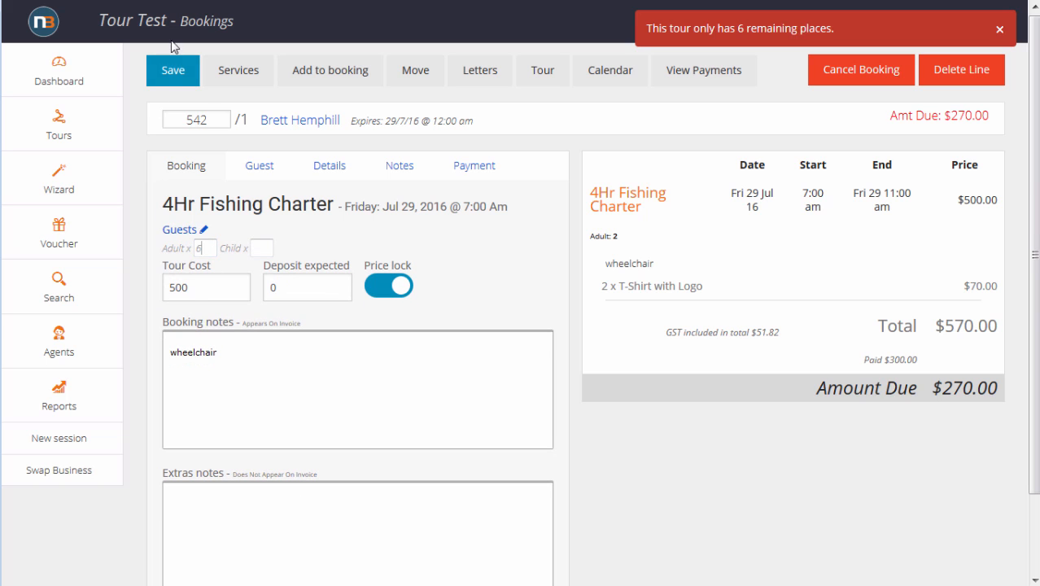
pyautogui.click(173, 70)
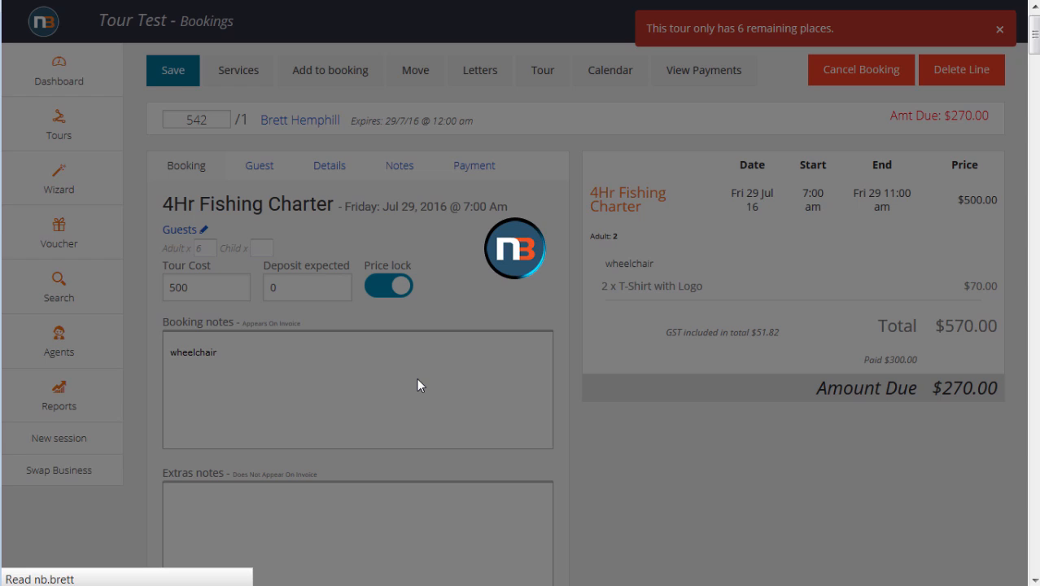
pyautogui.click(173, 70)
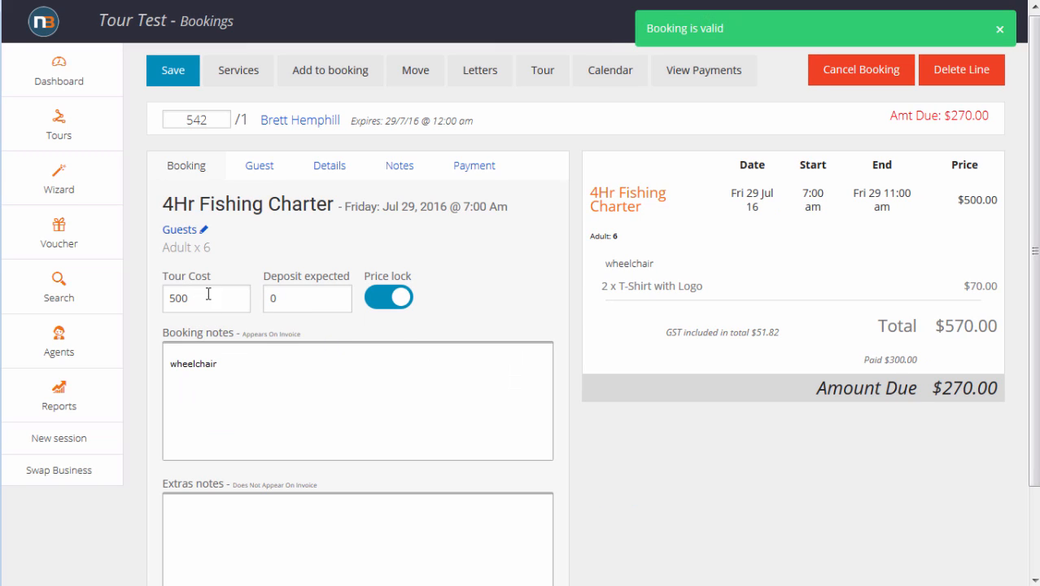
pyautogui.moveTo(576, 462)
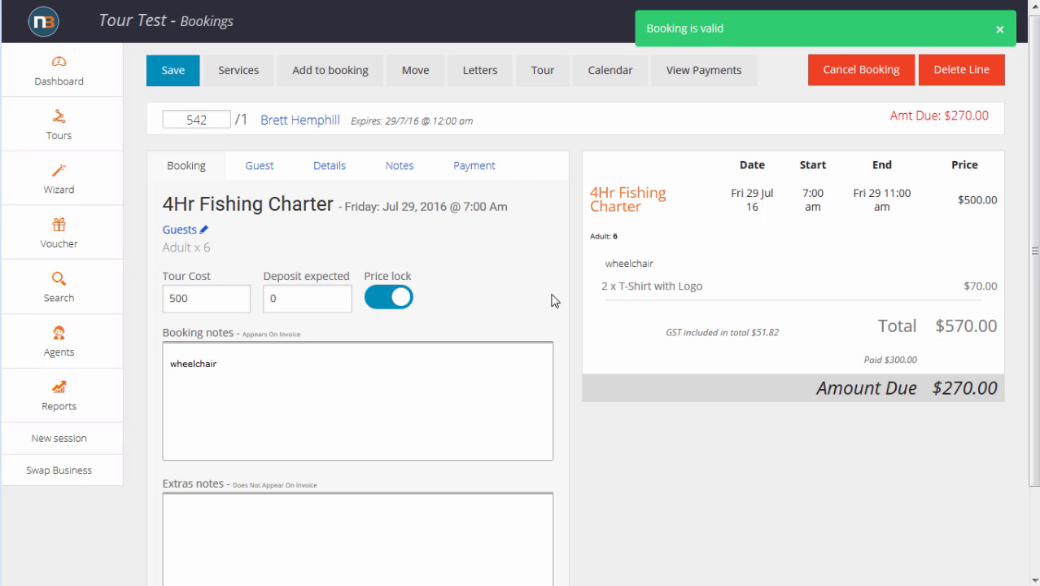
# Move the booking to the Mon 1 August 6:00 am charter and check the date change in its notes.
pyautogui.click(415, 70)
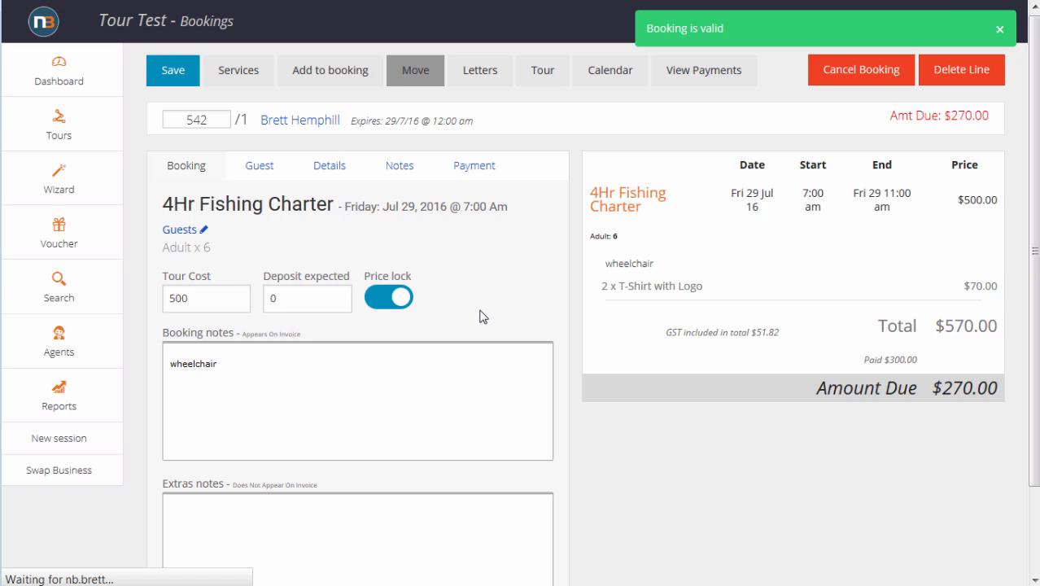
pyautogui.click(58, 124)
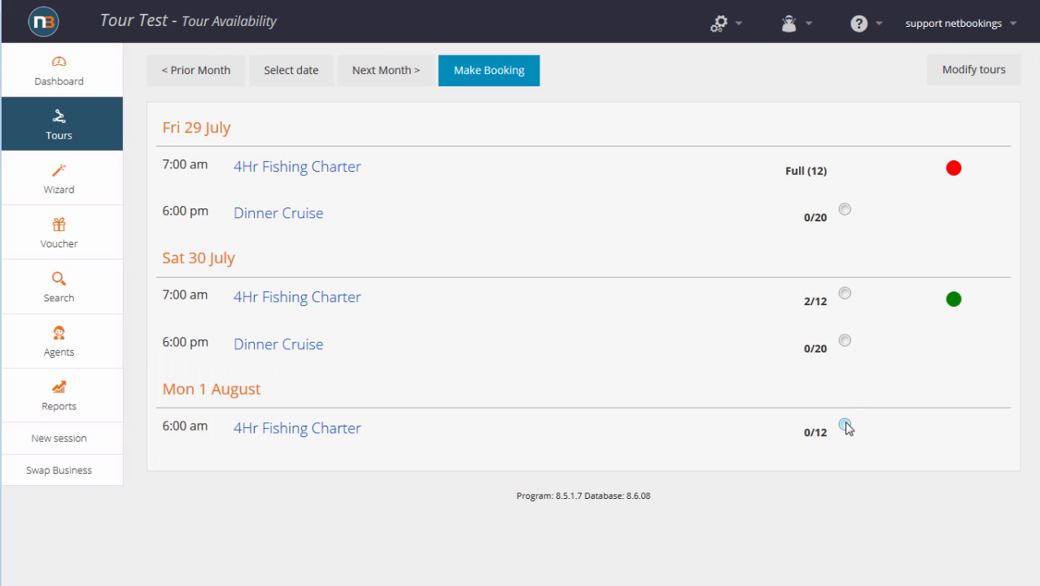
pyautogui.click(832, 426)
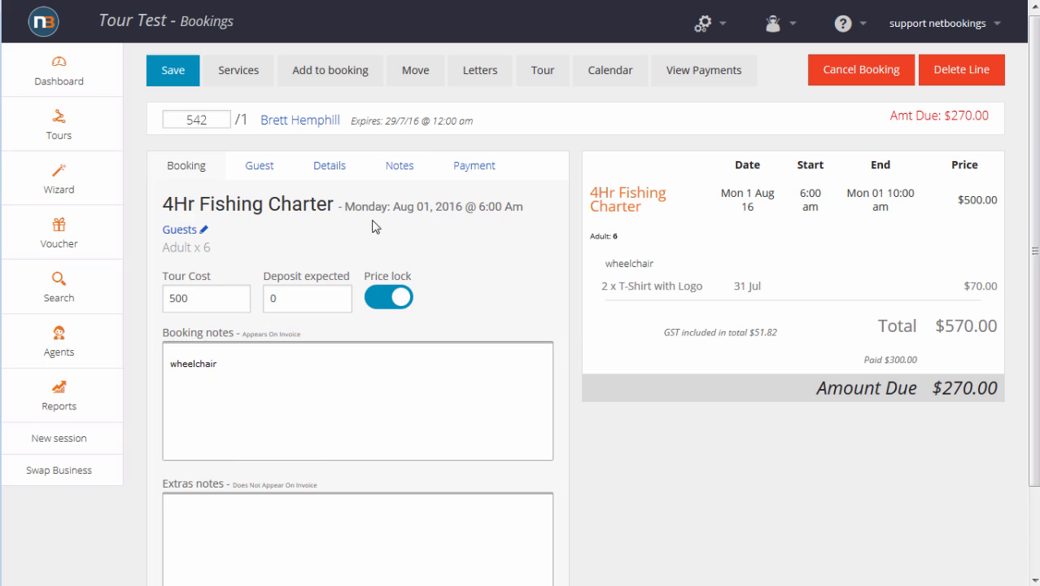
pyautogui.click(399, 166)
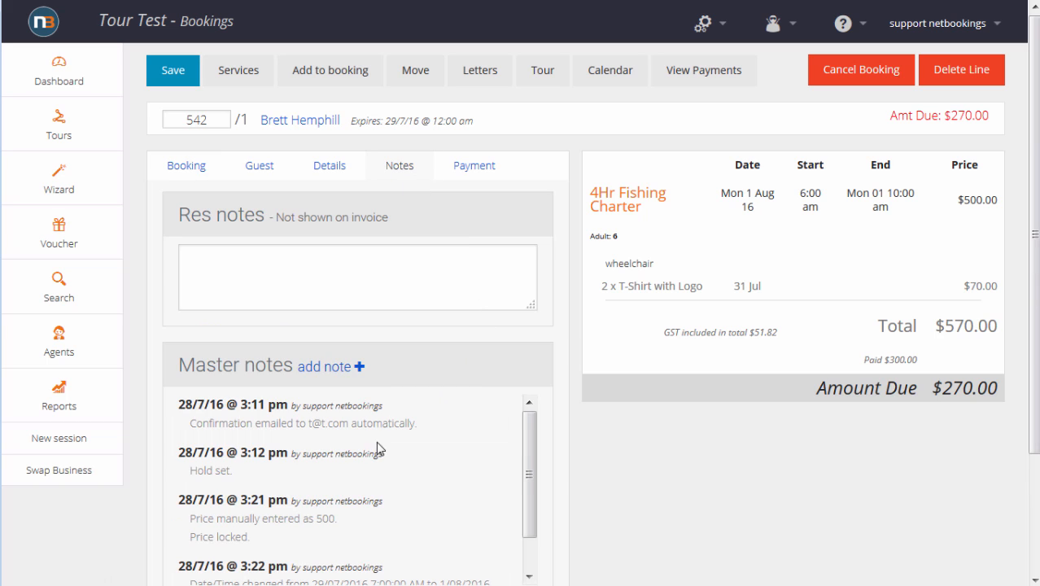
pyautogui.scroll(-3)
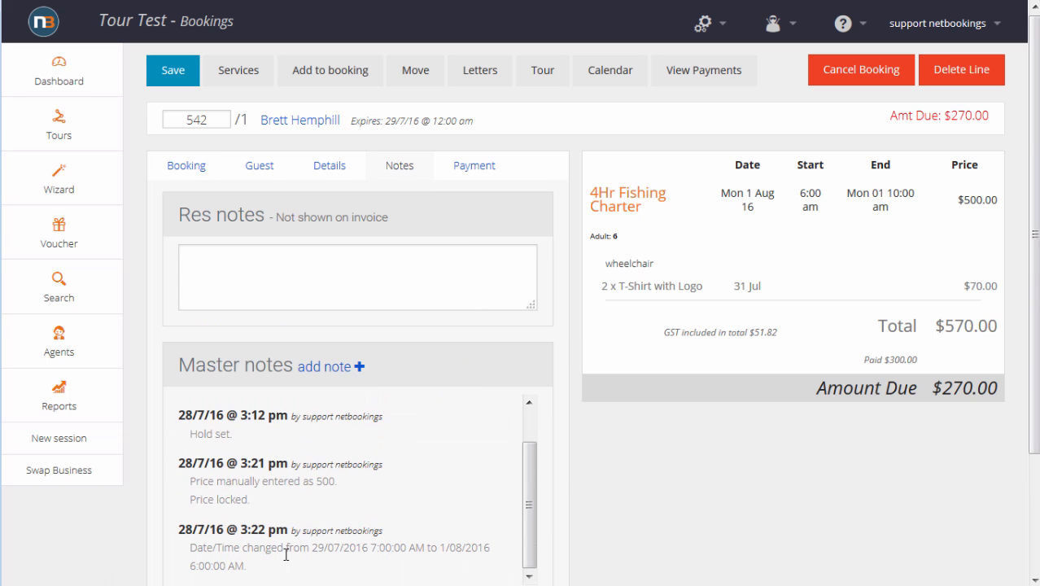
pyautogui.moveTo(605, 348)
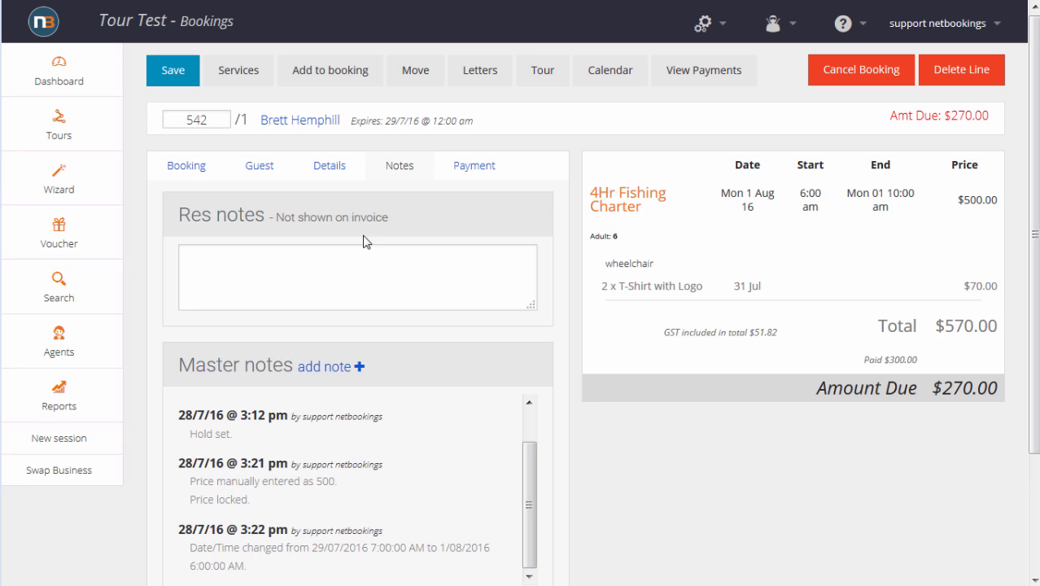
pyautogui.click(259, 166)
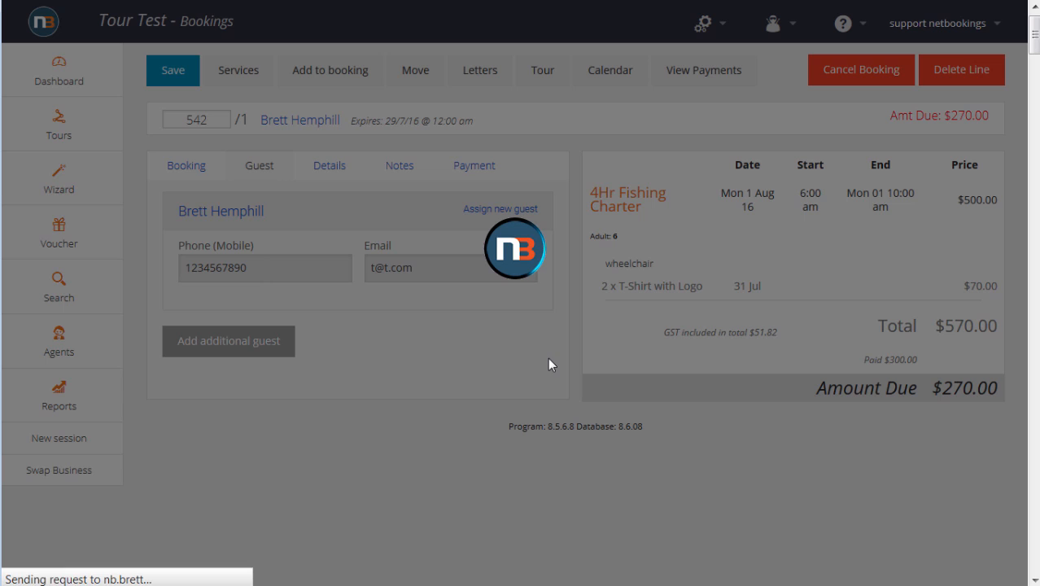
pyautogui.click(501, 208)
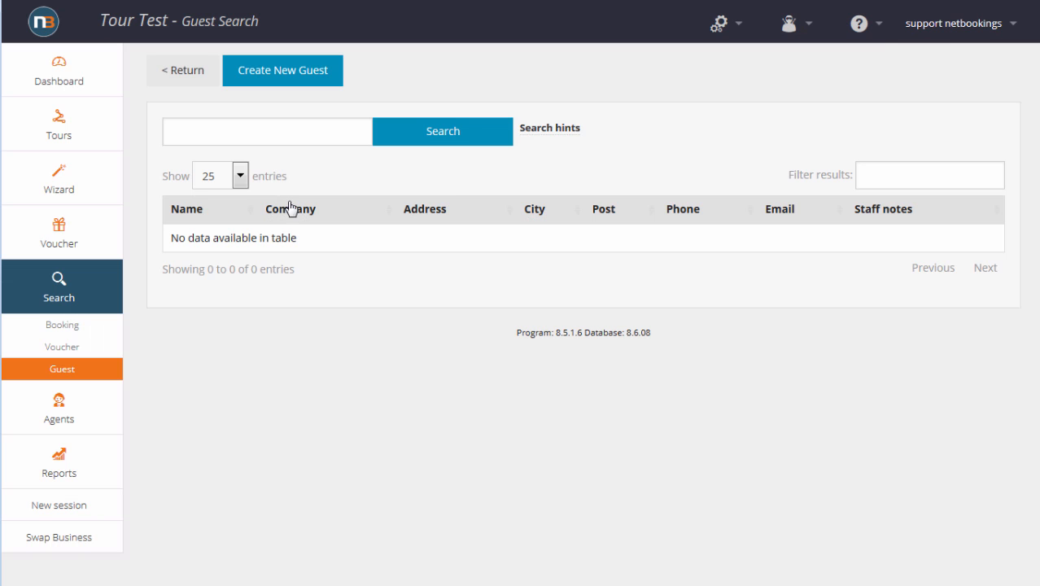
pyautogui.write('smith')
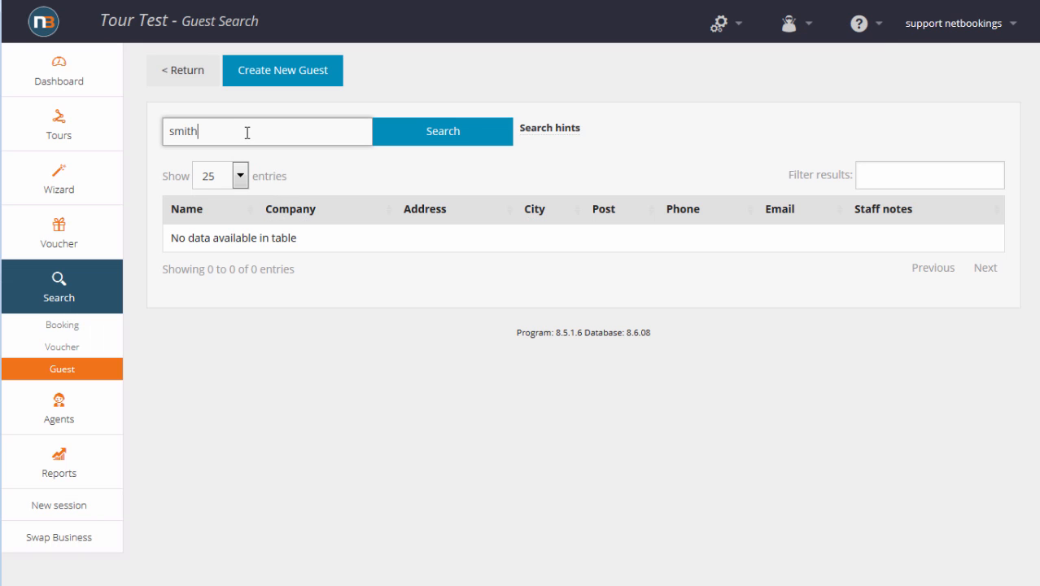
pyautogui.click(443, 130)
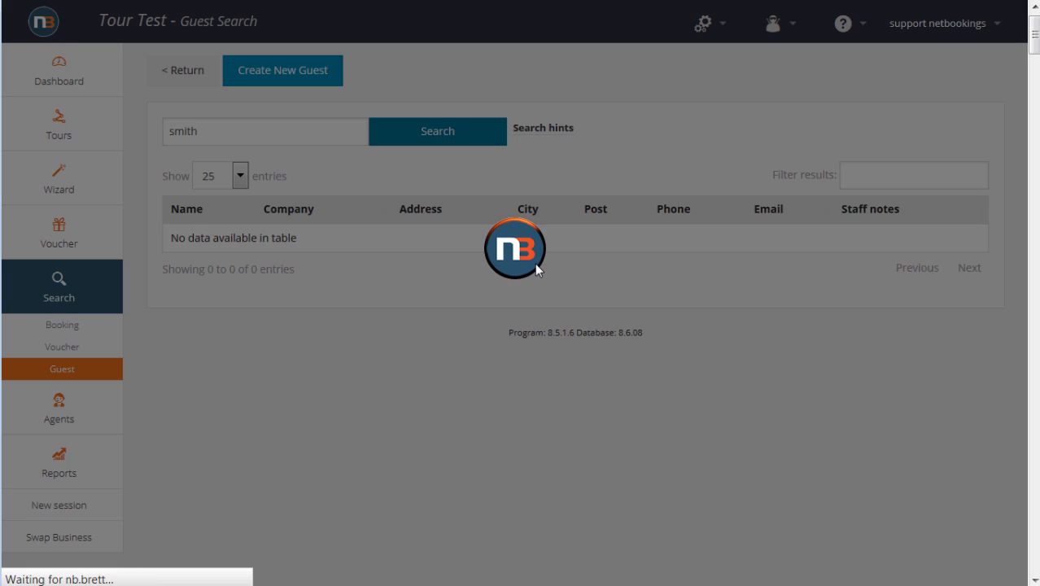
pyautogui.click(436, 130)
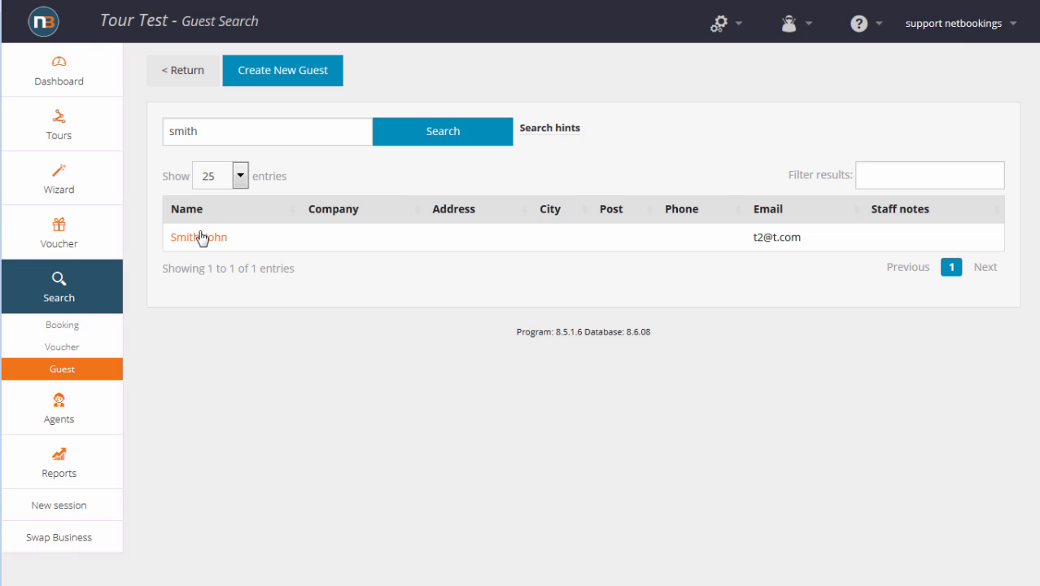
pyautogui.click(199, 237)
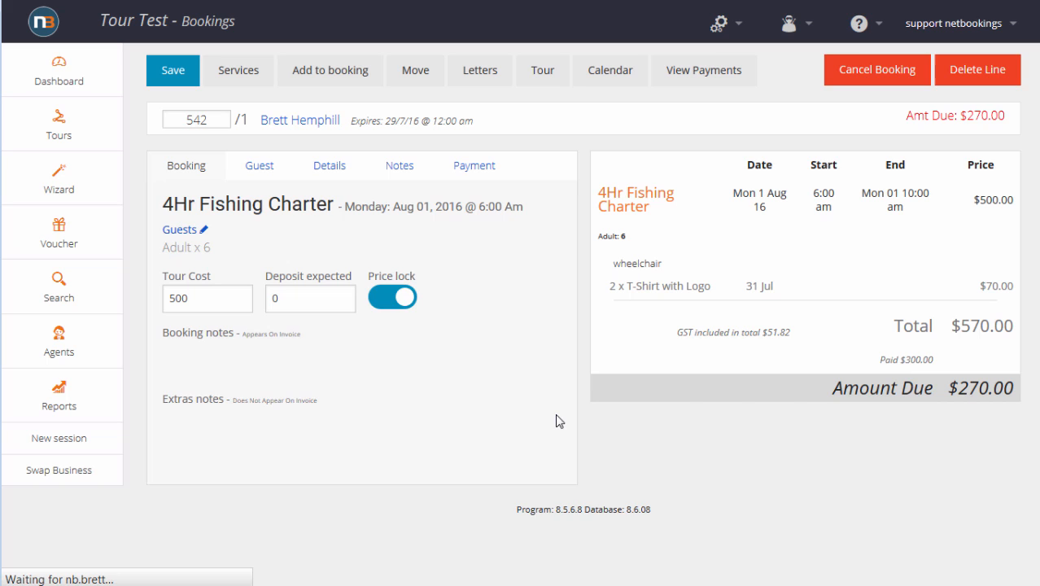
pyautogui.click(258, 166)
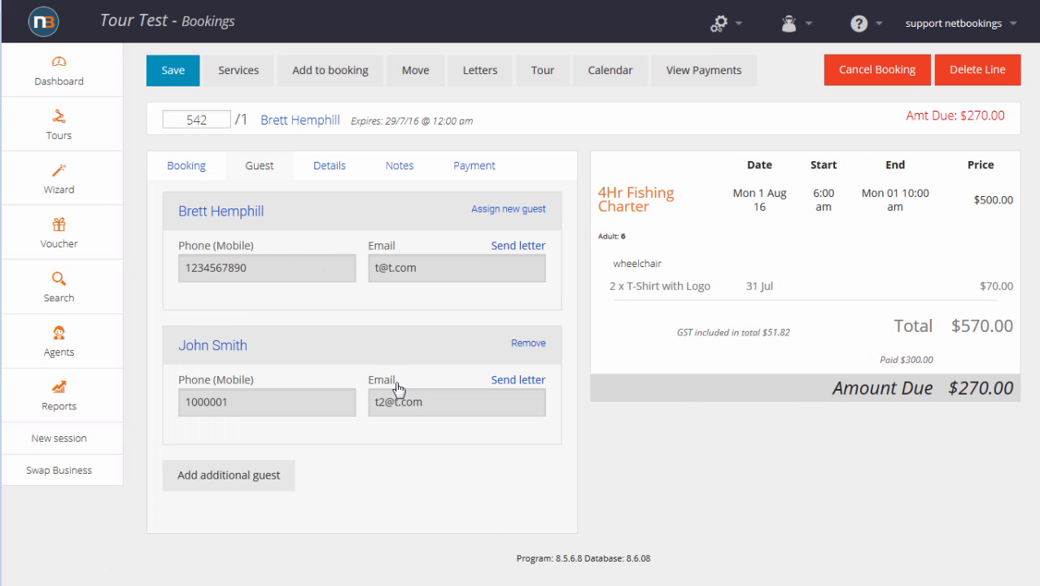
pyautogui.moveTo(550, 364)
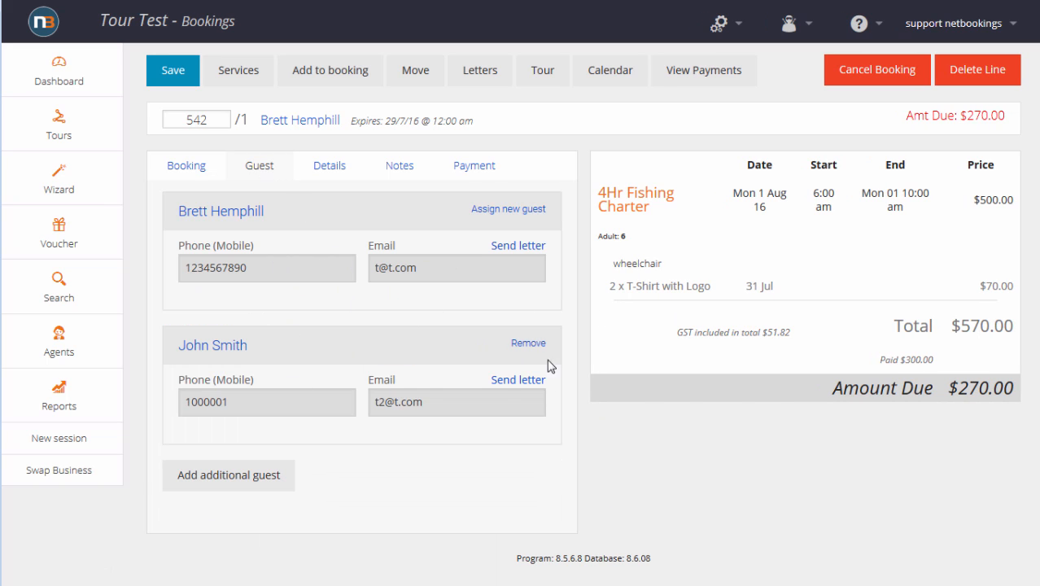
pyautogui.moveTo(574, 342)
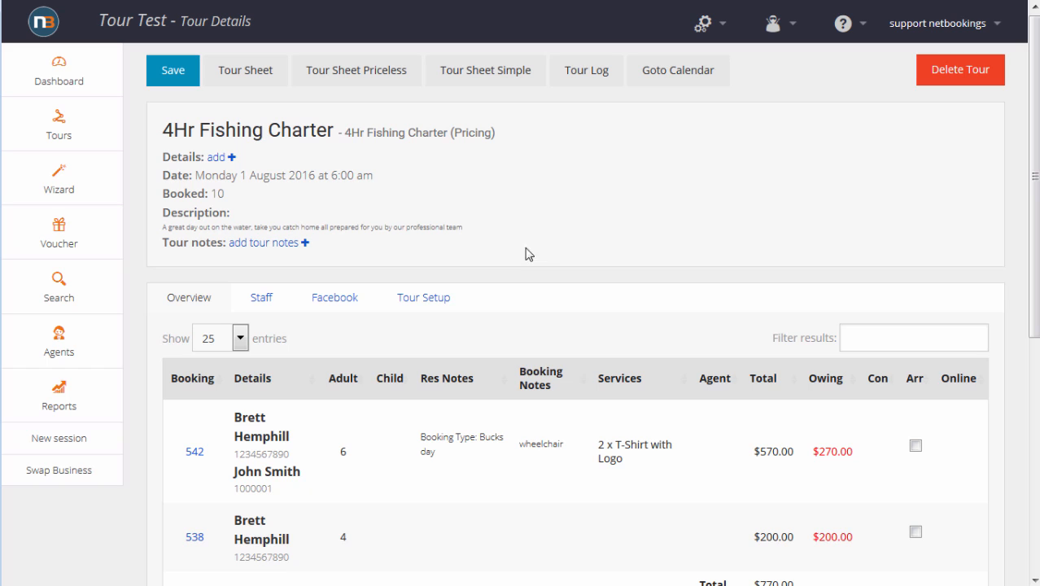
pyautogui.moveTo(535, 478)
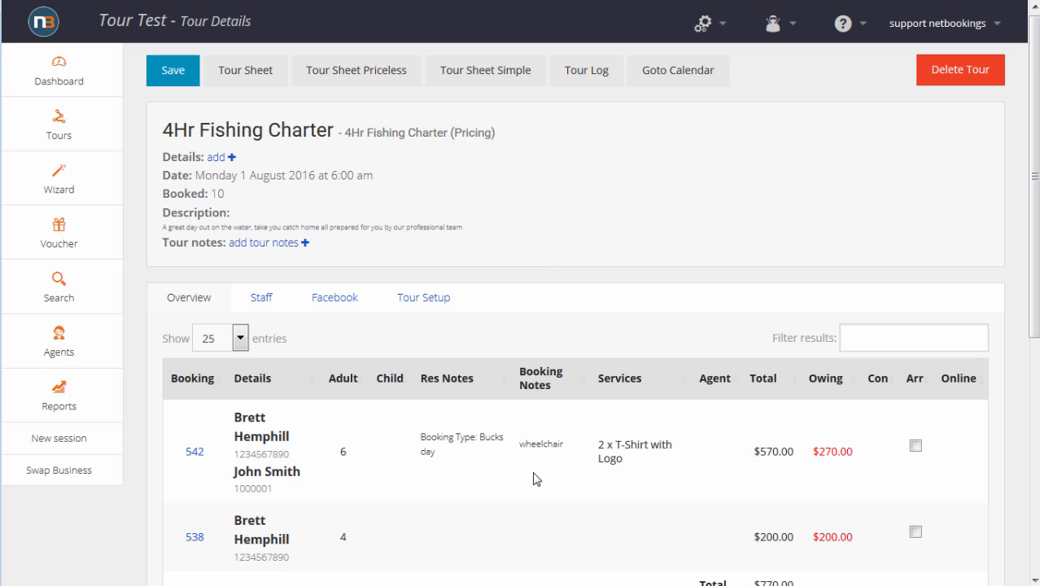
pyautogui.moveTo(244, 70)
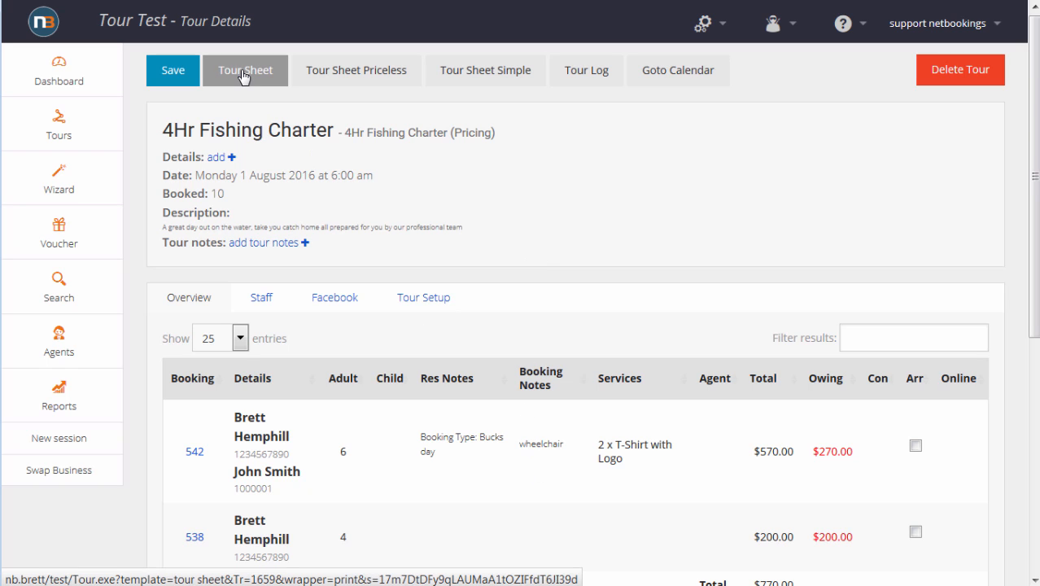
# View the 1 August charter's tour sheet listing bookings 542 and 538 totalling $770.00.
pyautogui.click(244, 70)
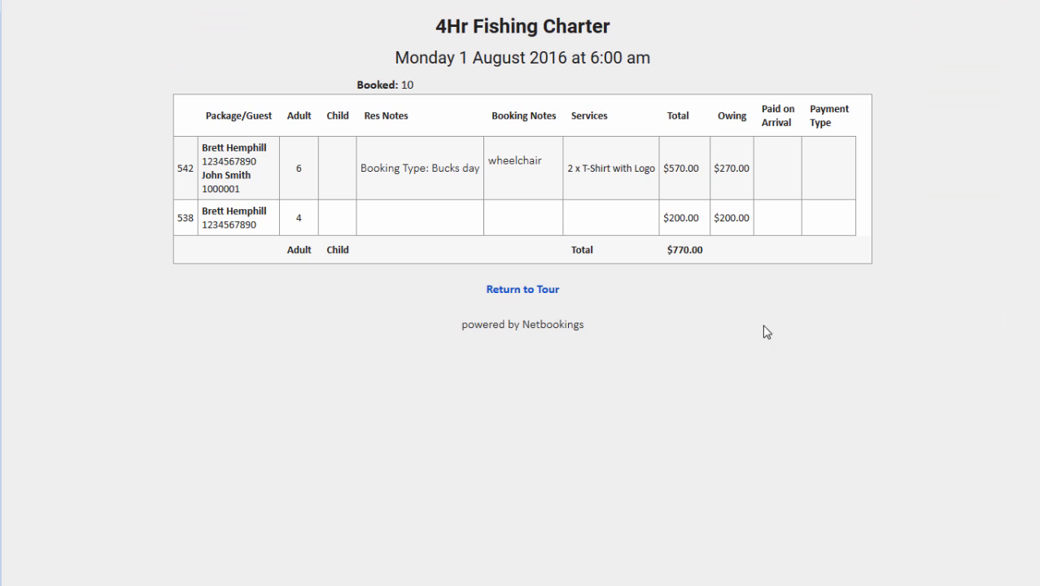
pyautogui.moveTo(605, 387)
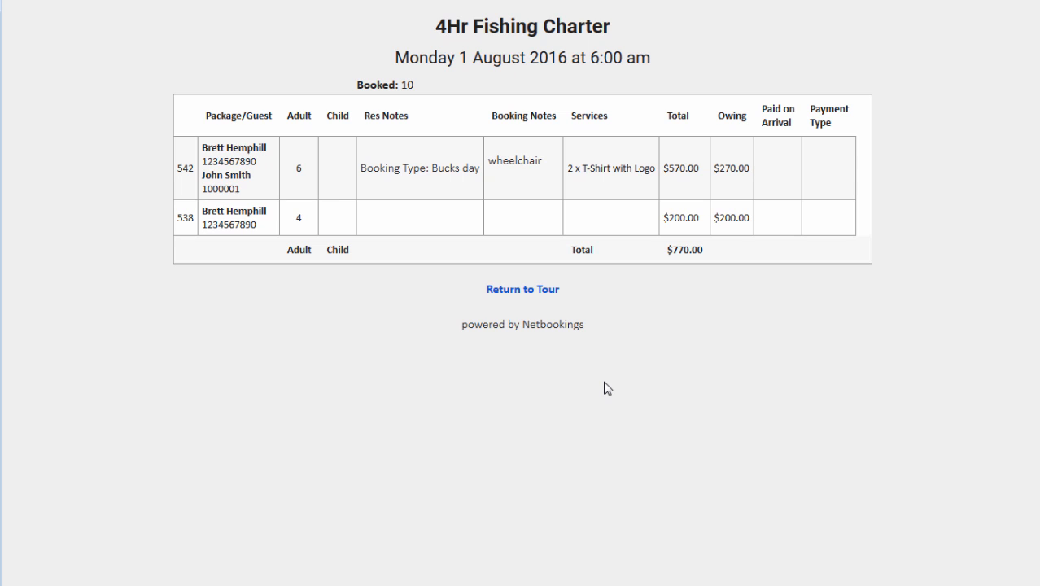
pyautogui.click(524, 290)
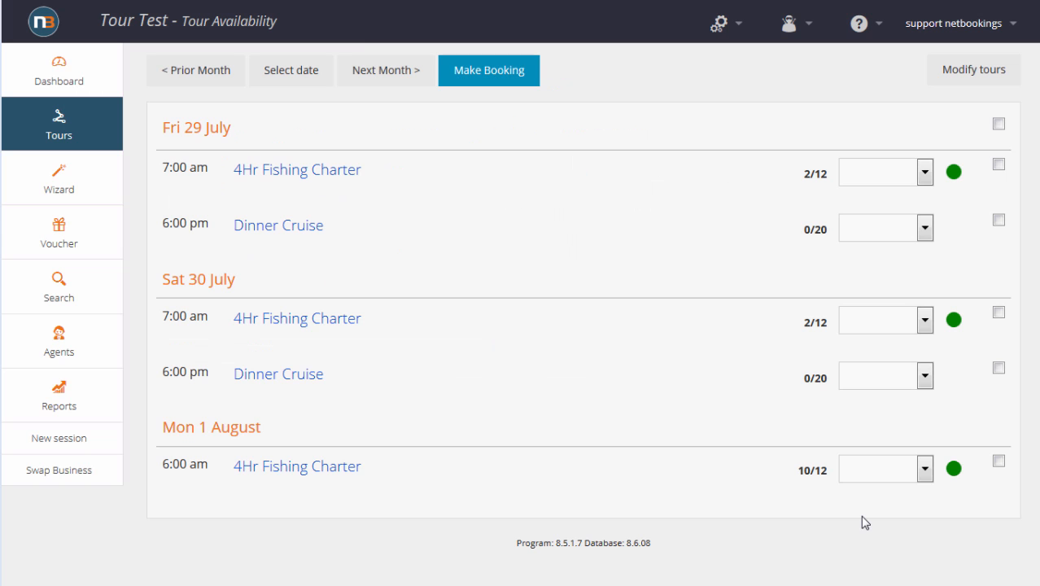
pyautogui.moveTo(297, 169)
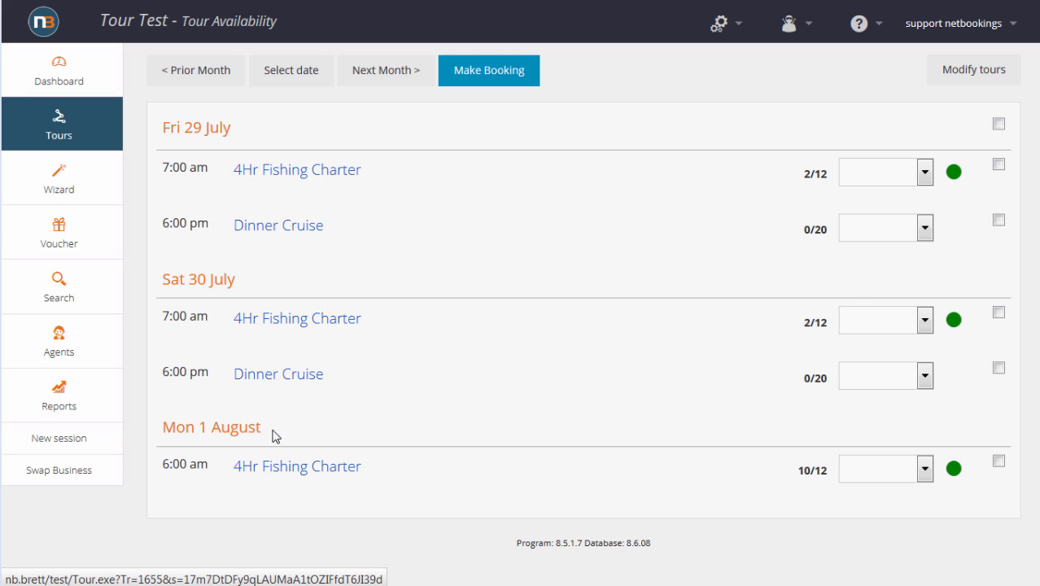
pyautogui.moveTo(296, 317)
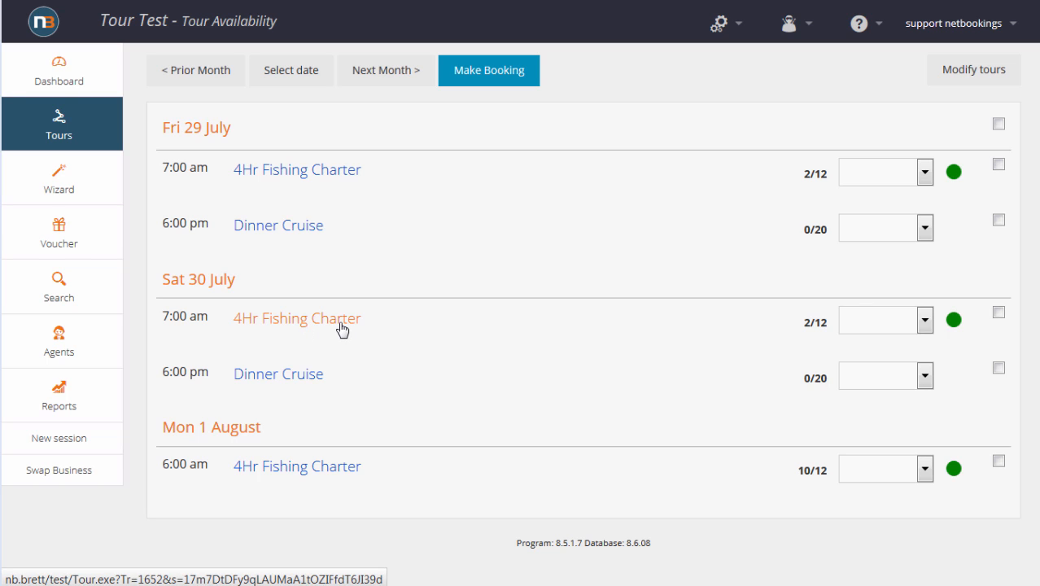
# Bring up the tour setup options from the settings gear over the availability list.
pyautogui.click(718, 23)
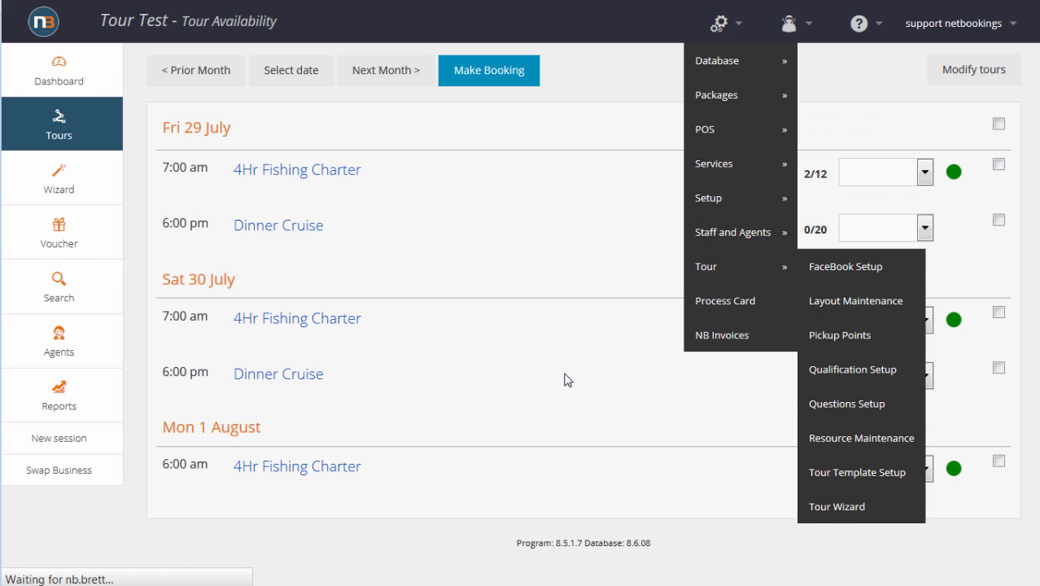
# Start the Tour Wizard for the 4Hr Fishing Charter with a 1:00 PM departure time.
pyautogui.click(836, 506)
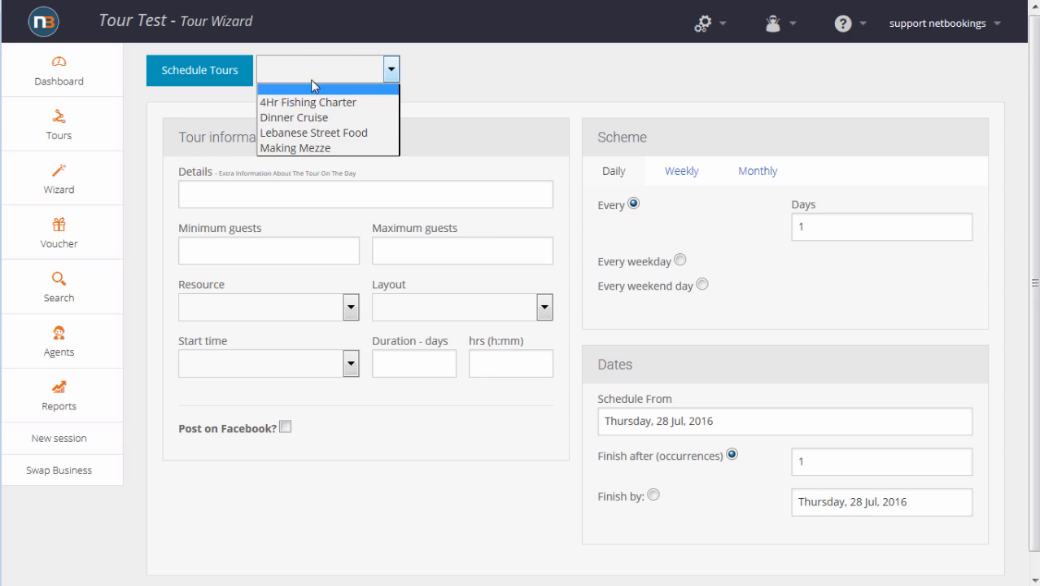
pyautogui.click(308, 101)
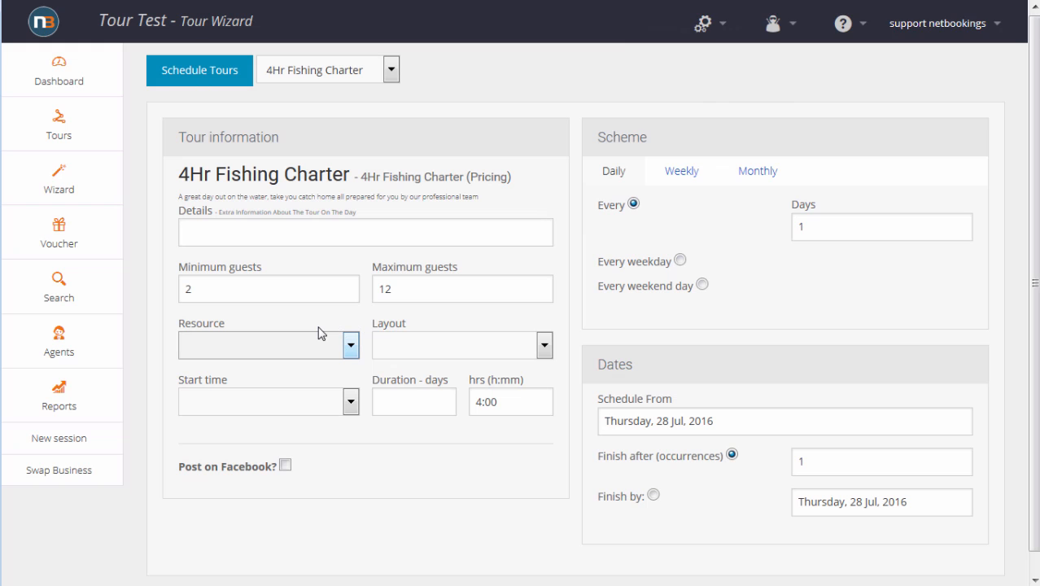
pyautogui.click(349, 400)
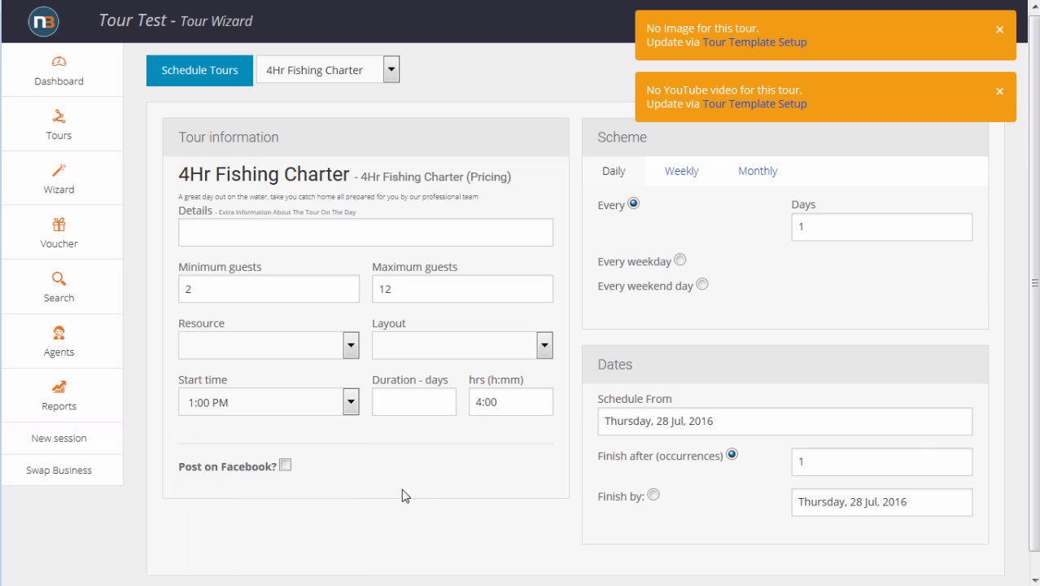
# Set the schedule to run from Friday 29 July to Saturday 30 July.
pyautogui.click(781, 420)
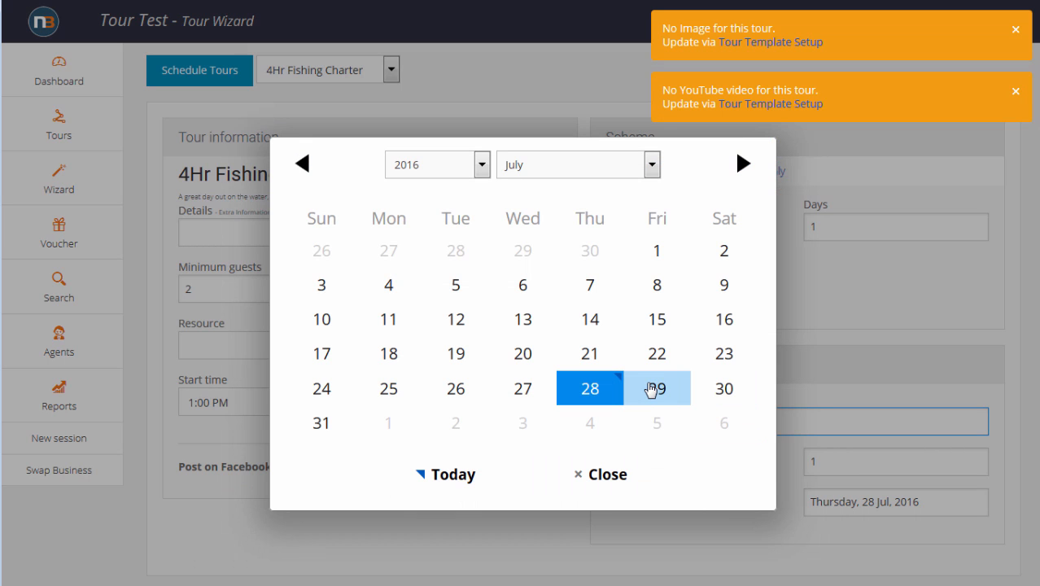
pyautogui.click(655, 387)
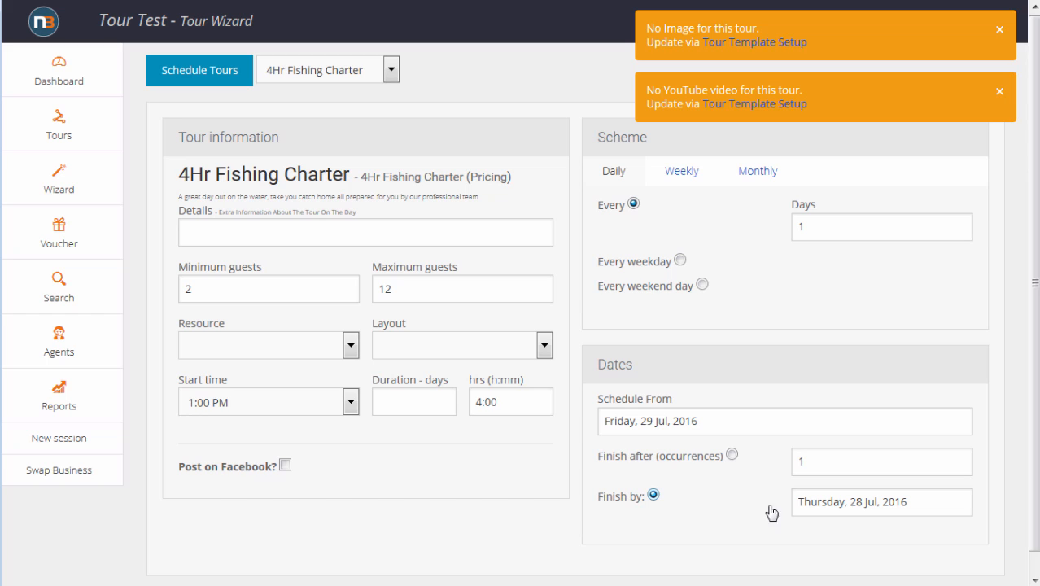
pyautogui.click(882, 502)
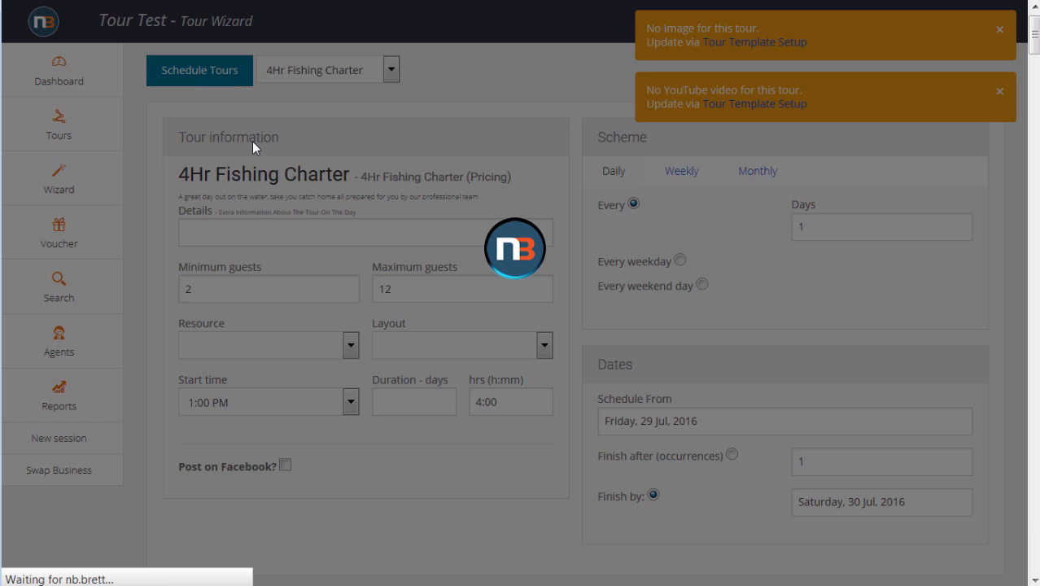
# Create the 1:00 pm charters on 29 and 30 July, each 0/12 booked.
pyautogui.click(199, 68)
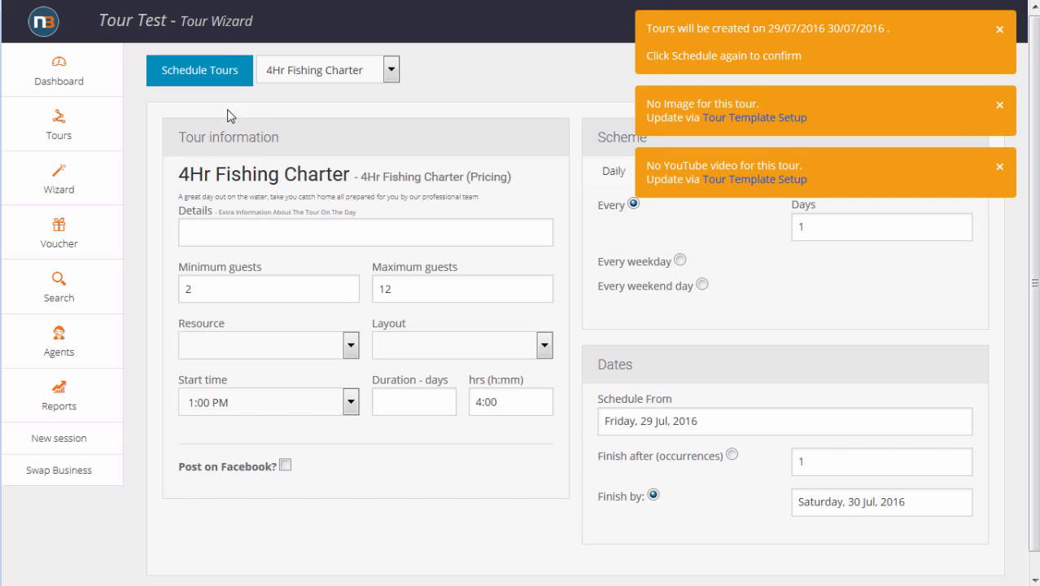
pyautogui.click(198, 70)
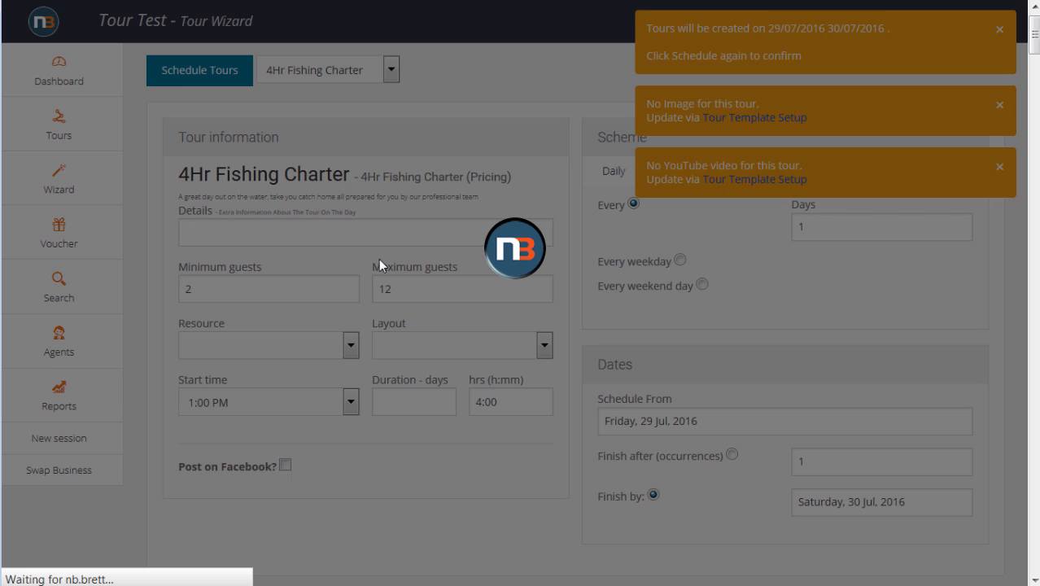
pyautogui.click(199, 70)
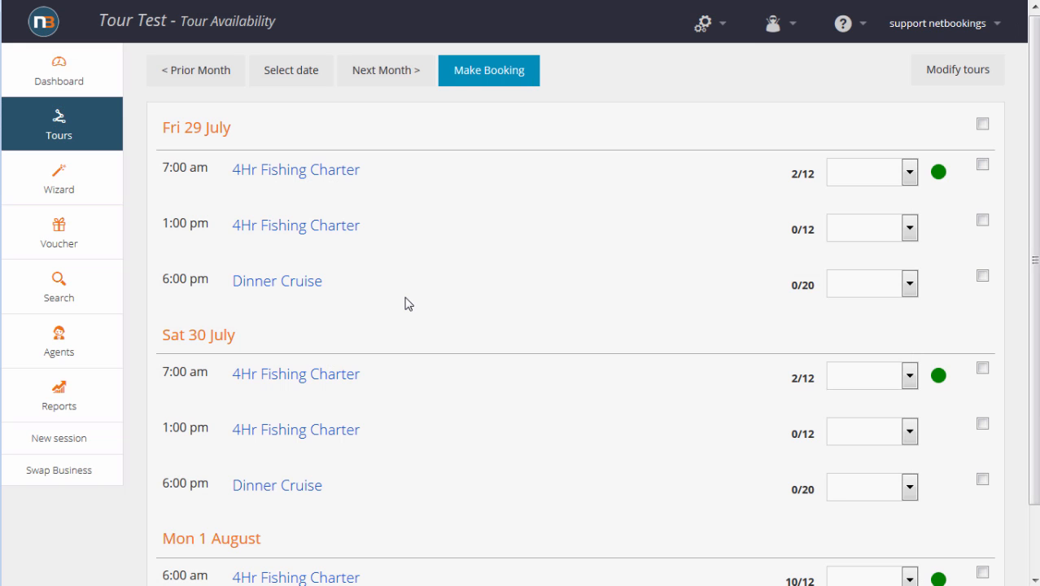
pyautogui.moveTo(316, 414)
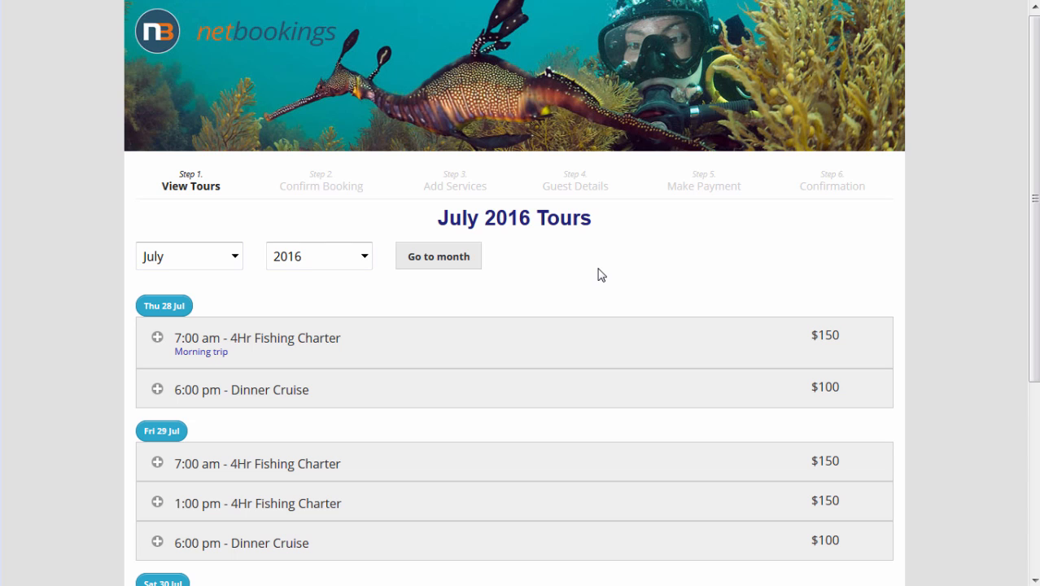
# Book two adults on the Friday 29 July 1:00 pm charter, totalling $300.00.
pyautogui.click(156, 501)
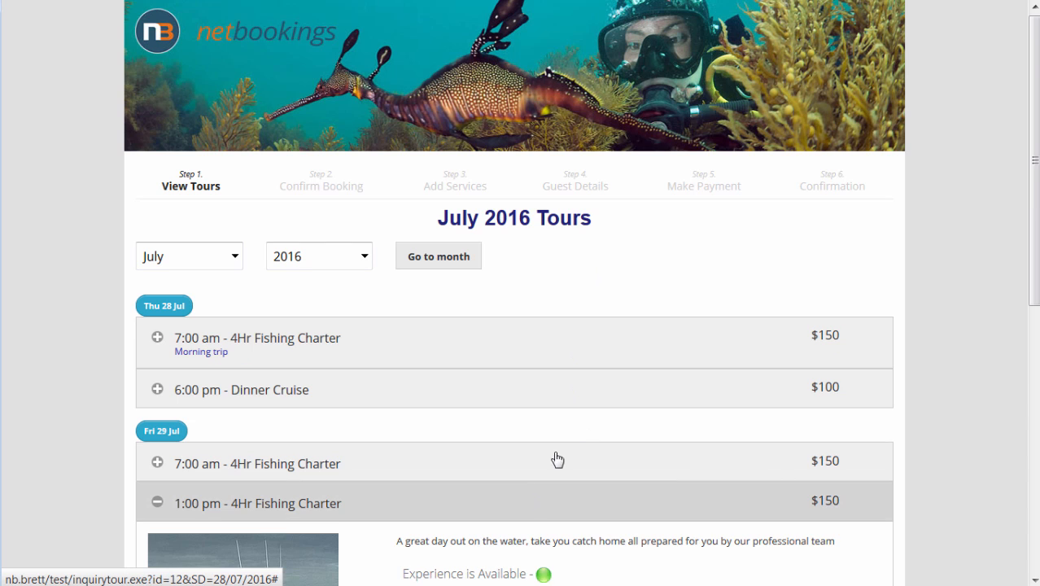
pyautogui.scroll(-3)
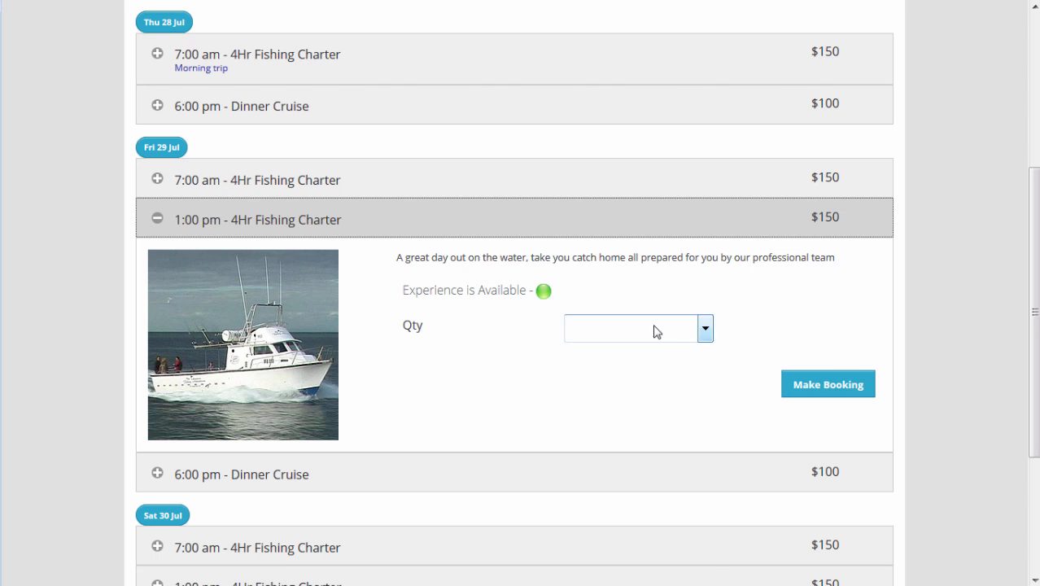
pyautogui.click(828, 384)
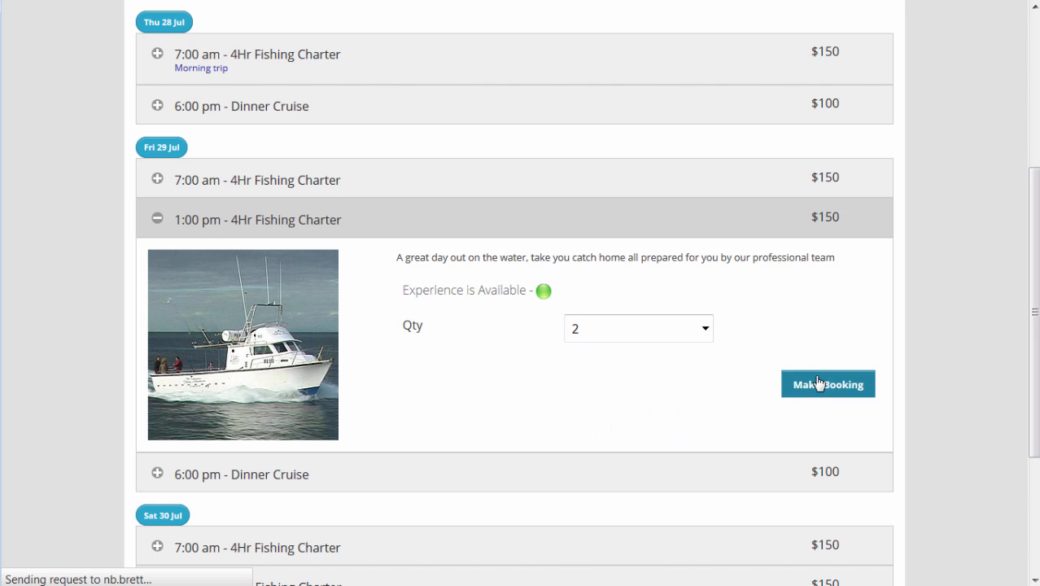
pyautogui.click(828, 384)
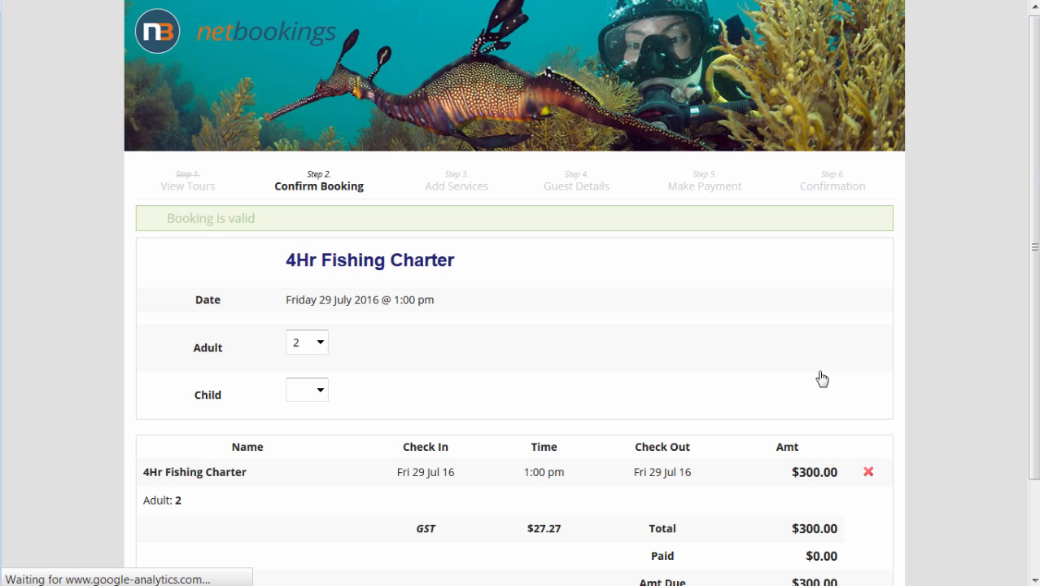
pyautogui.scroll(-3)
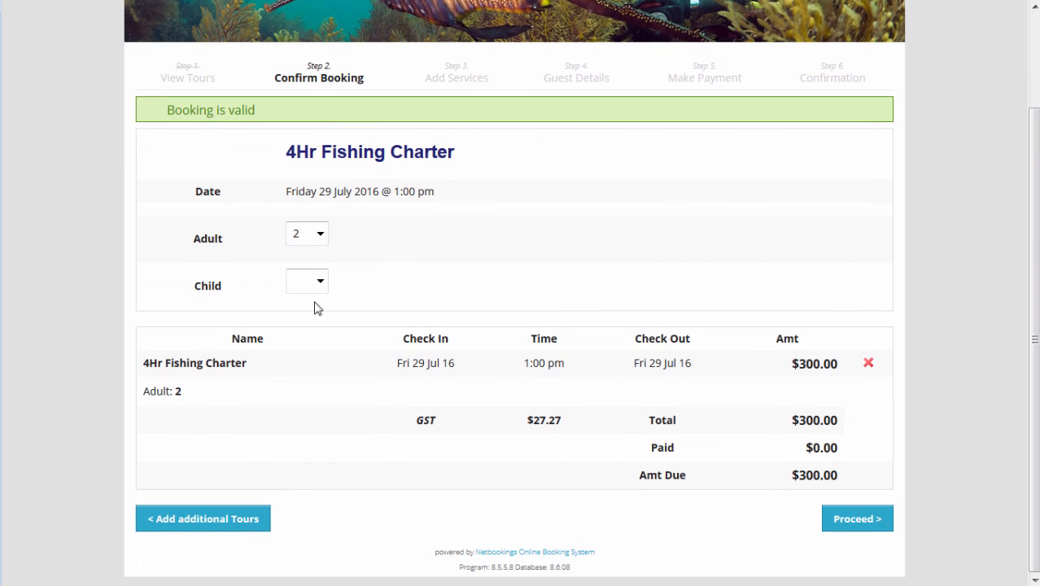
pyautogui.moveTo(846, 524)
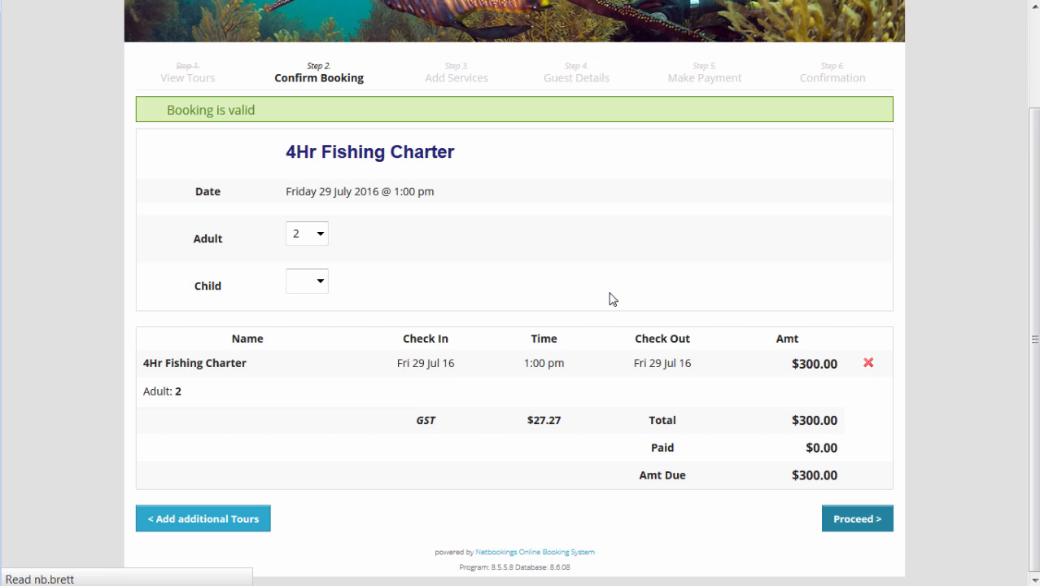
# Add one T-Shirt with Logo ($35) as an additional service, raising the total to $335.
pyautogui.click(856, 518)
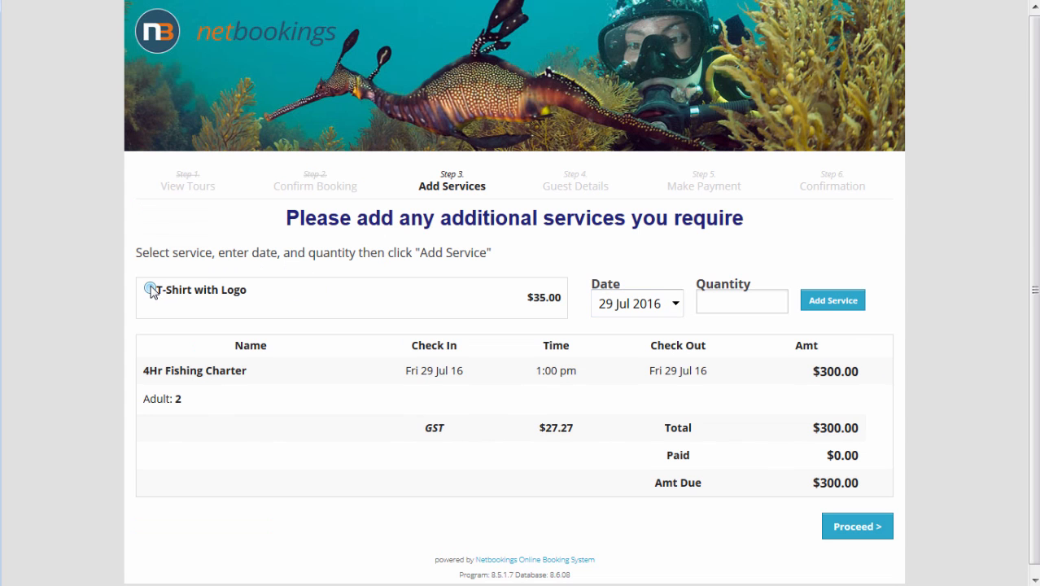
pyautogui.click(150, 290)
pyautogui.write('1')
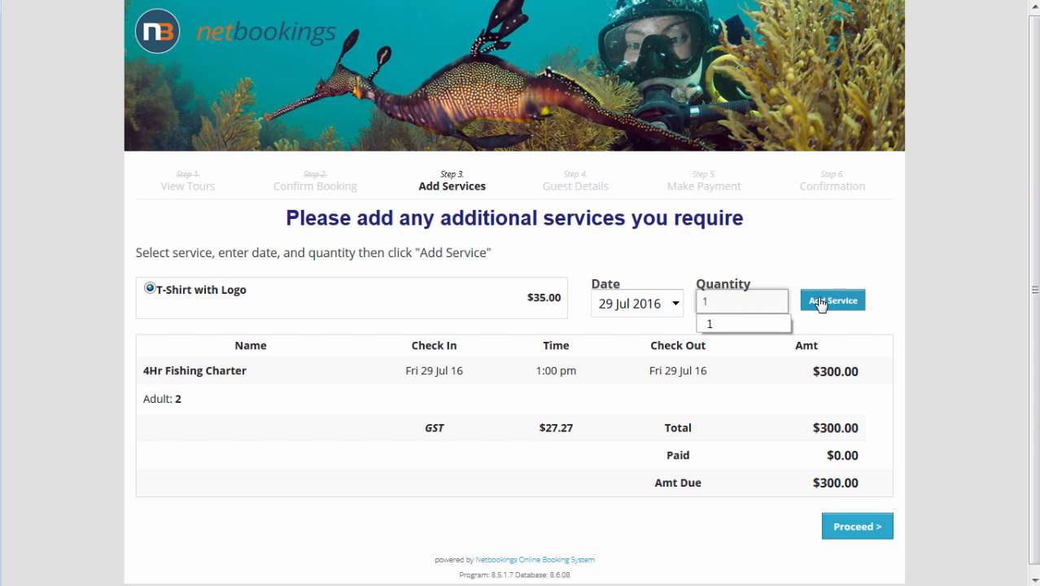
pyautogui.click(831, 299)
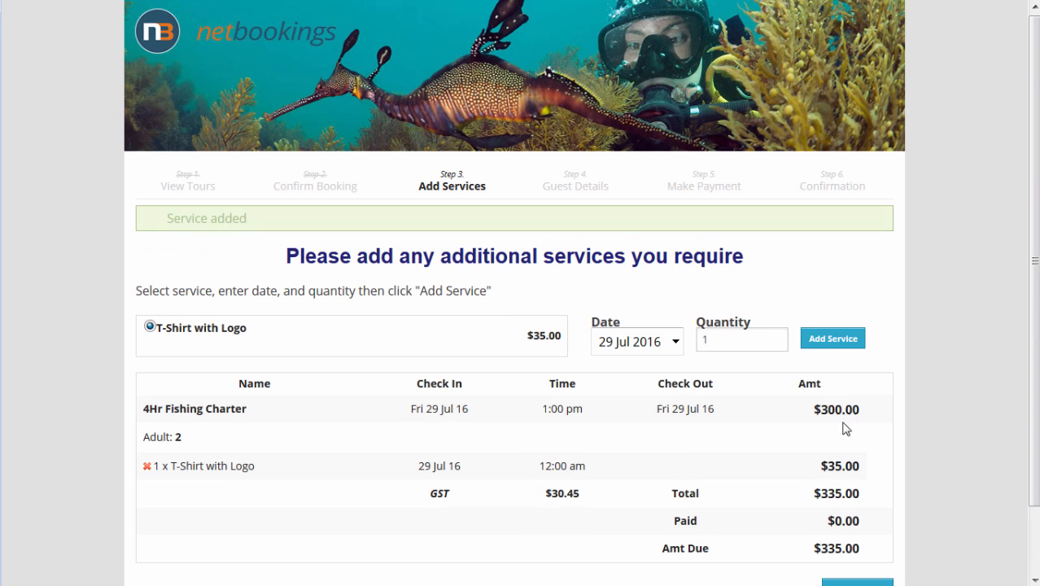
pyautogui.scroll(-3)
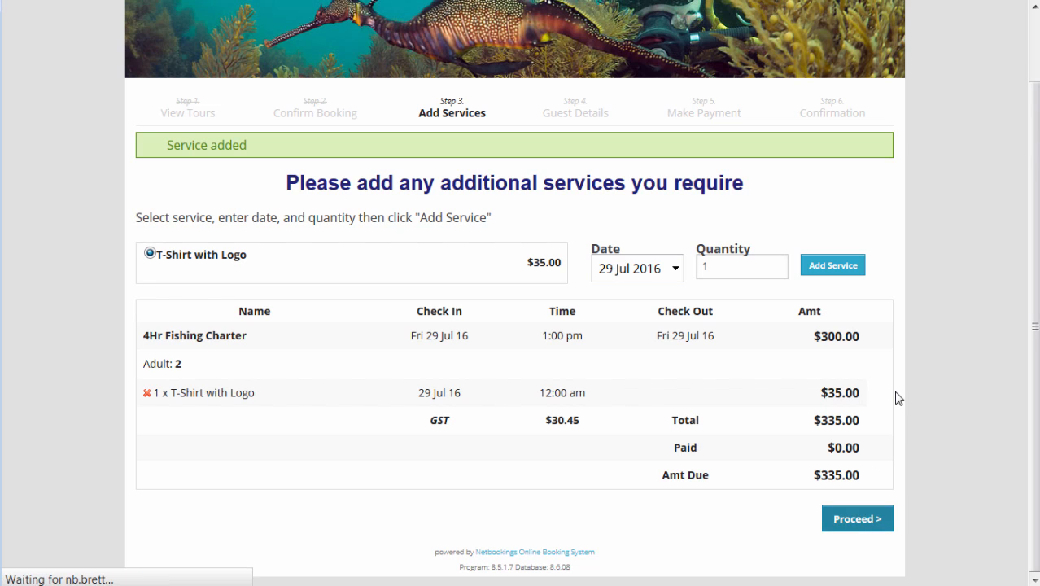
# Proceed to Guest Details and enter the returning guest's sign-in email and password.
pyautogui.click(856, 518)
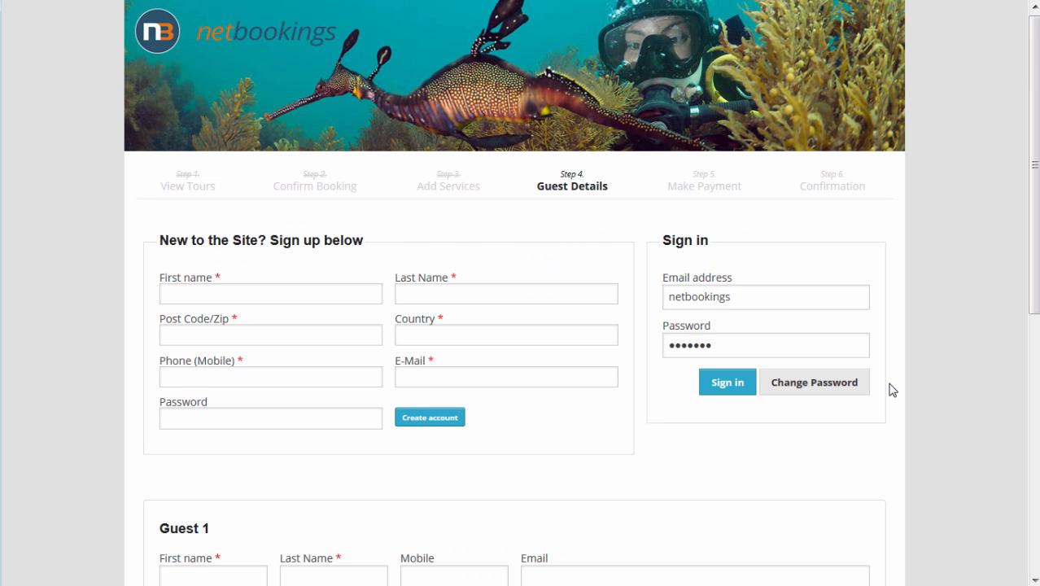
pyautogui.moveTo(750, 283)
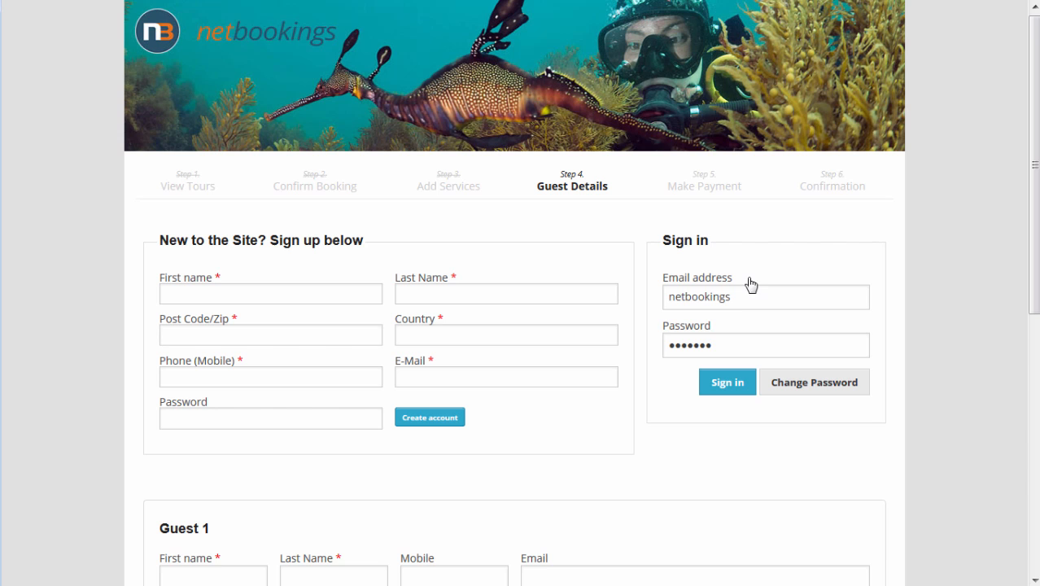
pyautogui.moveTo(468, 359)
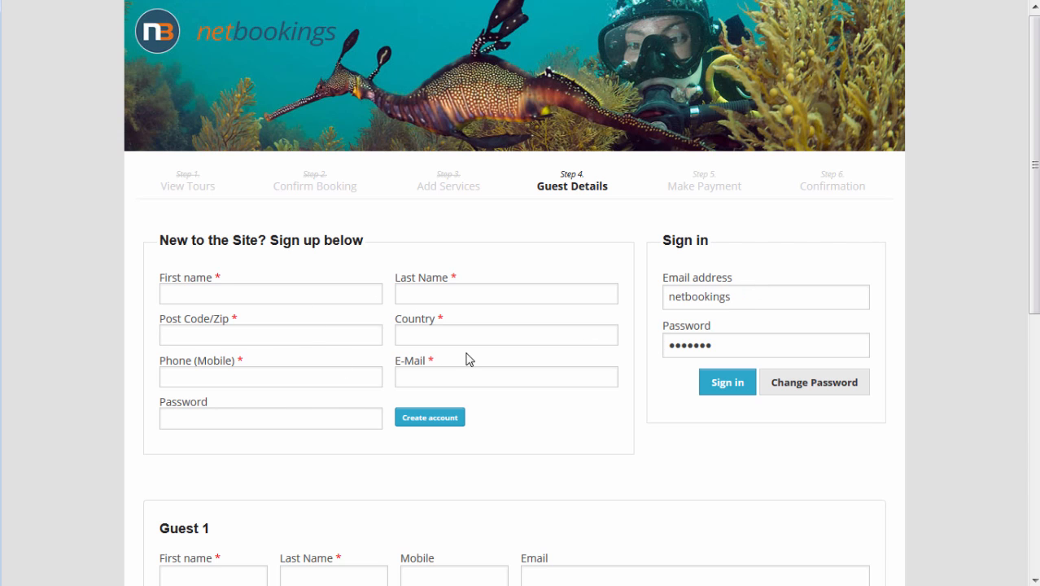
pyautogui.scroll(-3)
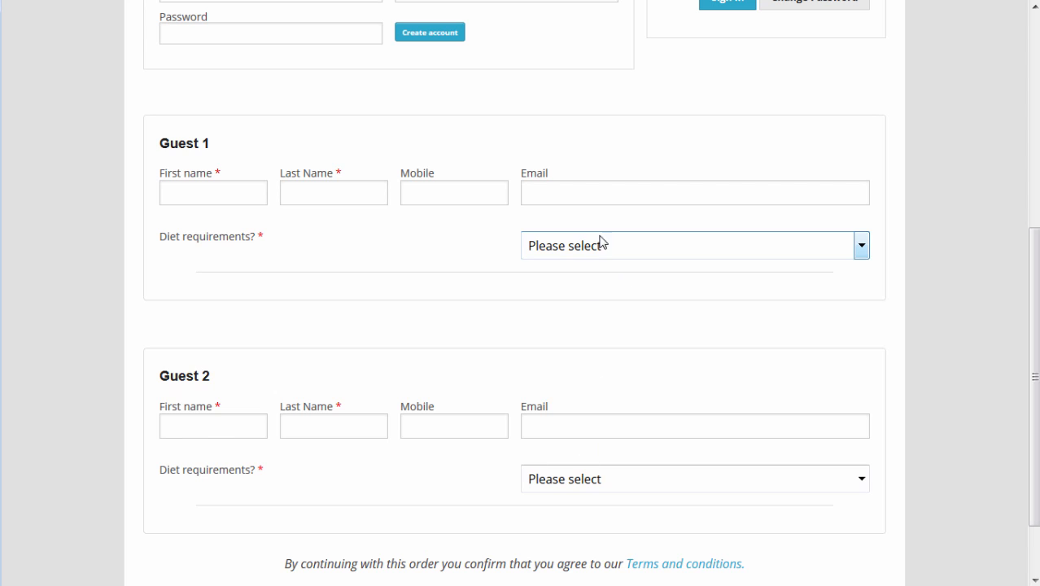
pyautogui.click(691, 244)
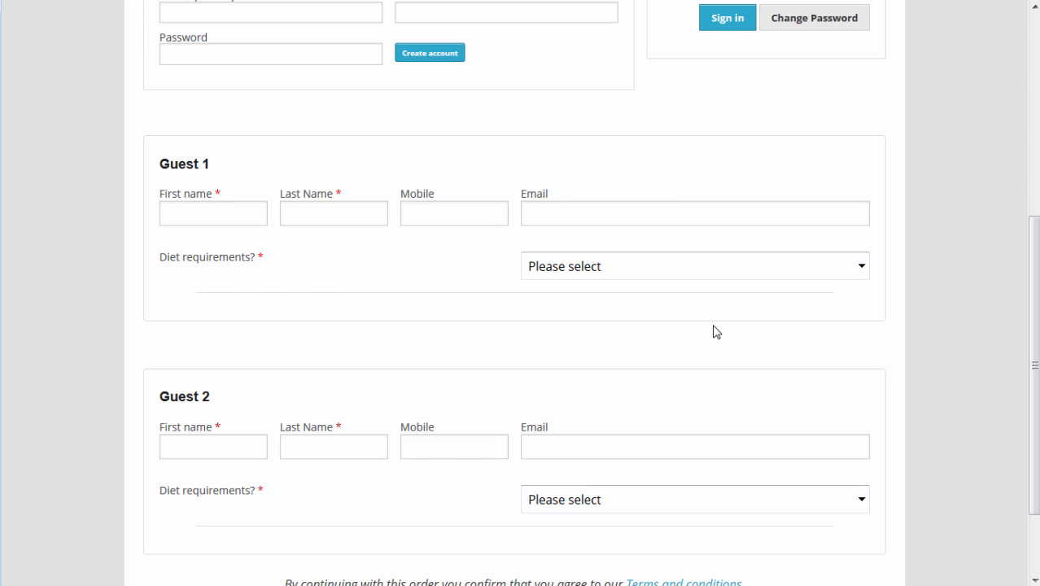
pyautogui.scroll(3)
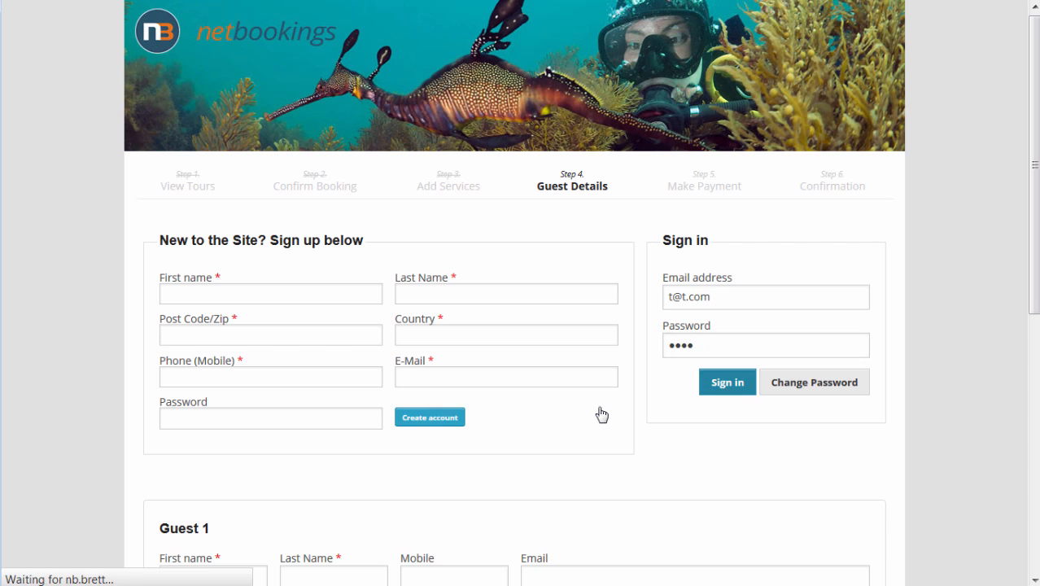
pyautogui.click(726, 381)
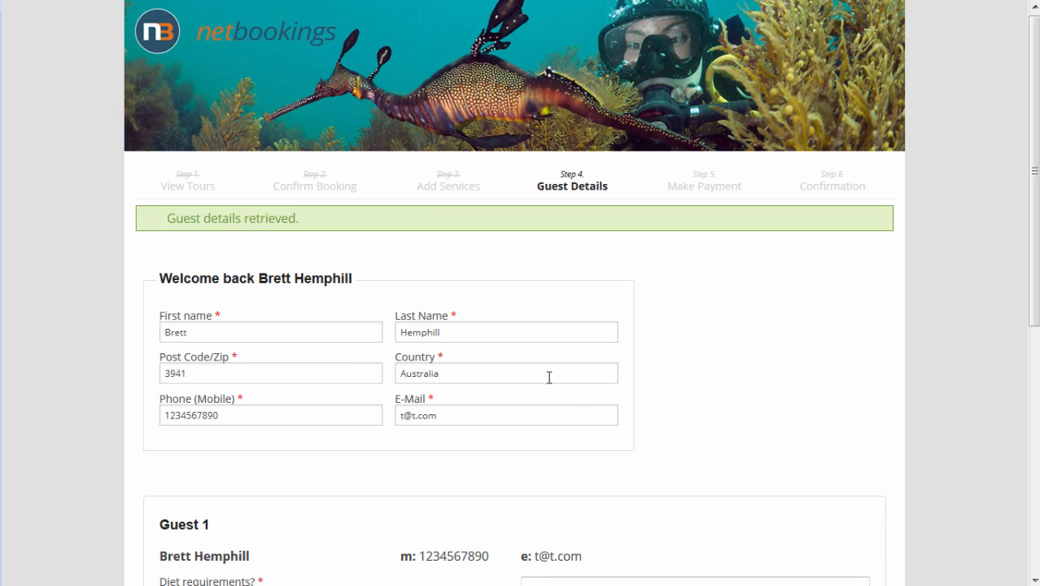
pyautogui.scroll(-3)
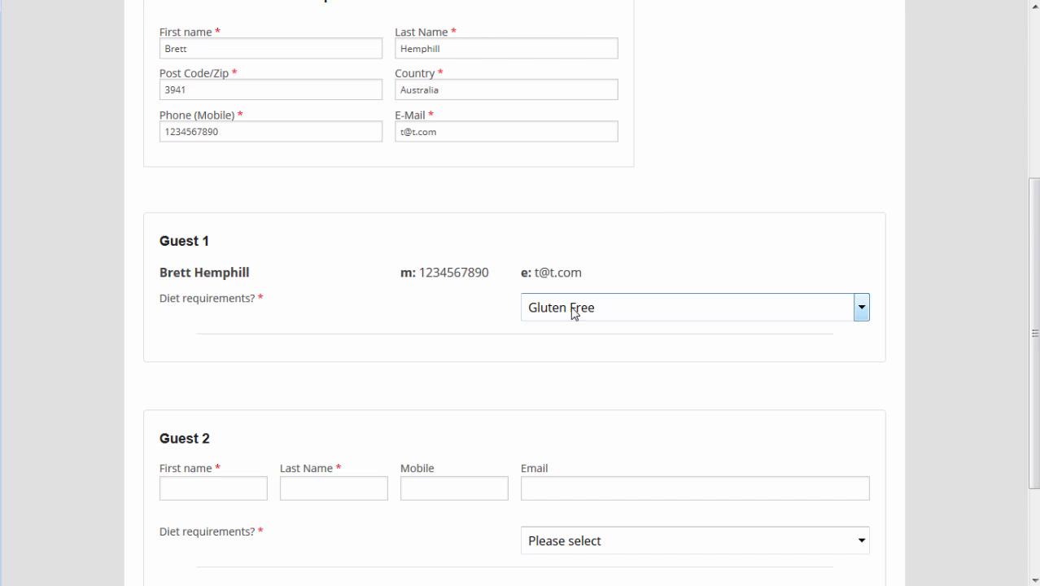
pyautogui.moveTo(585, 317)
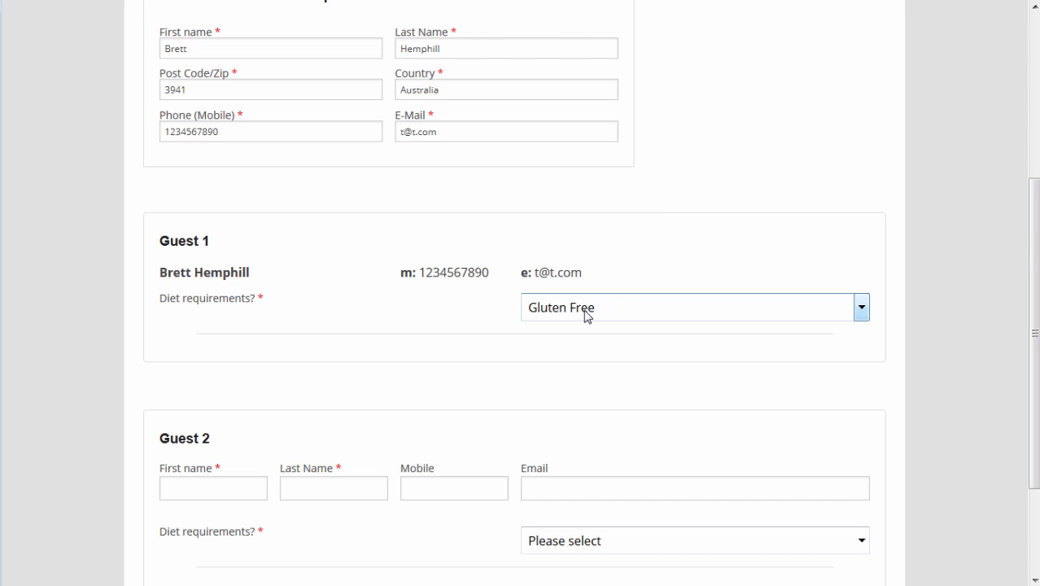
pyautogui.click(213, 488)
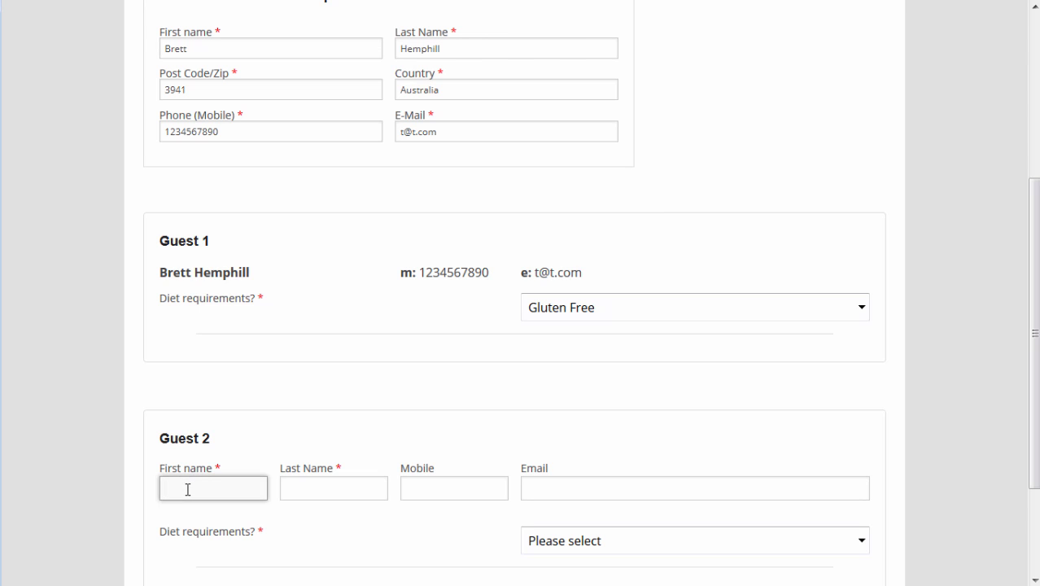
pyautogui.write('Steve')
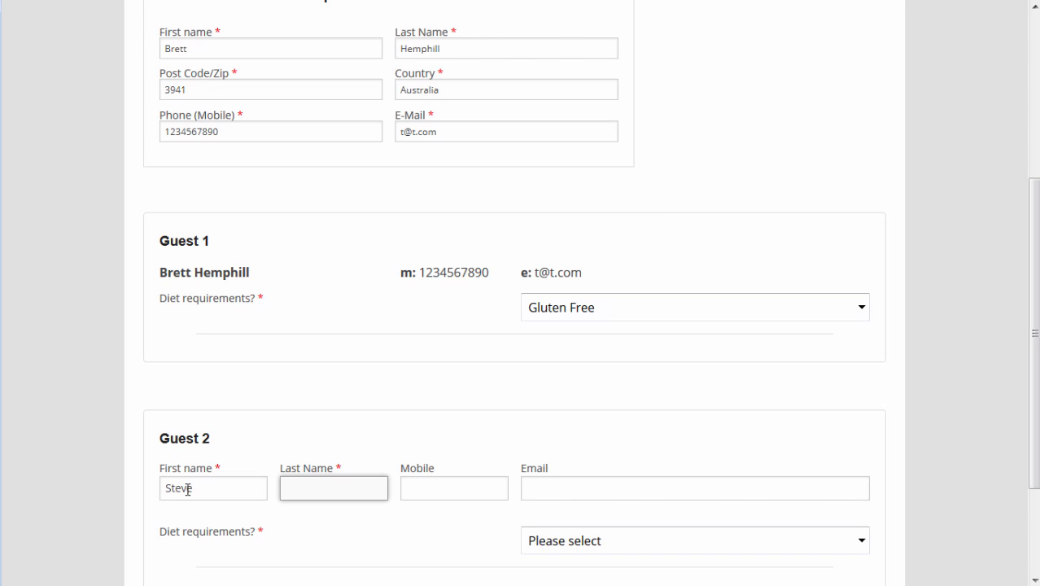
pyautogui.write('Smith')
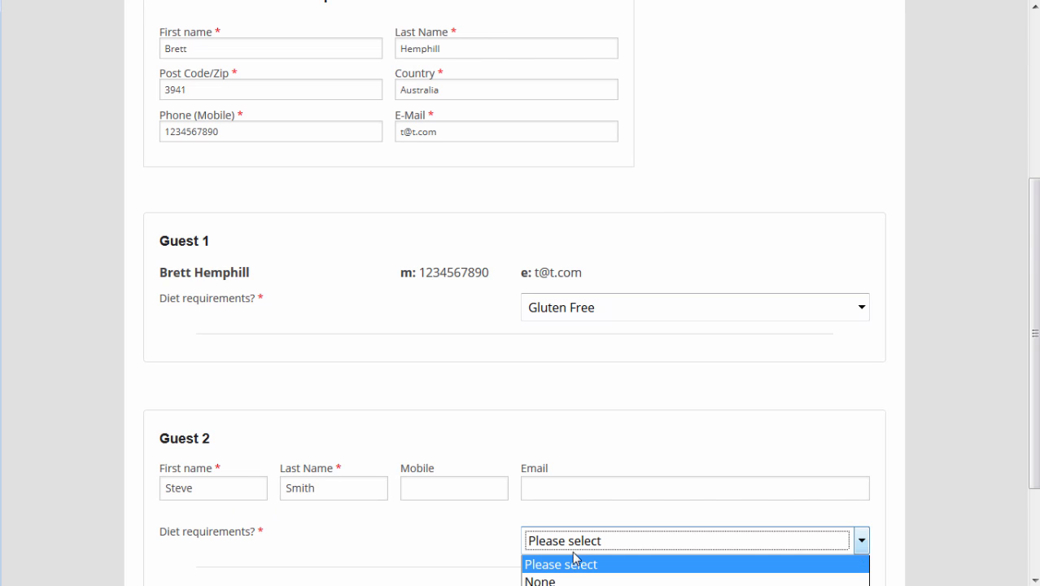
pyautogui.click(538, 580)
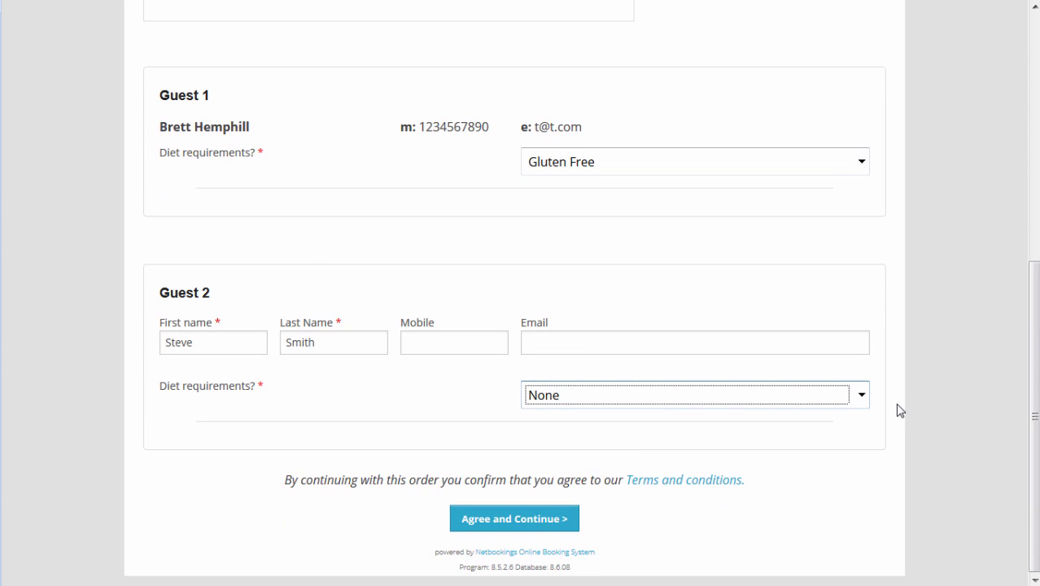
pyautogui.moveTo(449, 301)
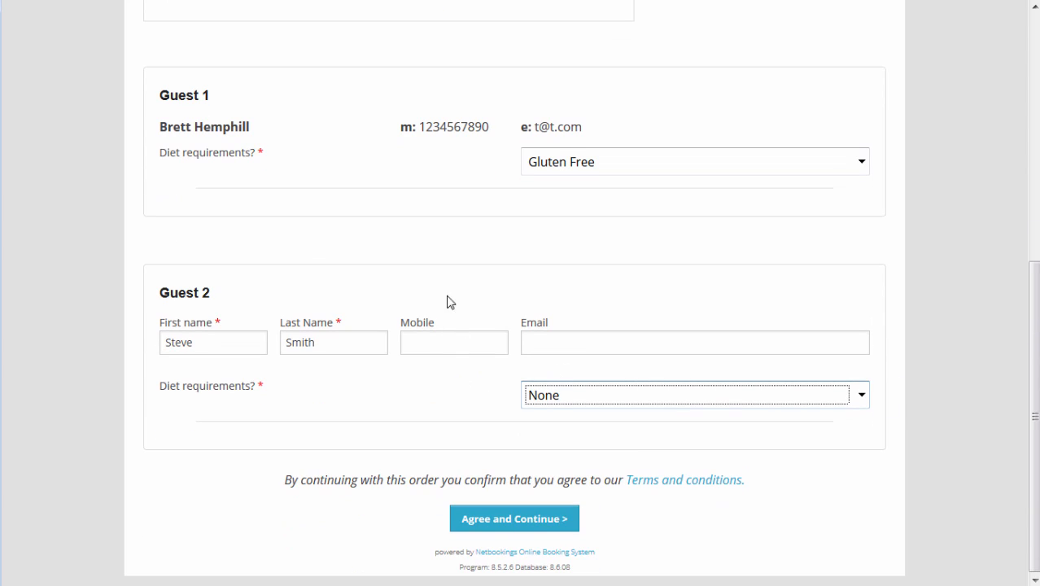
pyautogui.moveTo(542, 469)
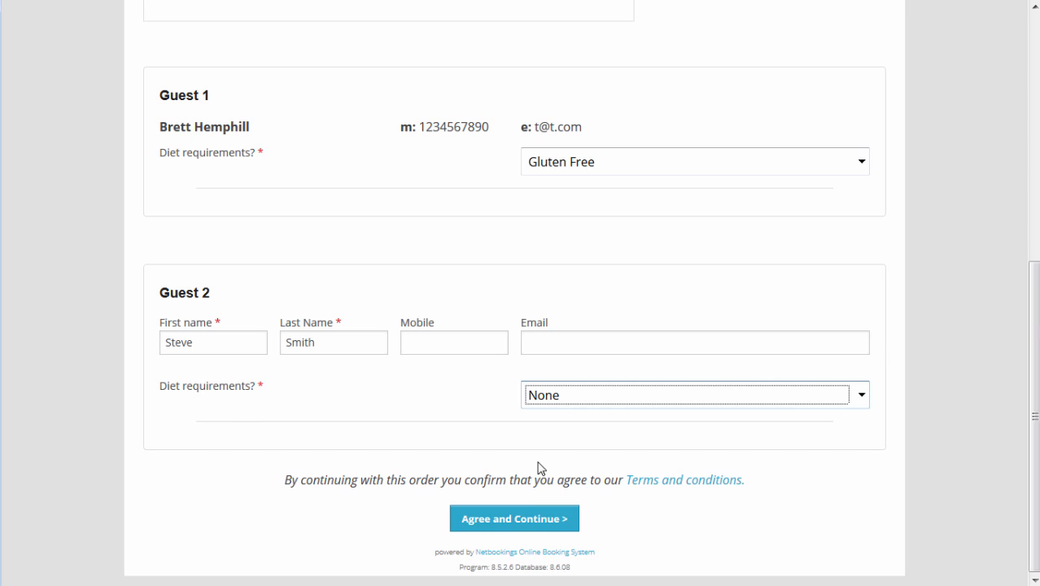
pyautogui.moveTo(698, 488)
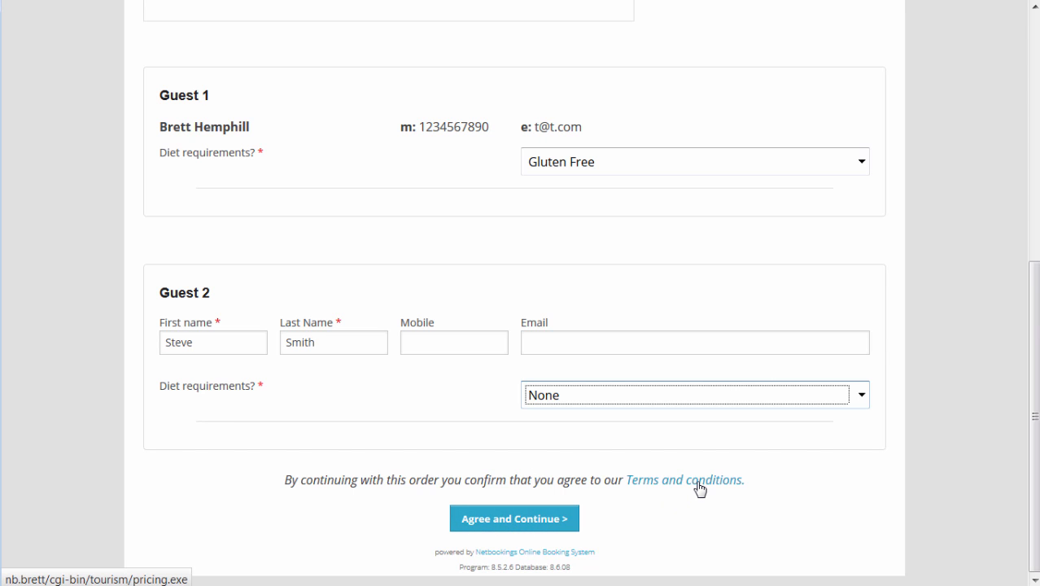
pyautogui.moveTo(514, 517)
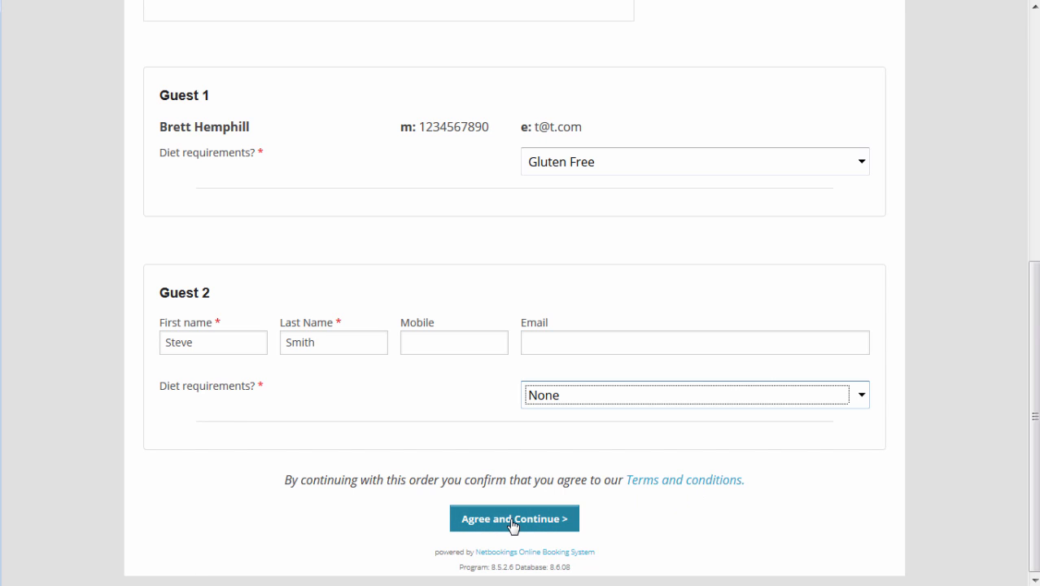
pyautogui.click(514, 517)
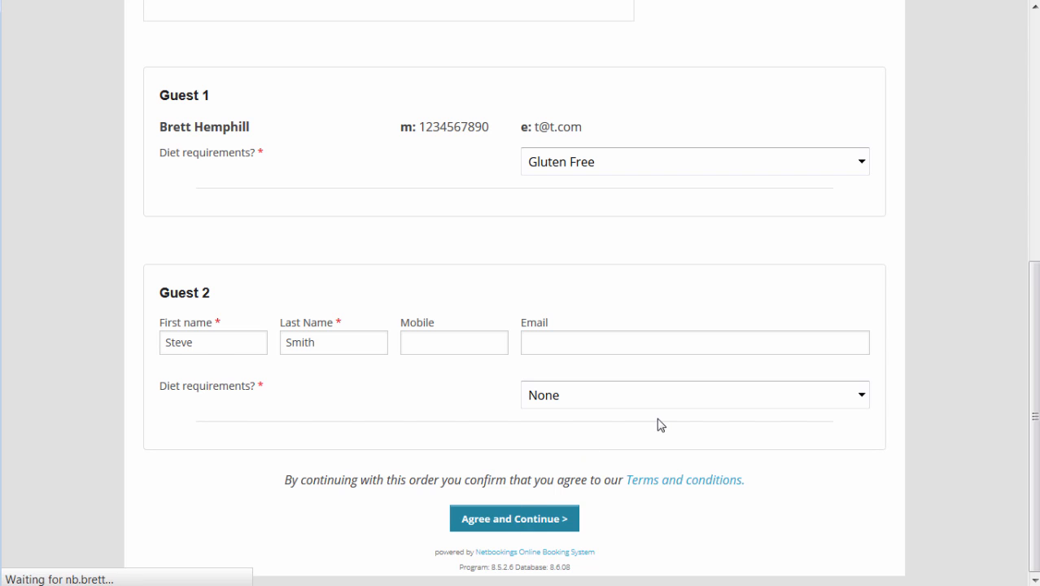
# On the $335.00 AUD payment page, expand Gift voucher then Promotional Code and focus Card Number.
pyautogui.click(514, 518)
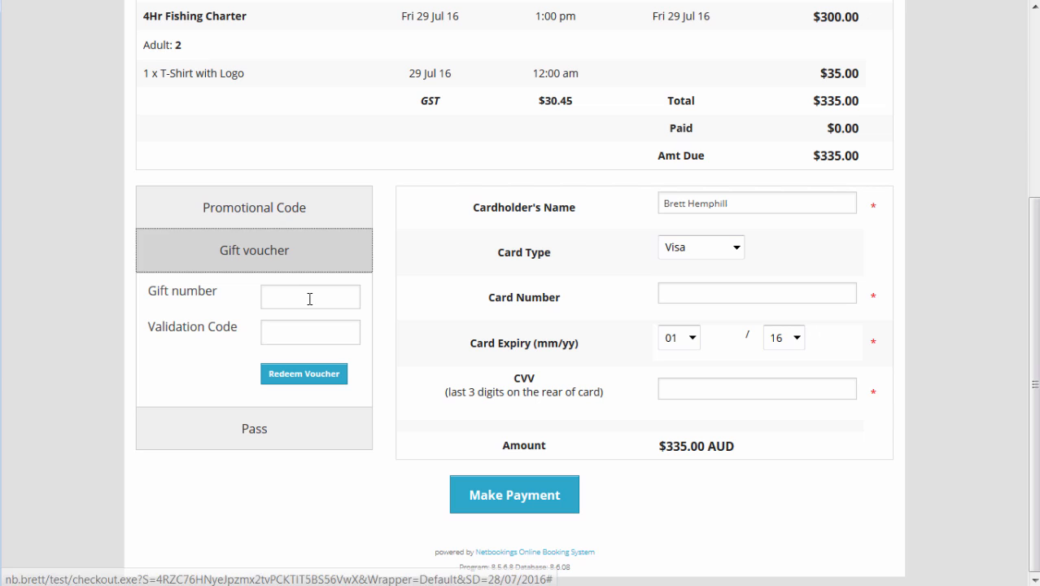
pyautogui.click(254, 206)
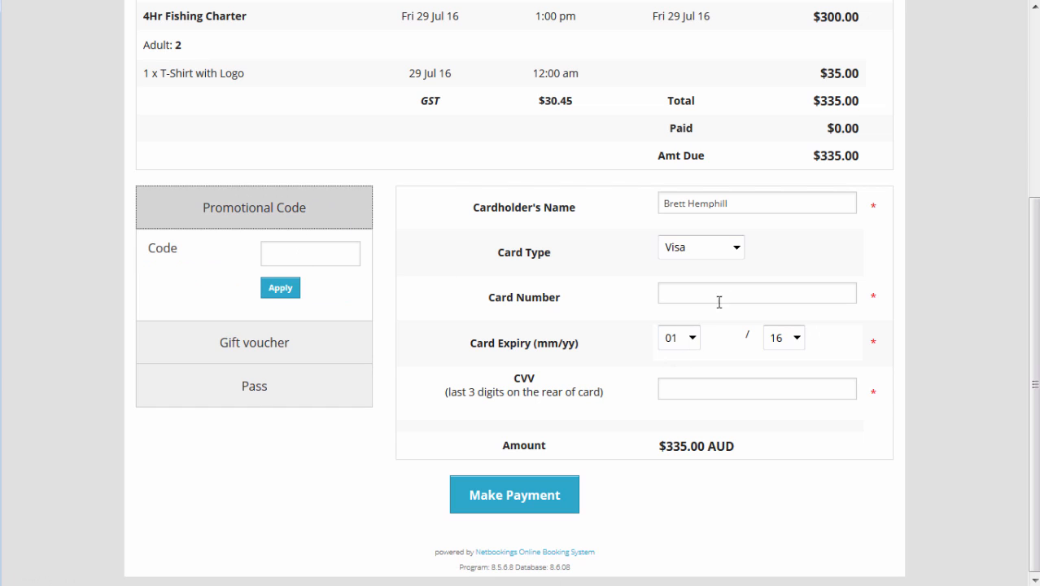
pyautogui.click(756, 293)
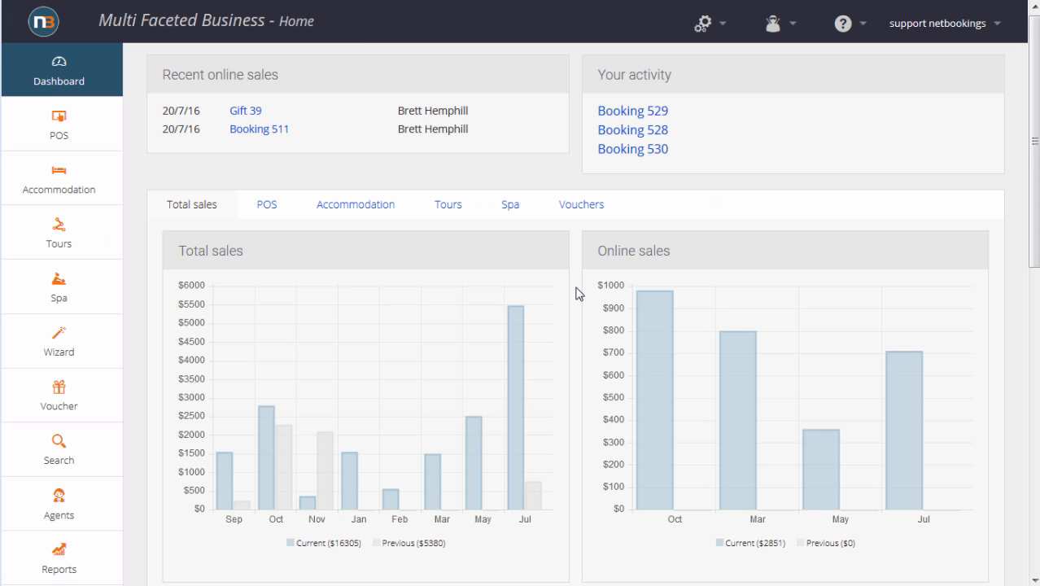
pyautogui.moveTo(59, 134)
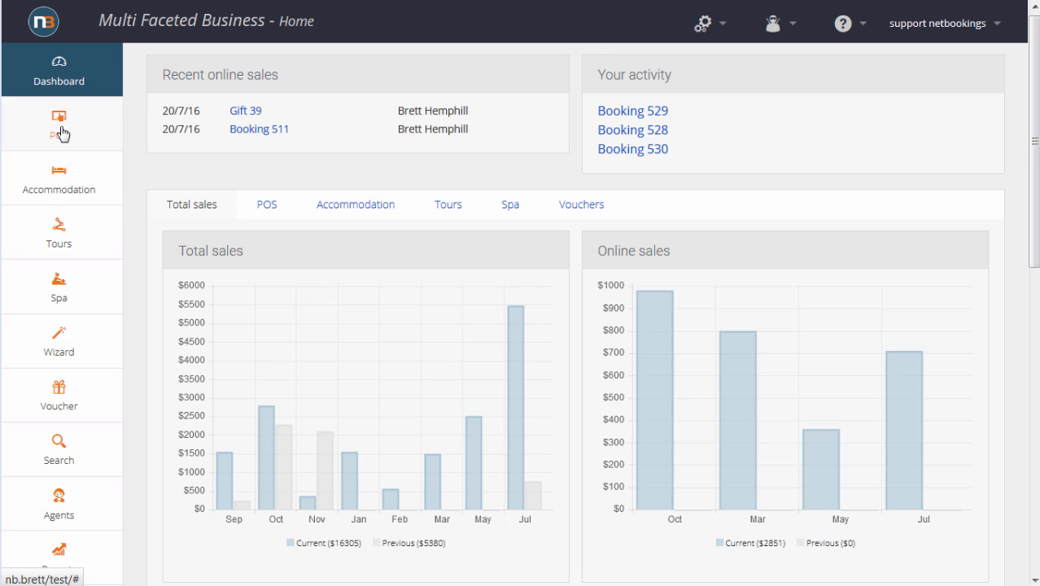
pyautogui.moveTo(63, 234)
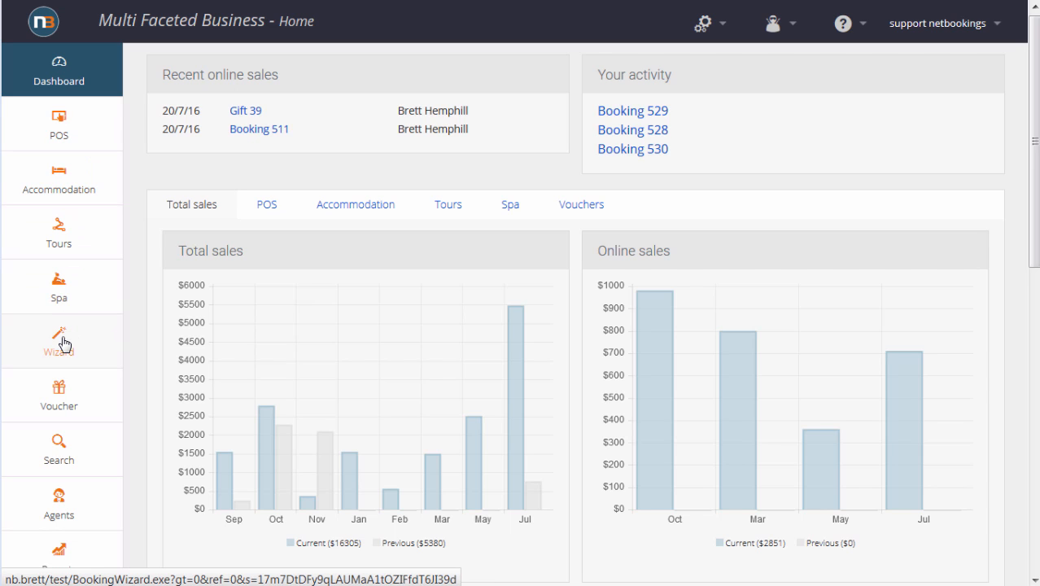
pyautogui.moveTo(58, 405)
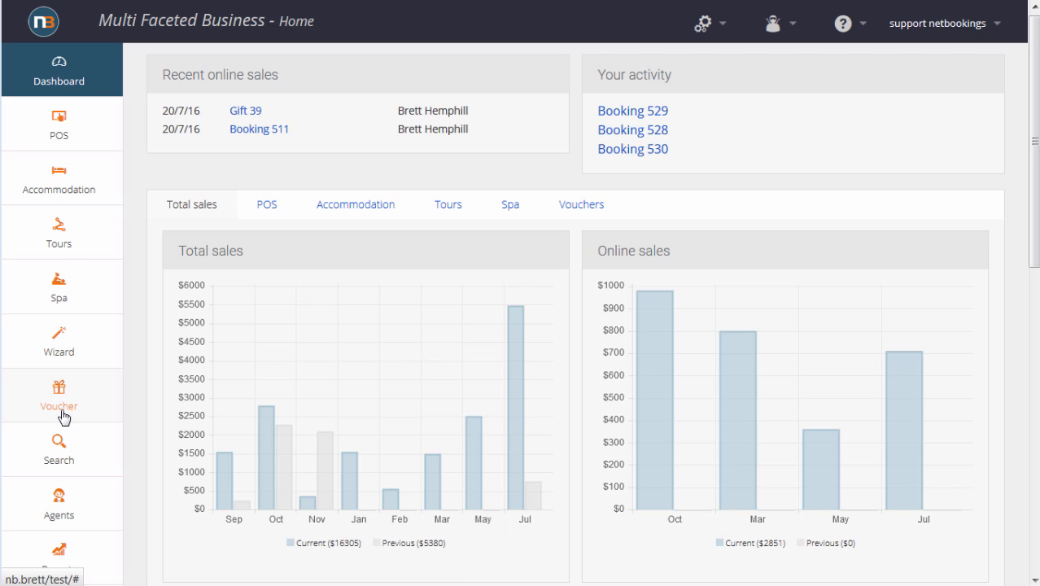
pyautogui.moveTo(58, 501)
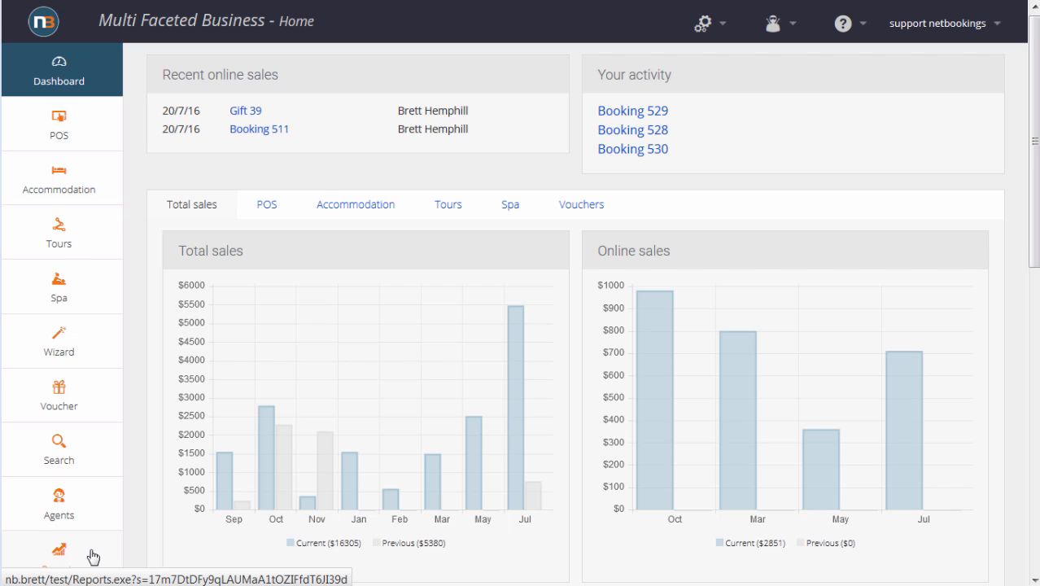
pyautogui.moveTo(550, 330)
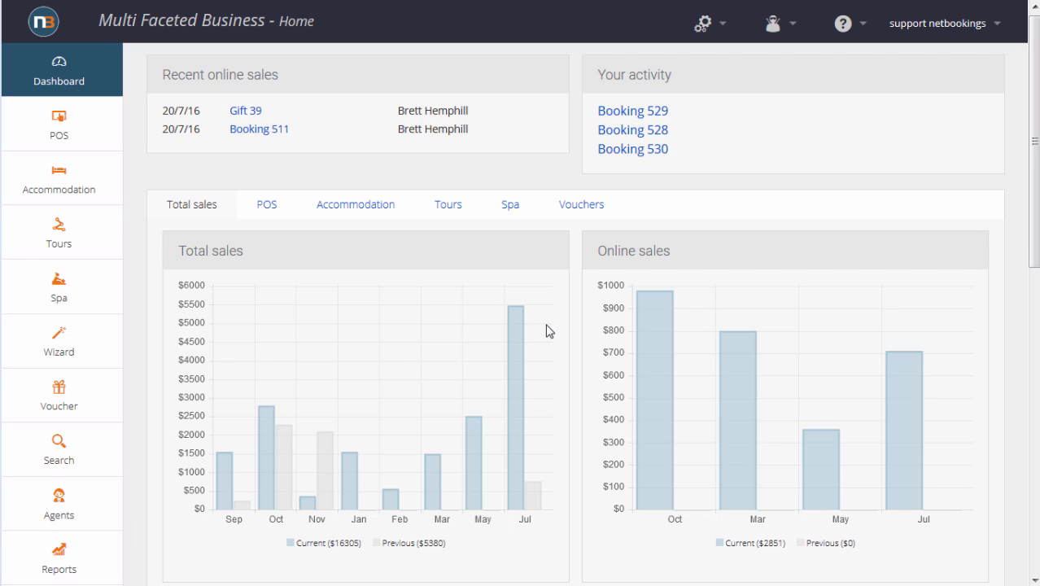